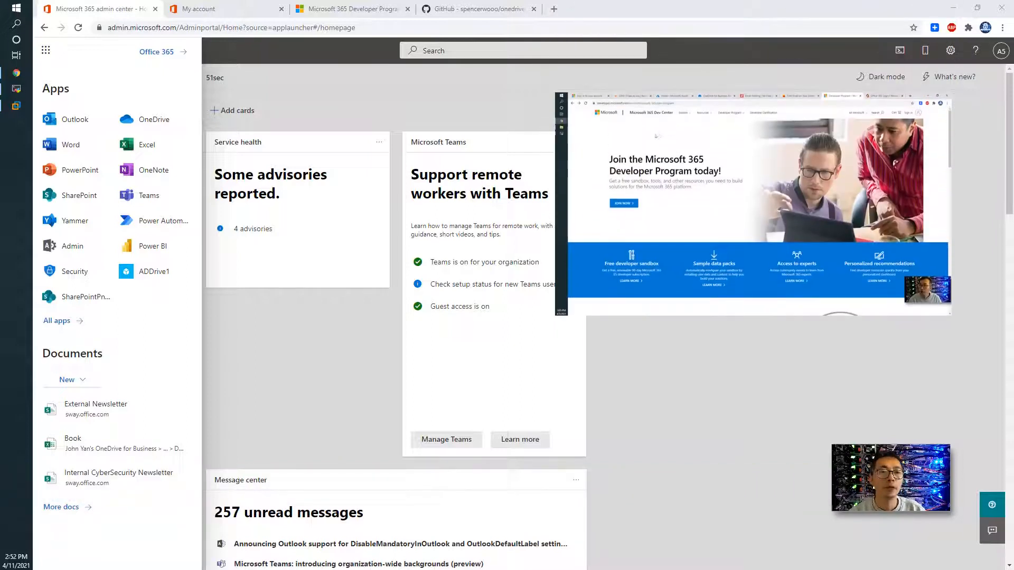
- Switch from the admin center home to the Microsoft 365 Developer Program documentation tab
double_click(674, 159)
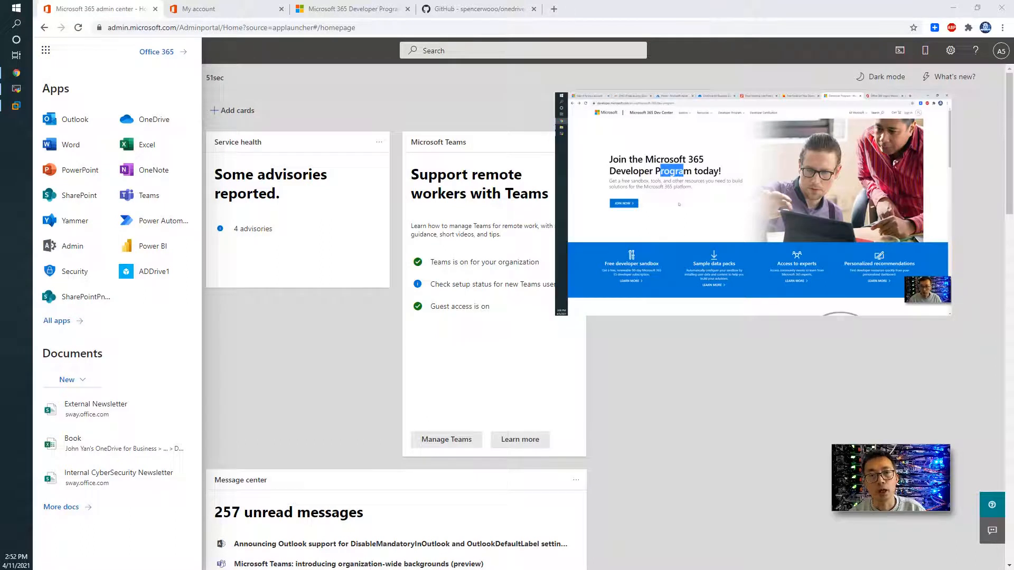
scroll(down, 3)
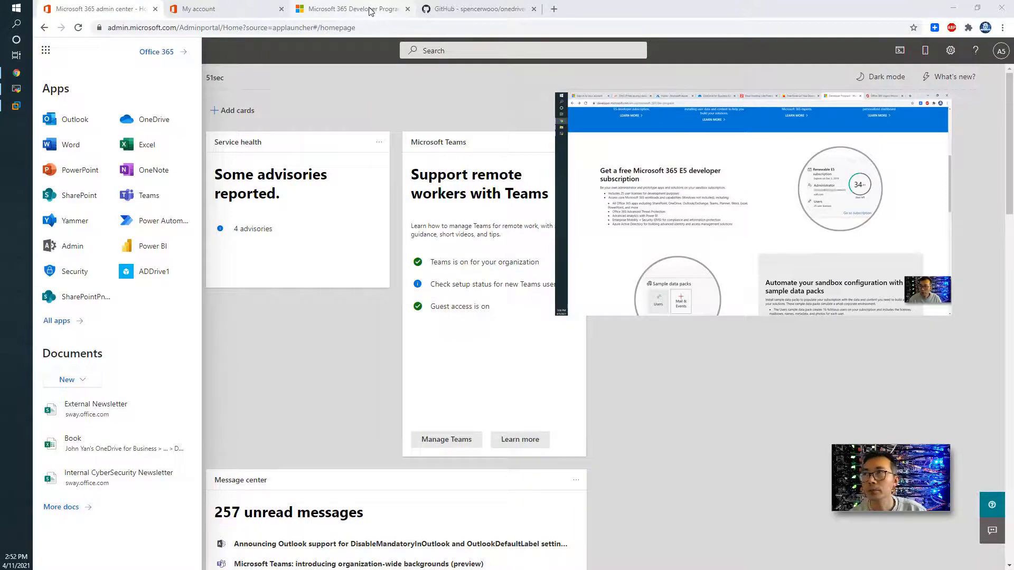
click(349, 8)
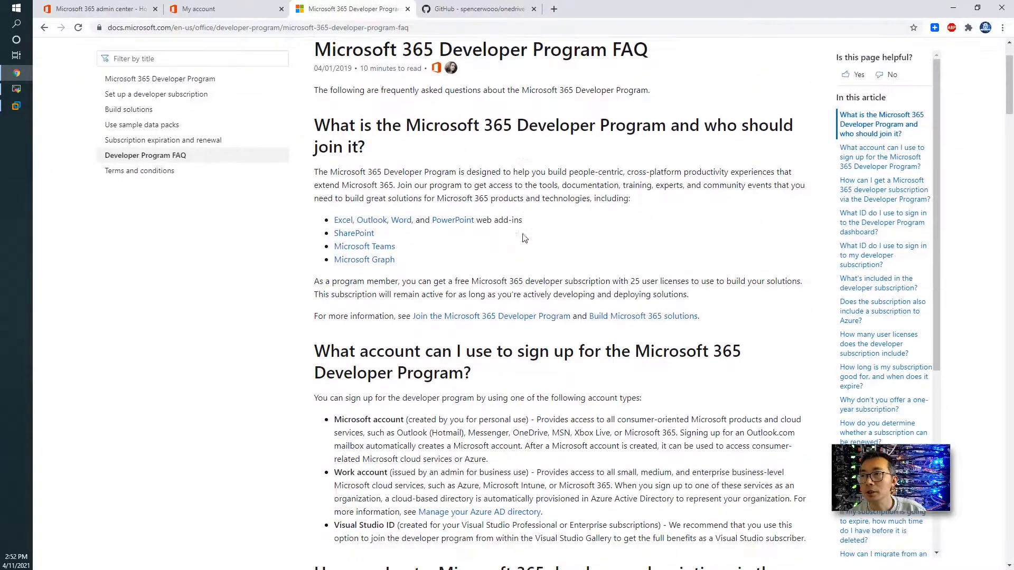
scroll(down, 3)
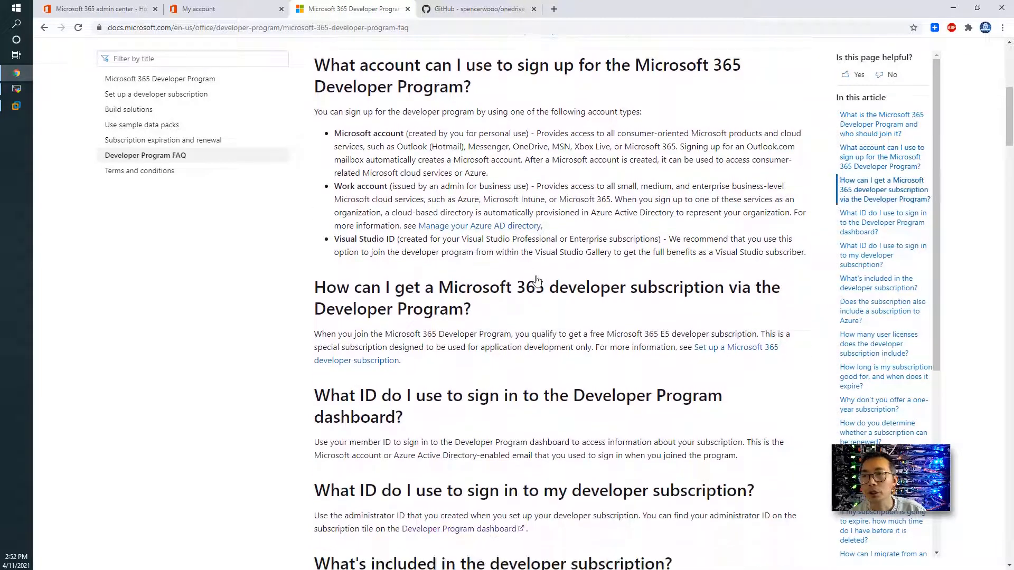
scroll(down, 3)
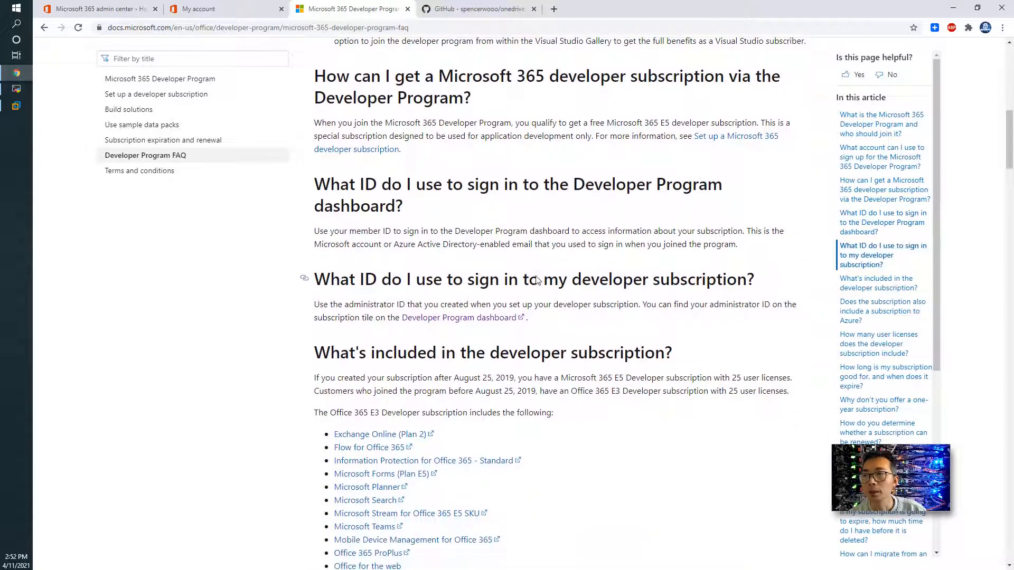
scroll(down, 3)
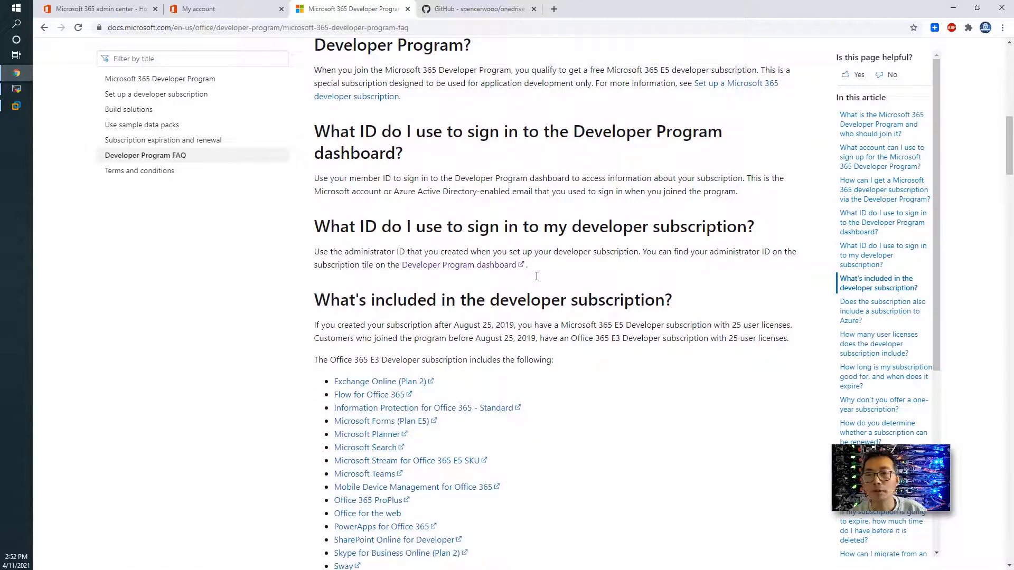
scroll(down, 3)
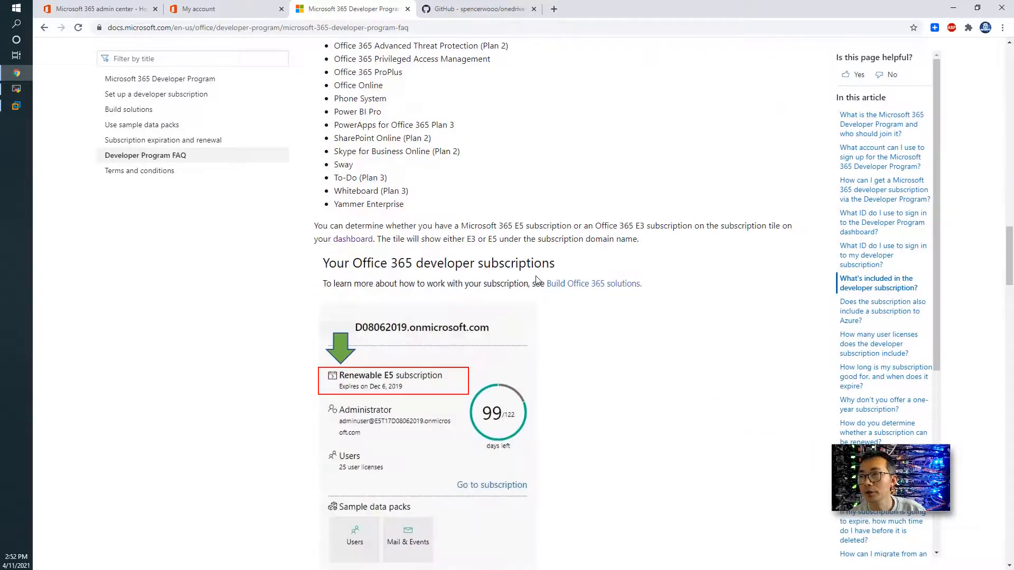
scroll(down, 3)
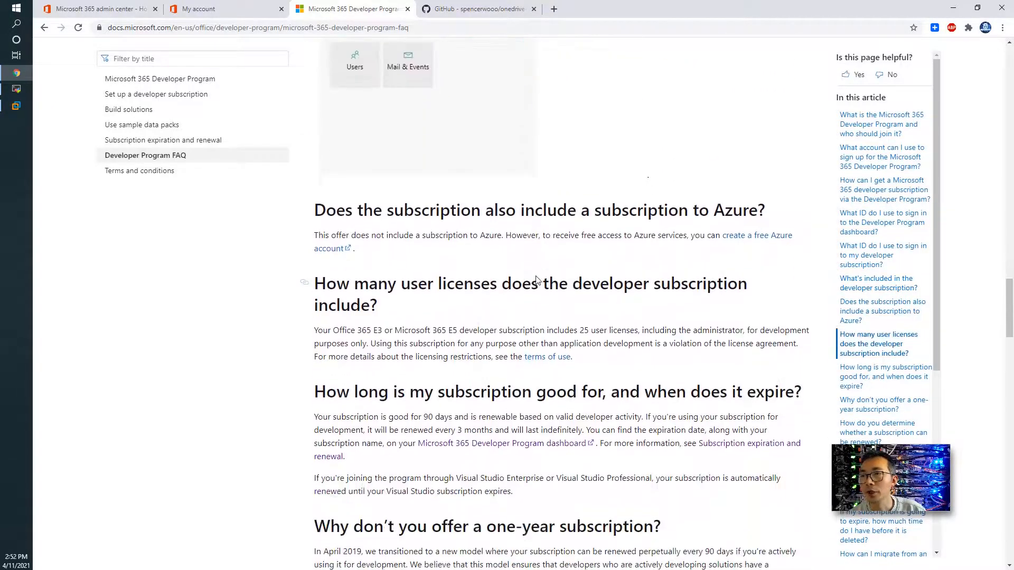
mouse_move(477, 246)
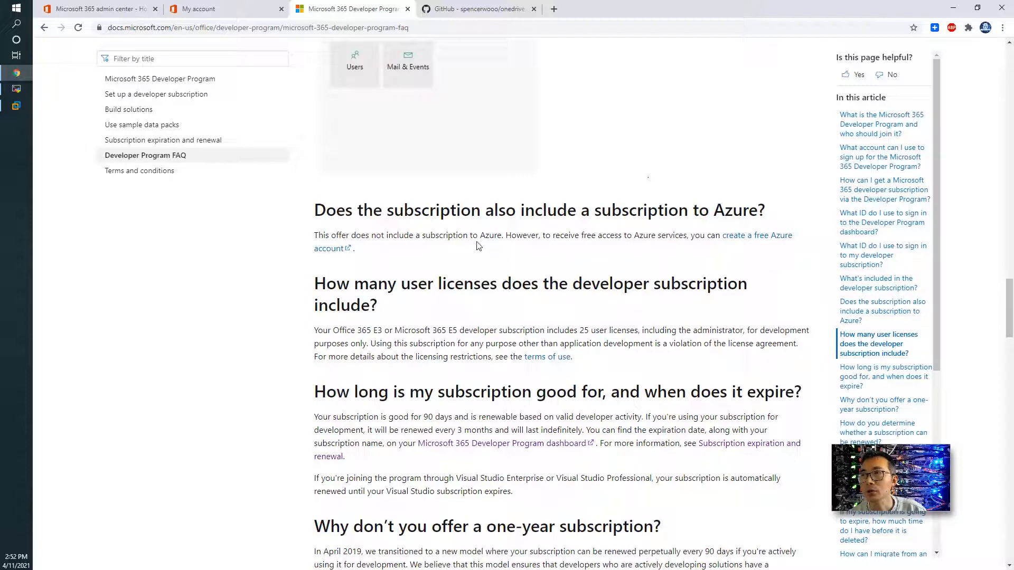
scroll(down, 3)
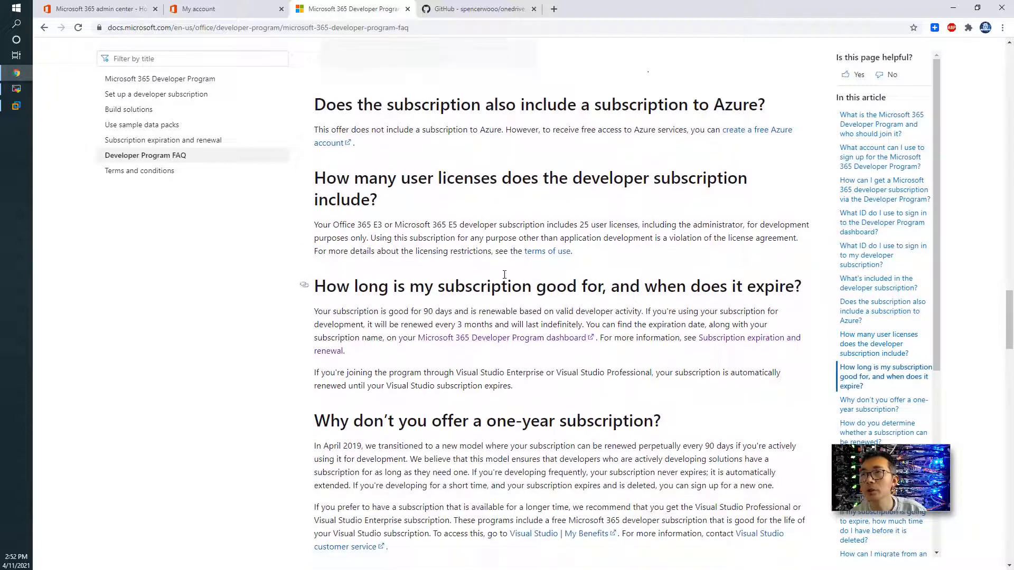
scroll(down, 3)
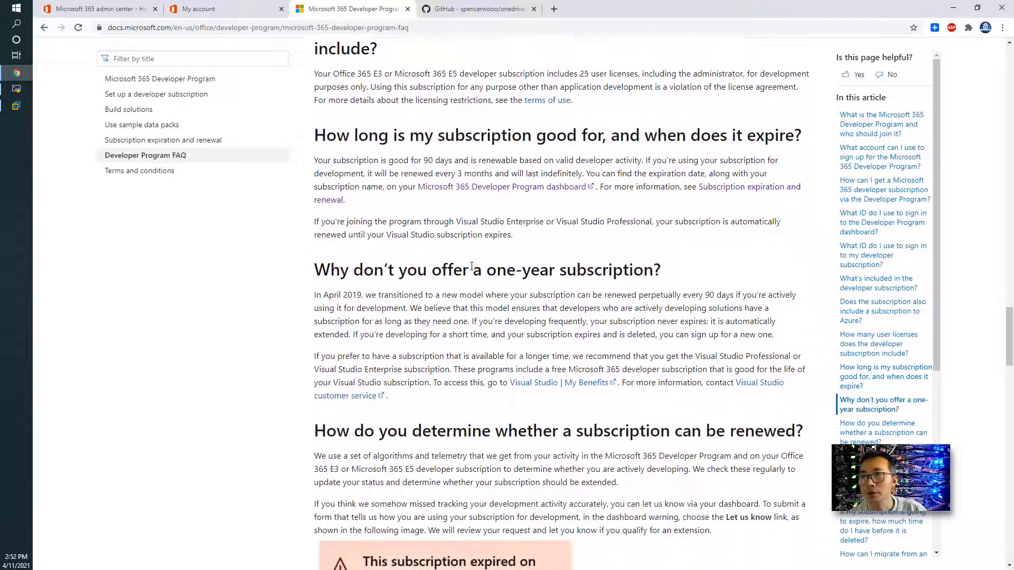
scroll(down, 3)
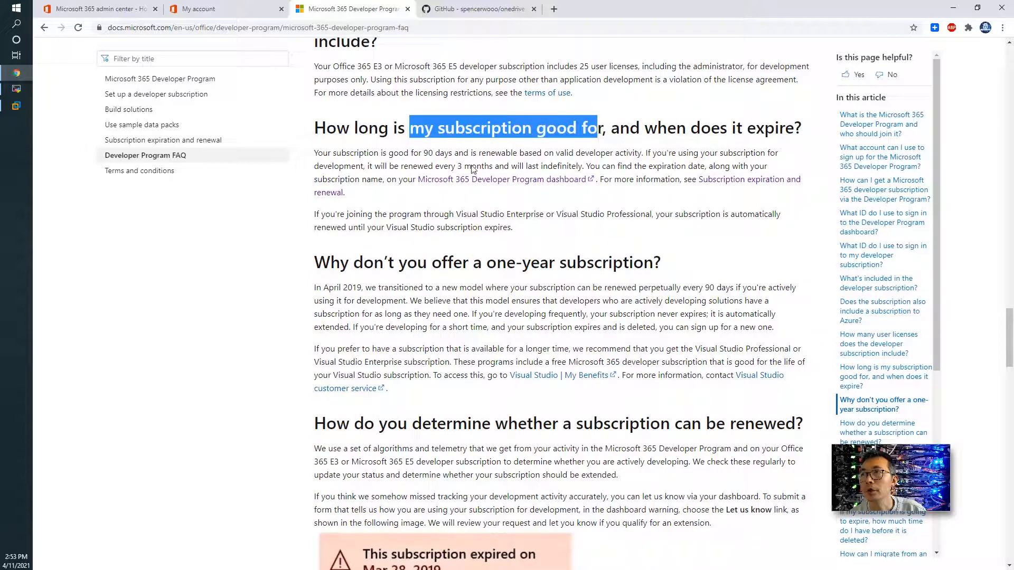
double_click(473, 167)
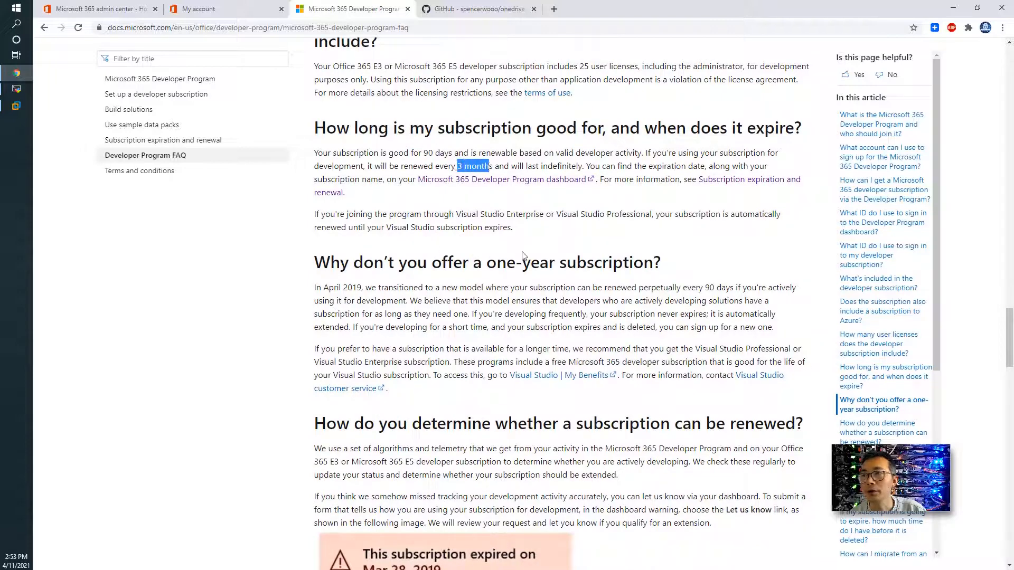
scroll(down, 3)
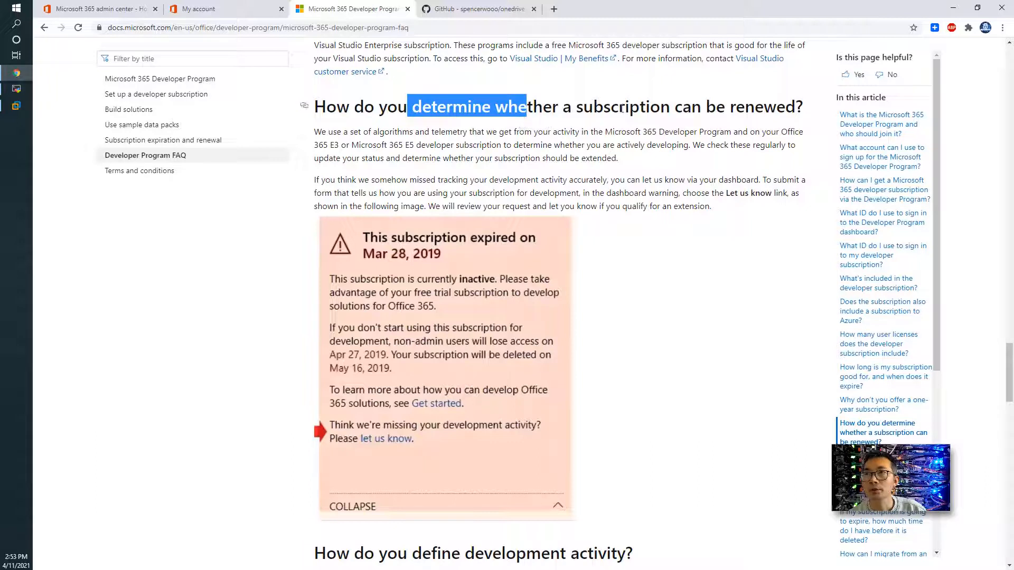
click(633, 156)
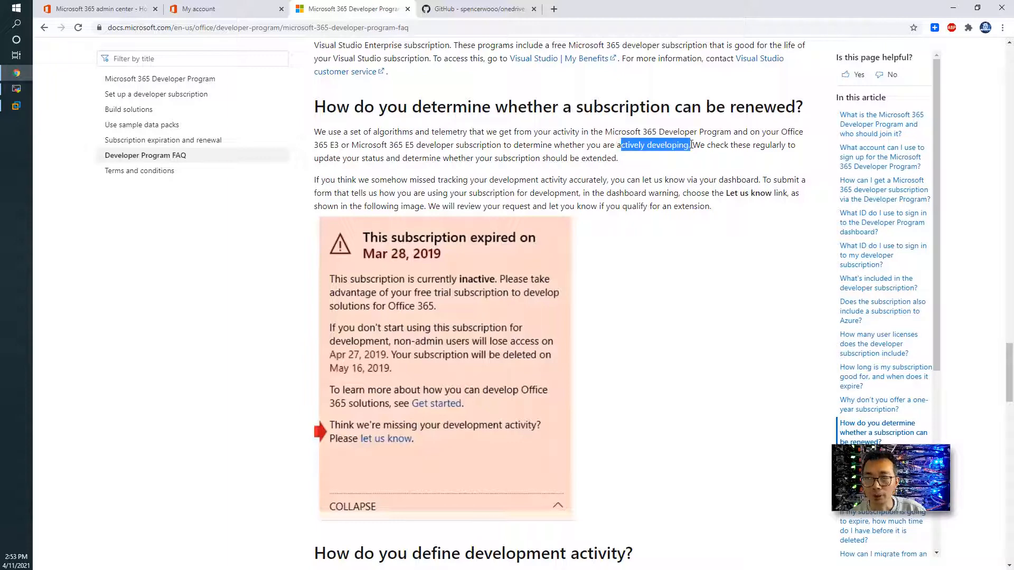
scroll(down, 3)
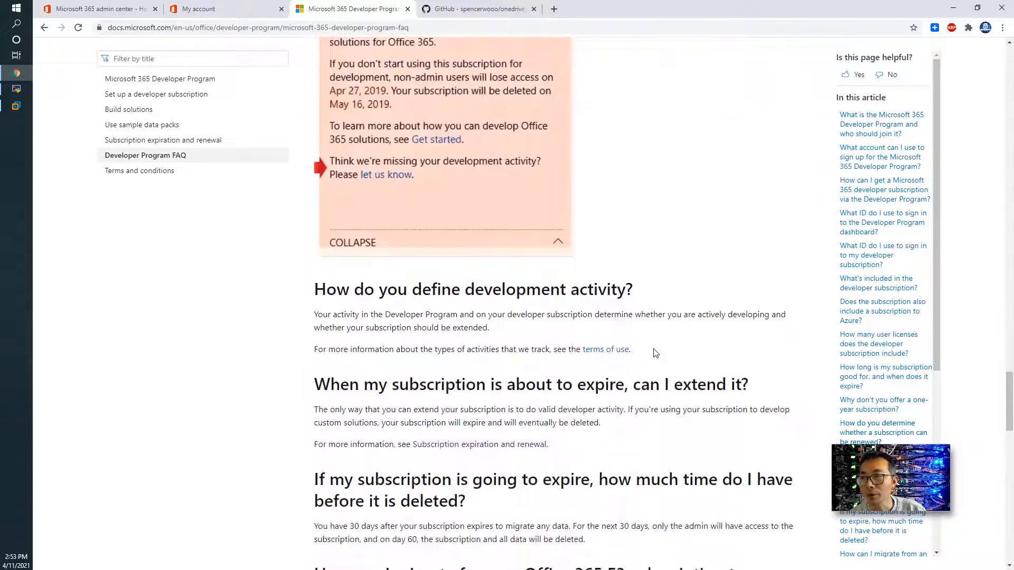
mouse_move(704, 314)
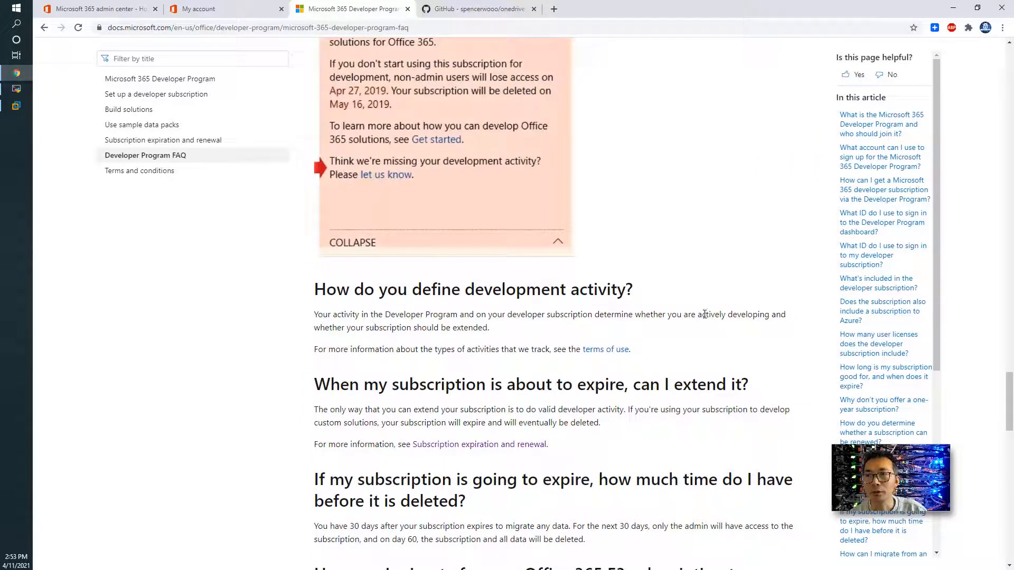
double_click(713, 314)
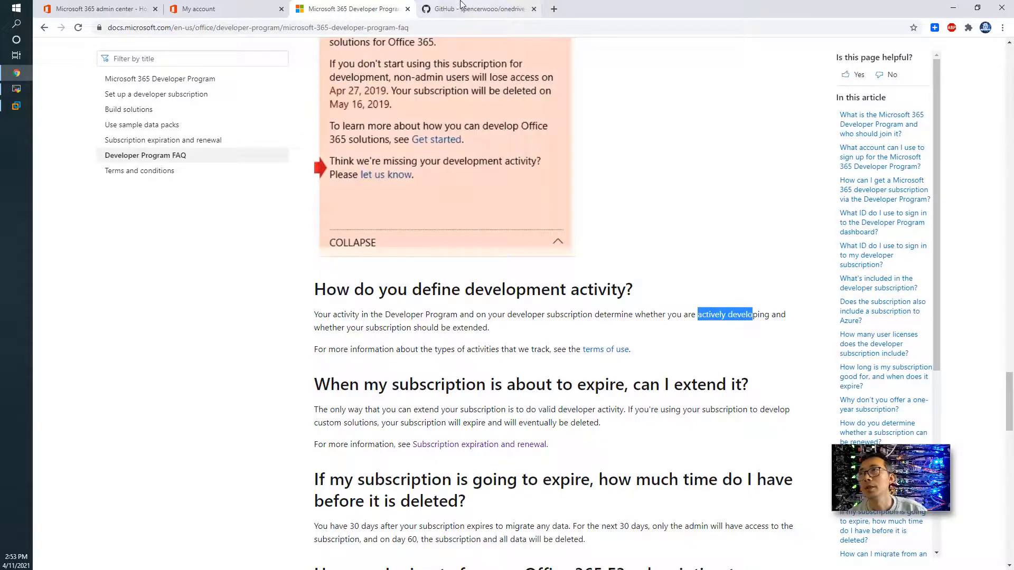
- Show the spencerwooo/onedrive-cf-index repository and read its README down to the Demo section
click(479, 8)
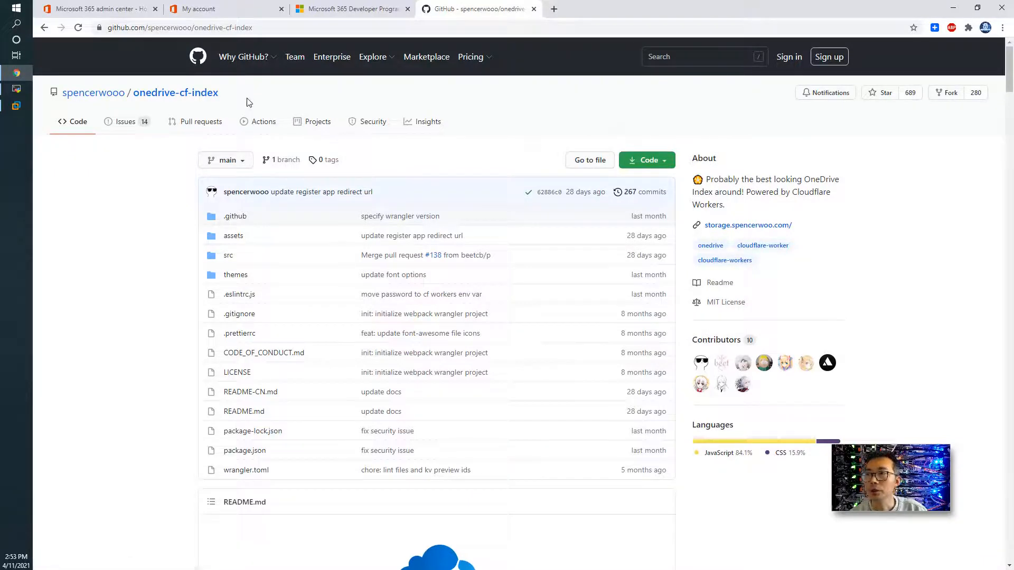
mouse_move(385, 166)
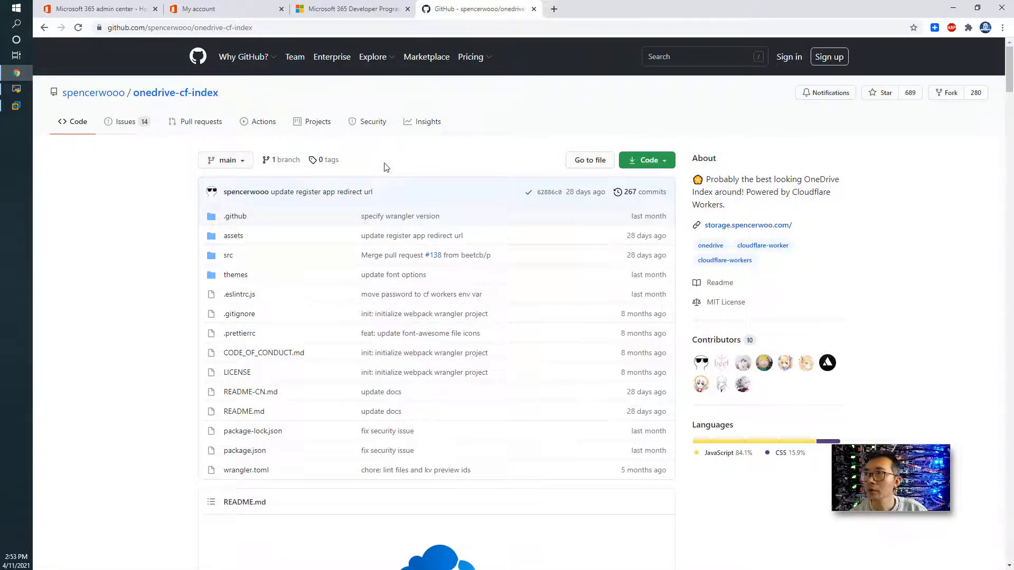
mouse_move(443, 171)
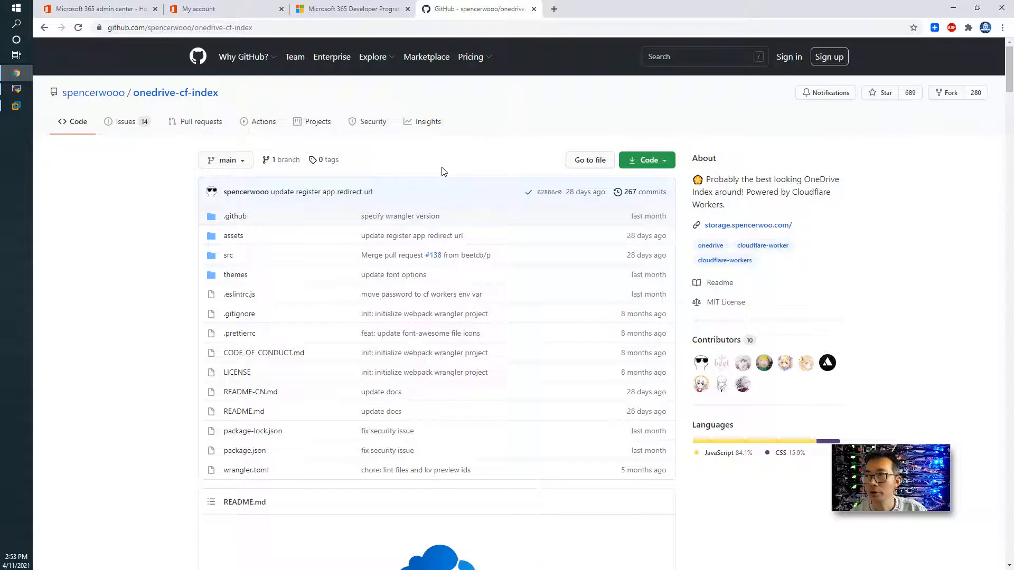
mouse_move(398, 159)
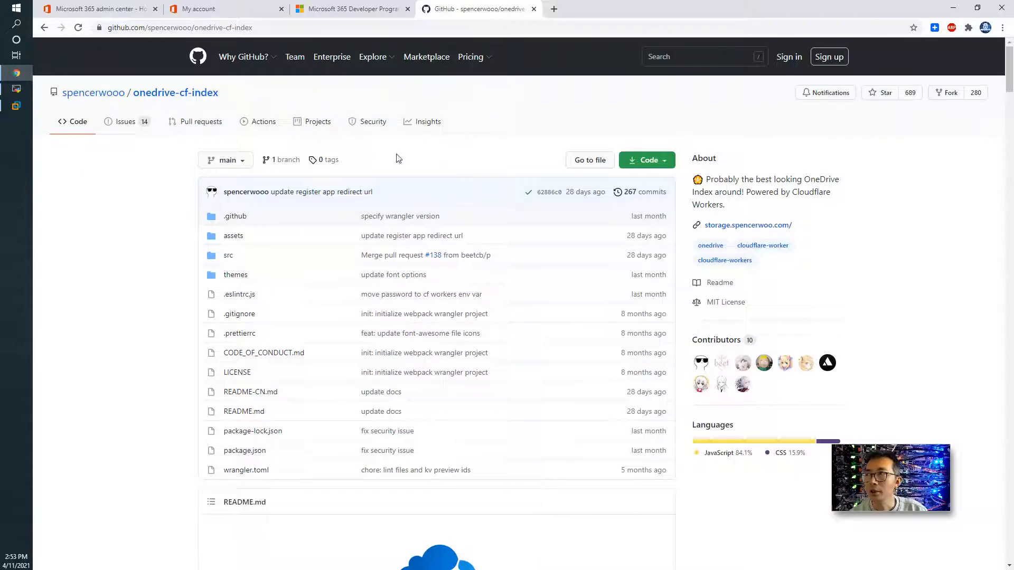
scroll(down, 3)
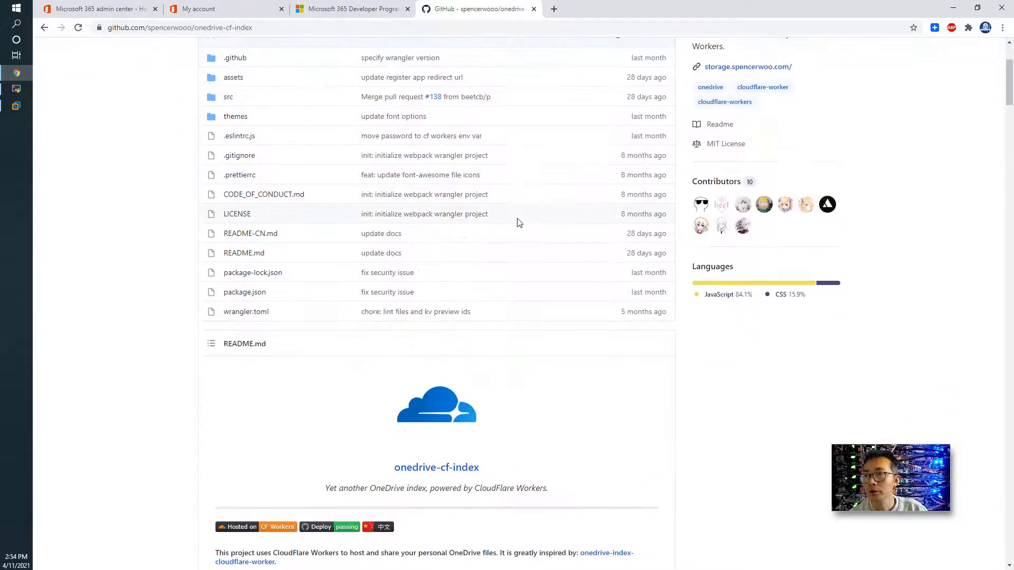
scroll(down, 3)
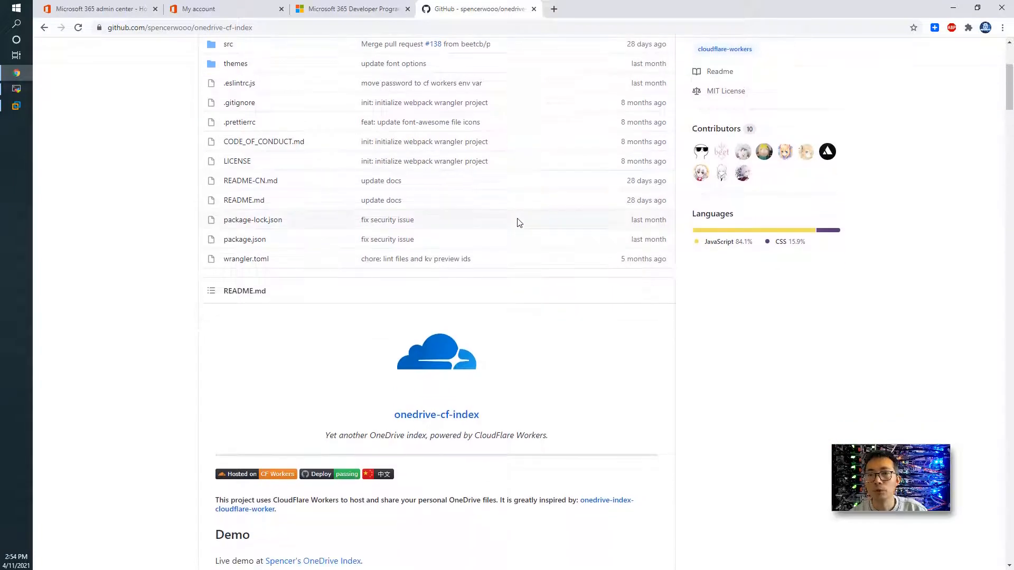
scroll(down, 3)
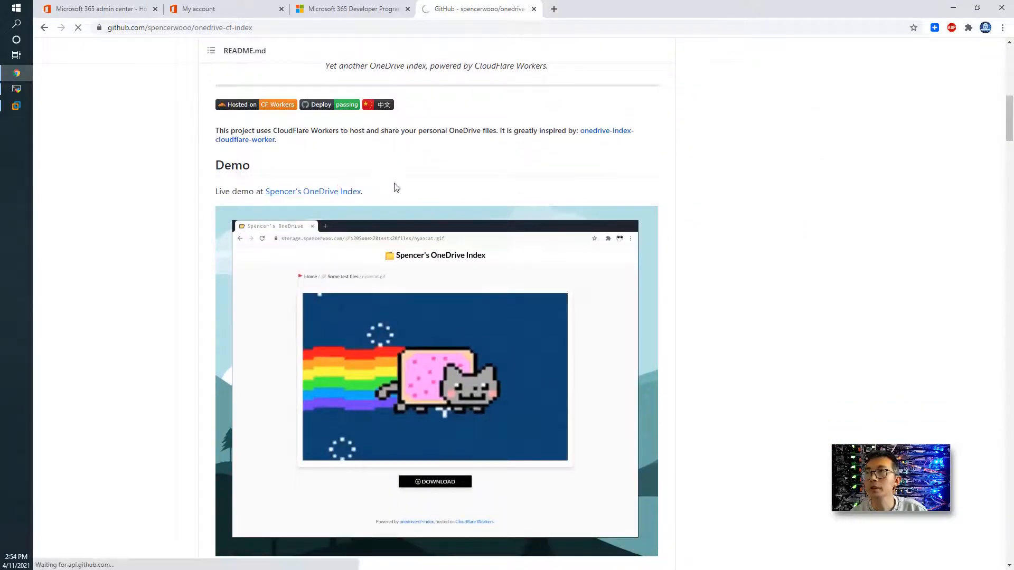
- View the OneDrive Index live demo listing, then return to the Microsoft 365 admin center
click(313, 191)
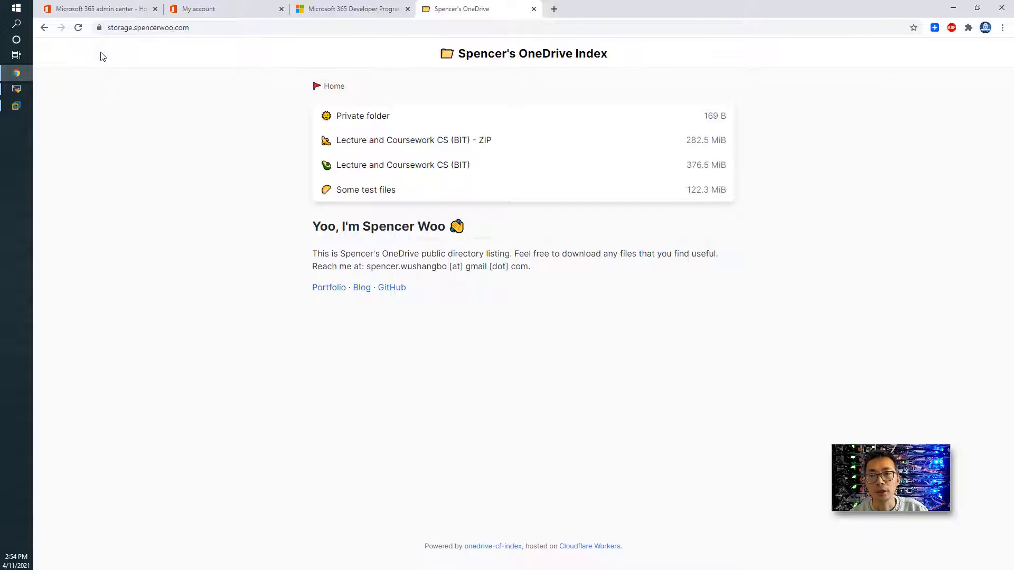
mouse_move(378, 67)
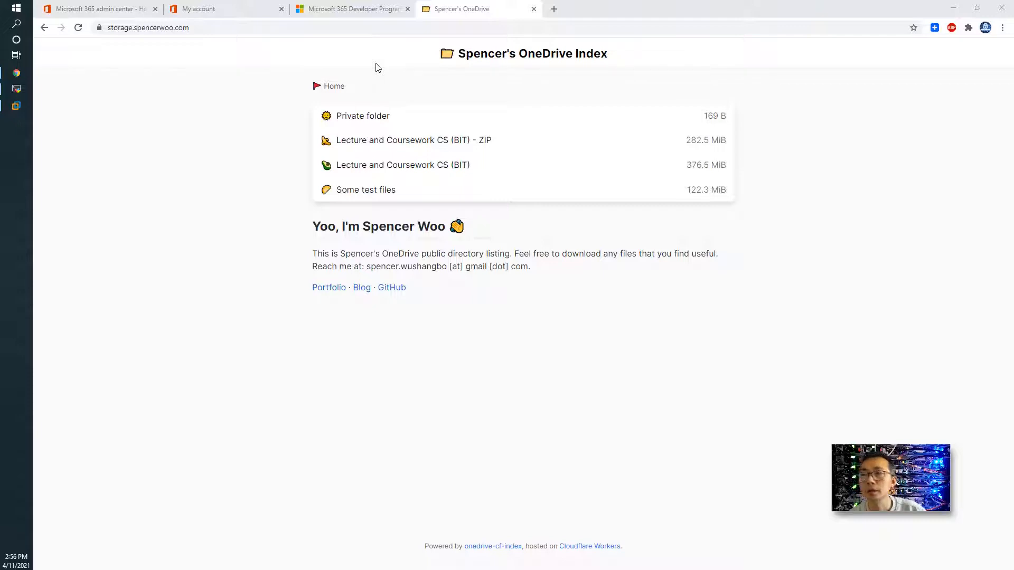
mouse_move(234, 52)
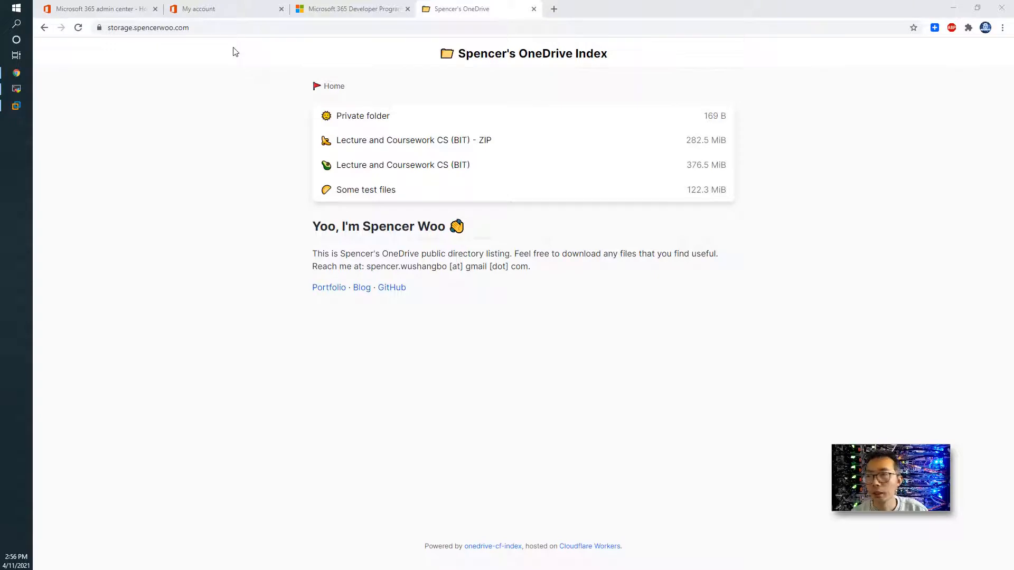
mouse_move(238, 95)
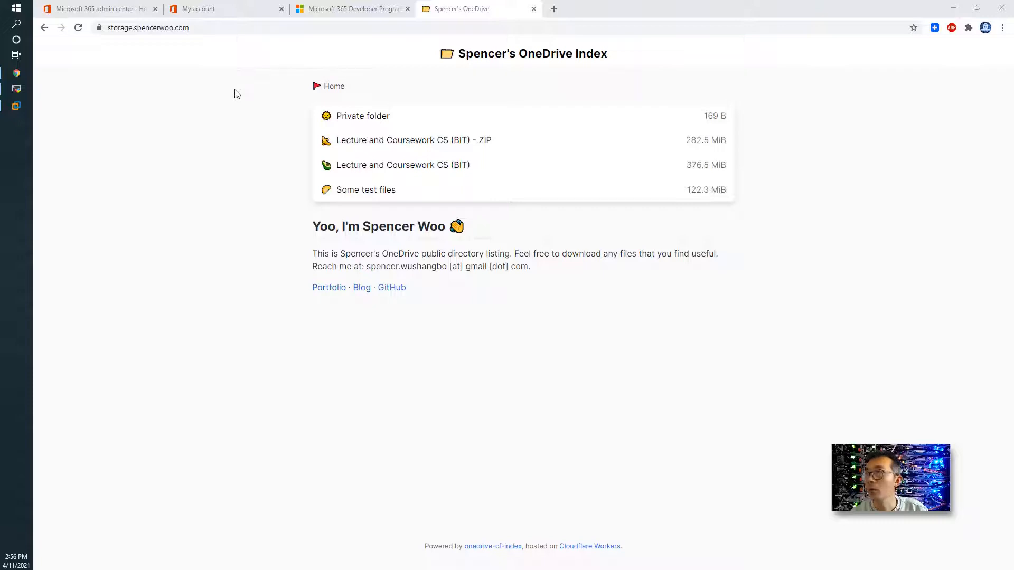
click(97, 8)
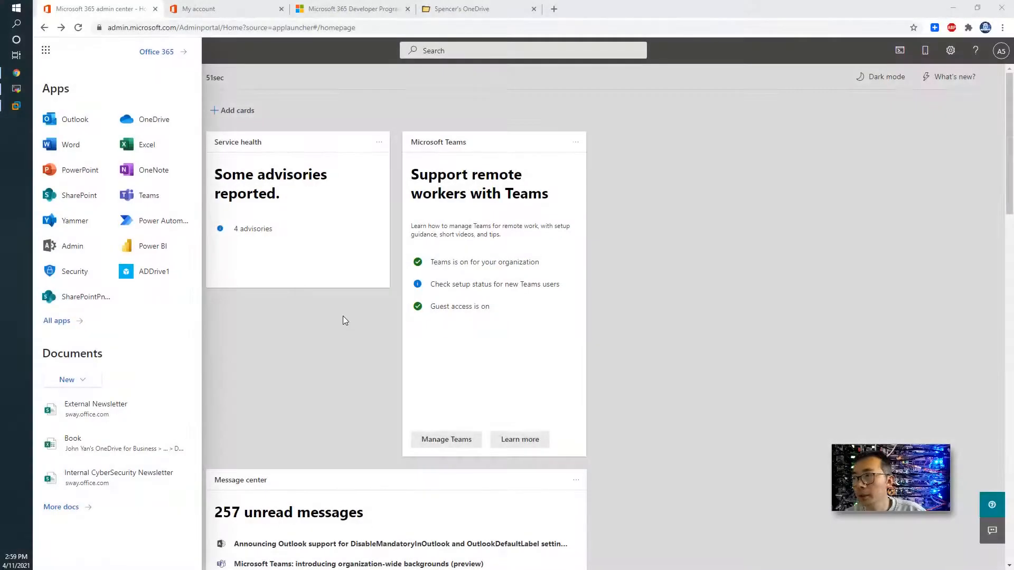
- Reach the OneDrive admin center through All apps, Admin, and All admin centers
click(56, 320)
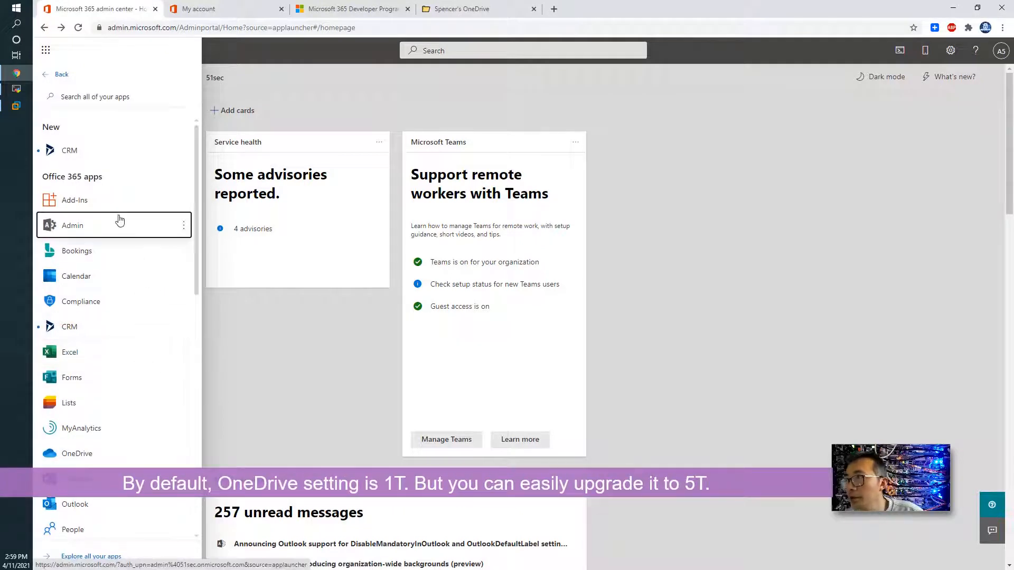
click(73, 225)
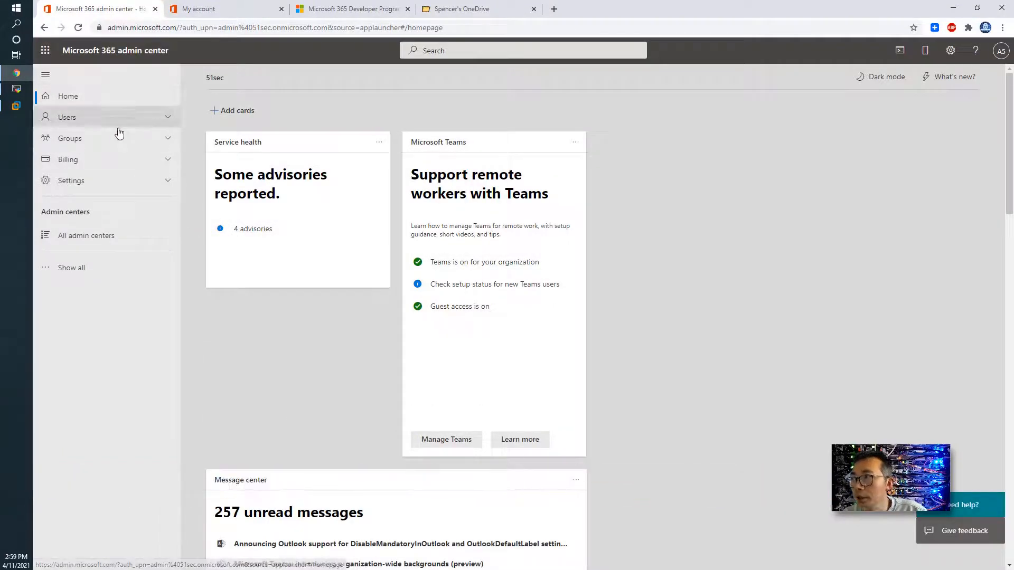
click(86, 236)
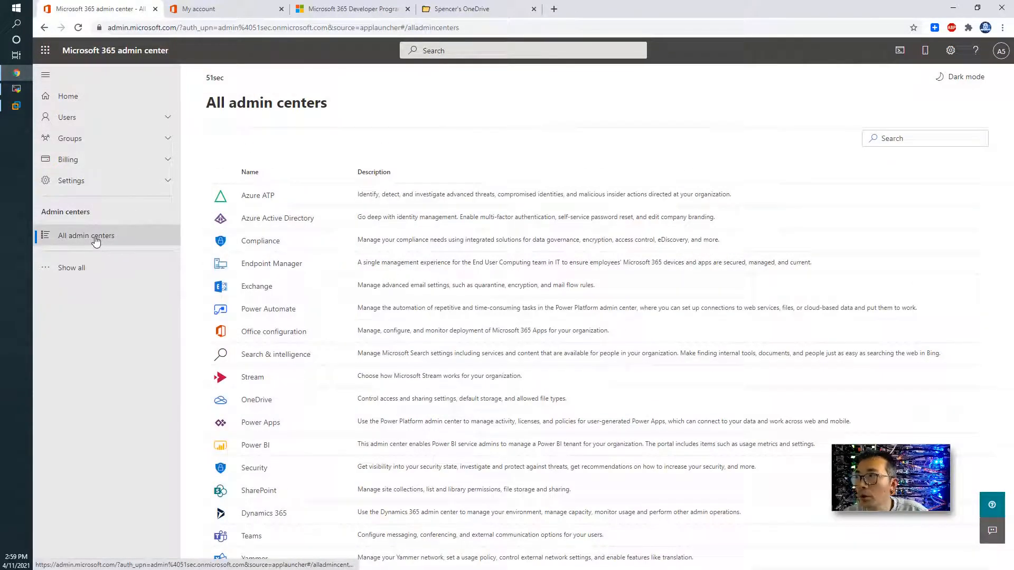
mouse_move(257, 399)
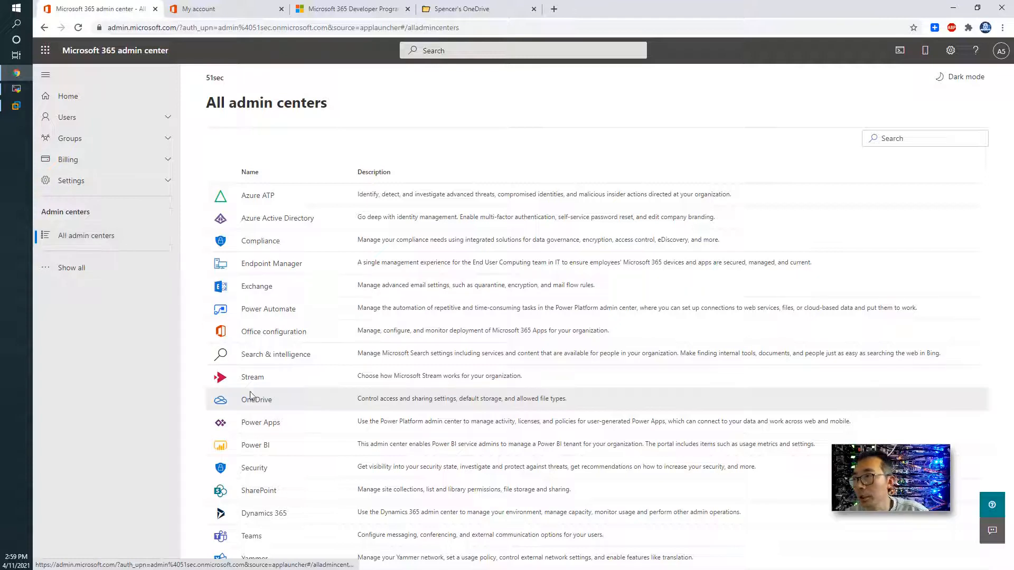
click(257, 400)
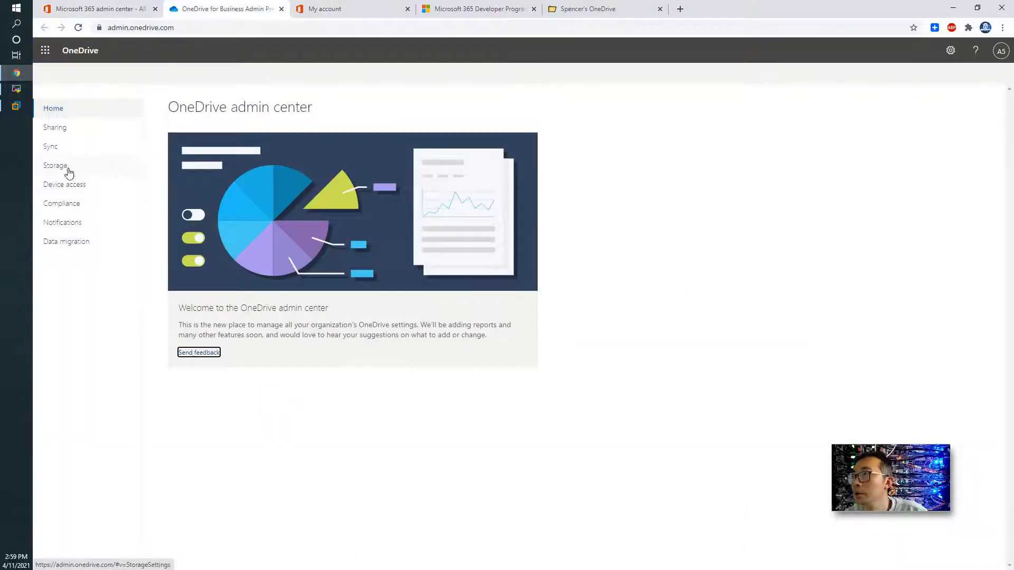
- Set OneDrive default storage to 5120 GB and open the plan storage maximum article
click(56, 164)
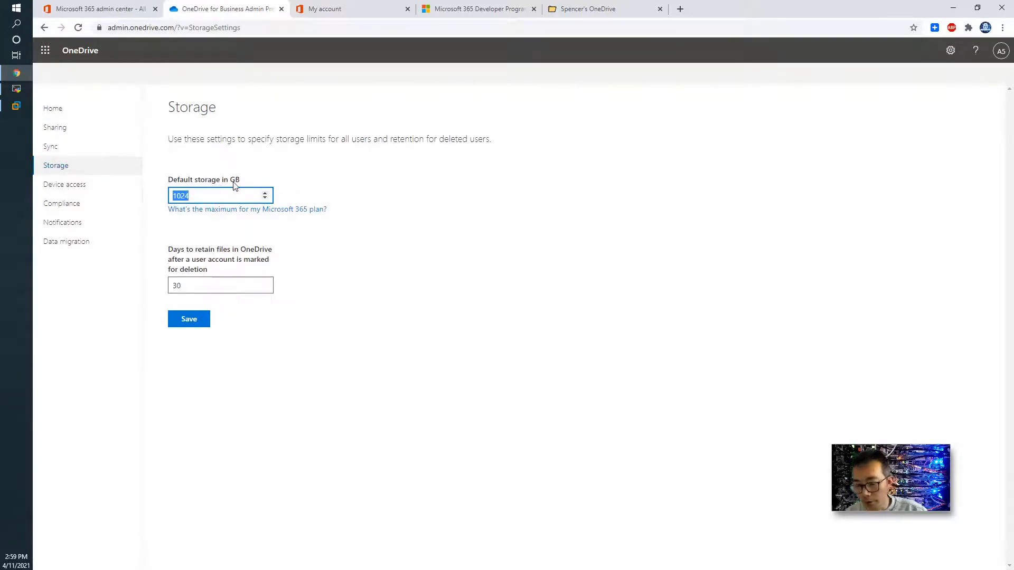
text(5120)
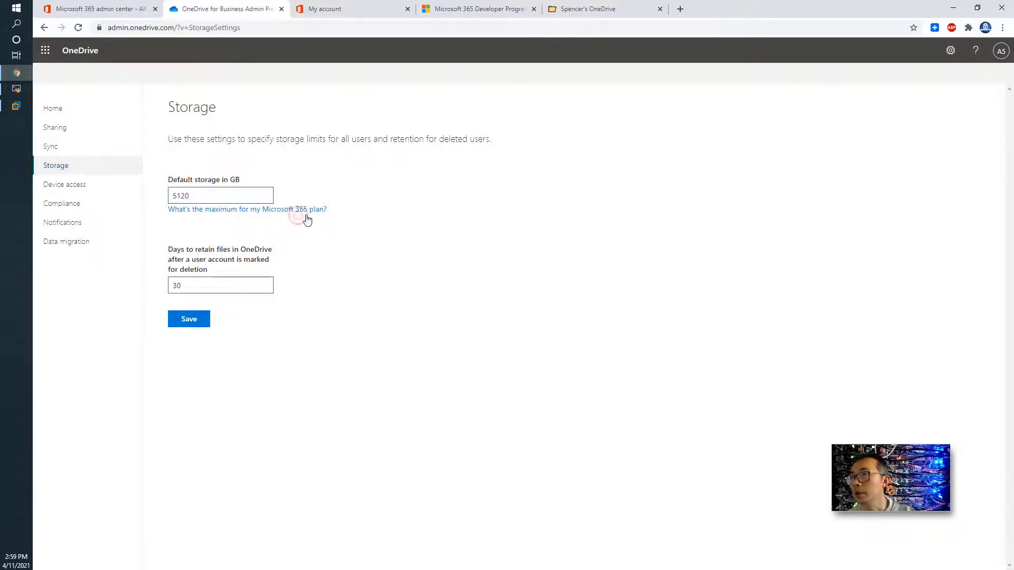
click(247, 209)
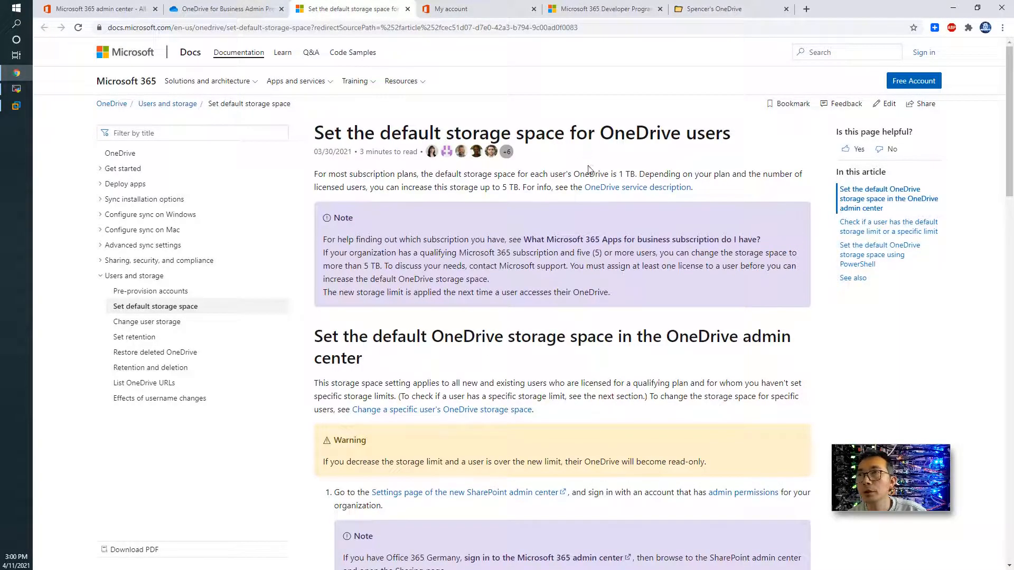
- Read the storage article through PowerShell, then return to the deleted-user retention setting
scroll(down, 3)
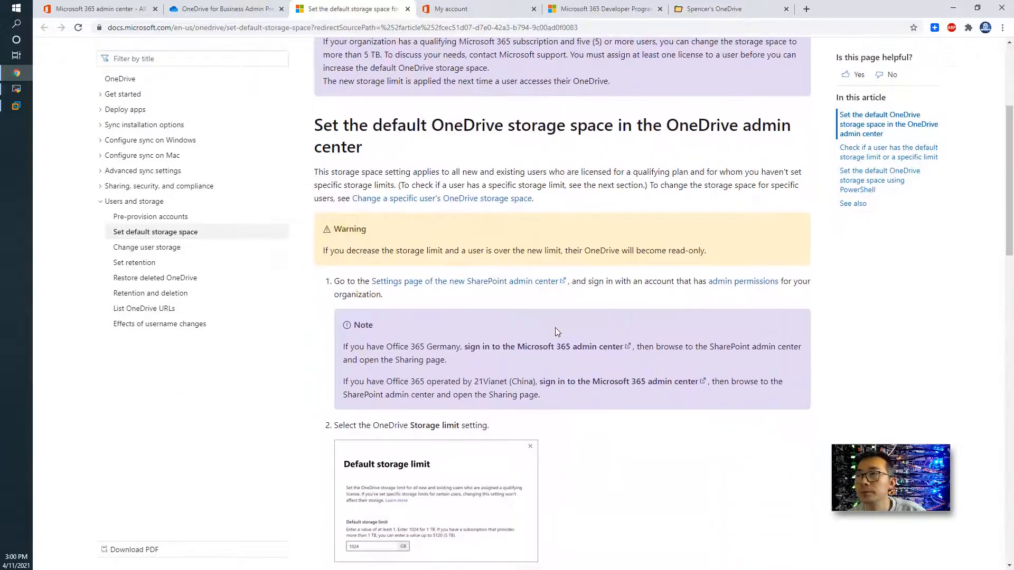
scroll(down, 3)
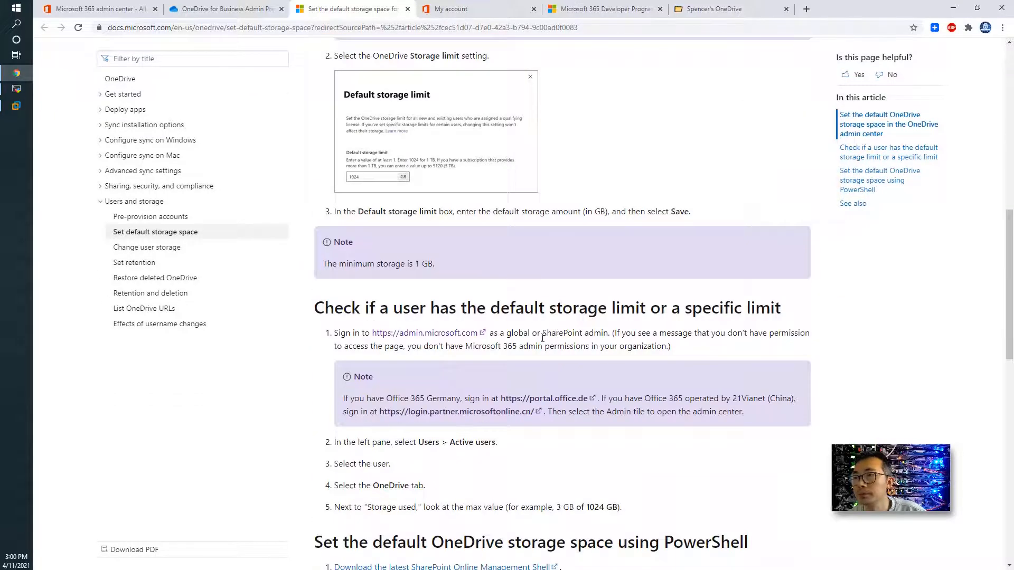
scroll(down, 3)
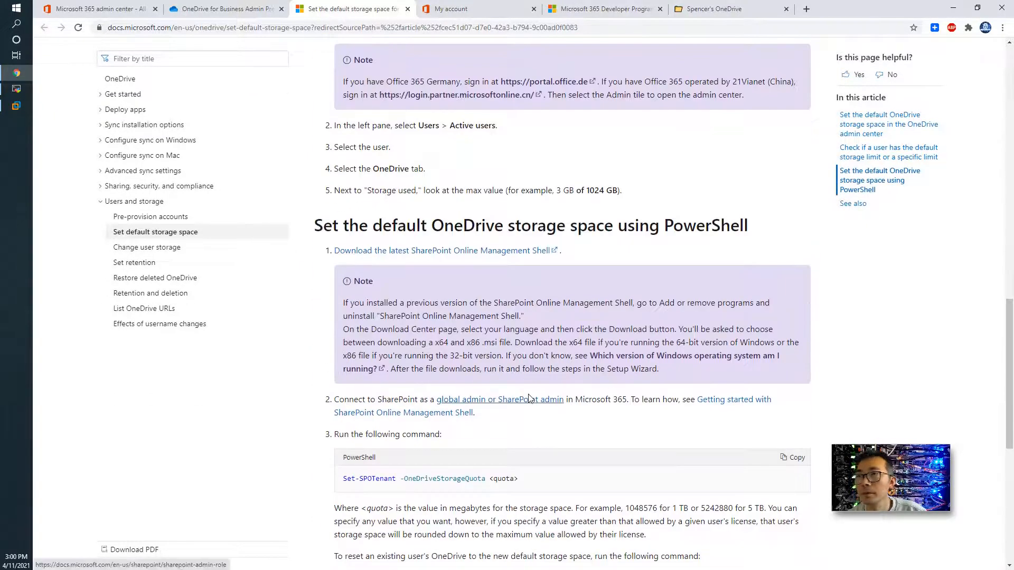
scroll(down, 3)
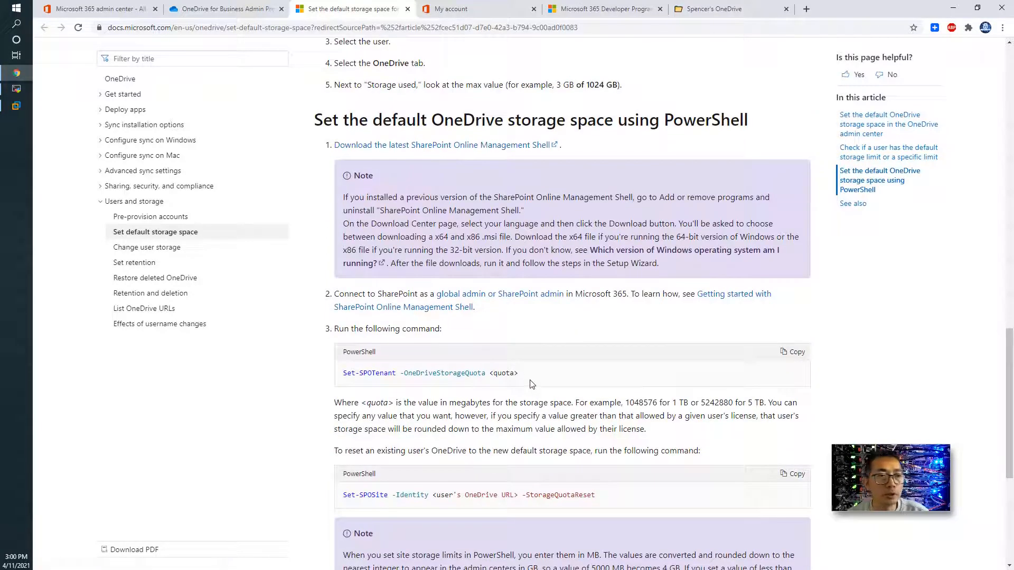
click(223, 9)
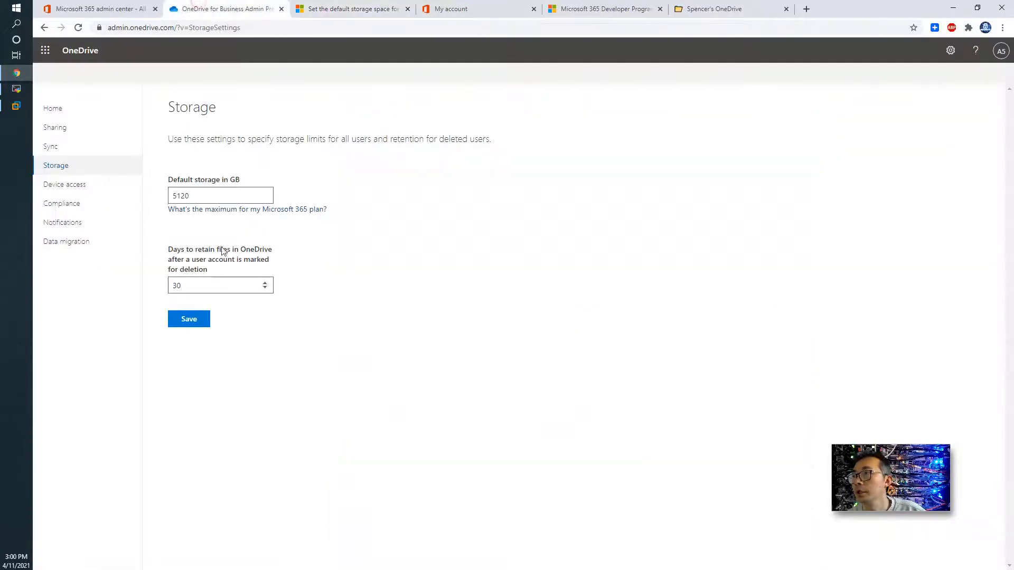
click(188, 319)
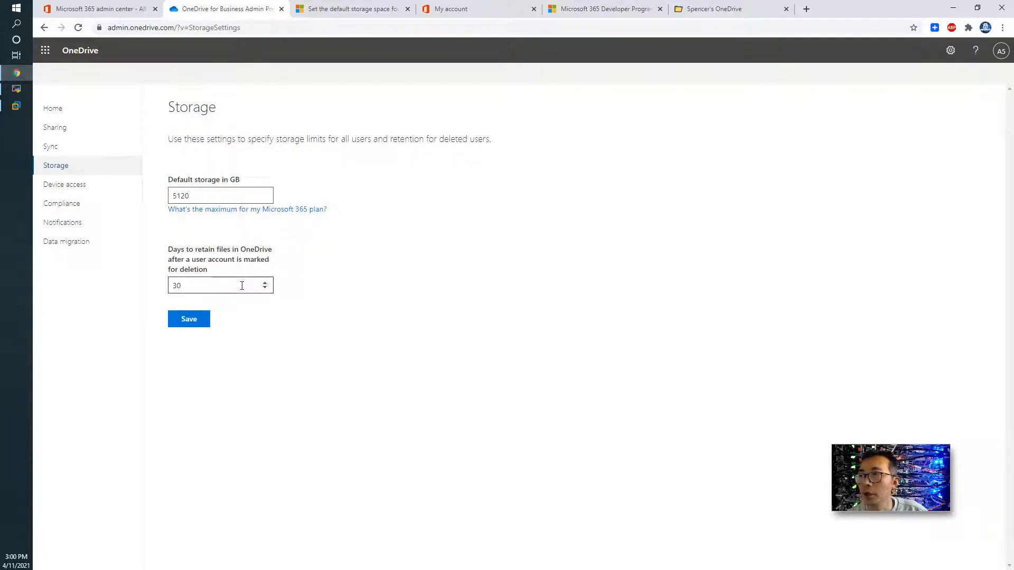
mouse_move(119, 161)
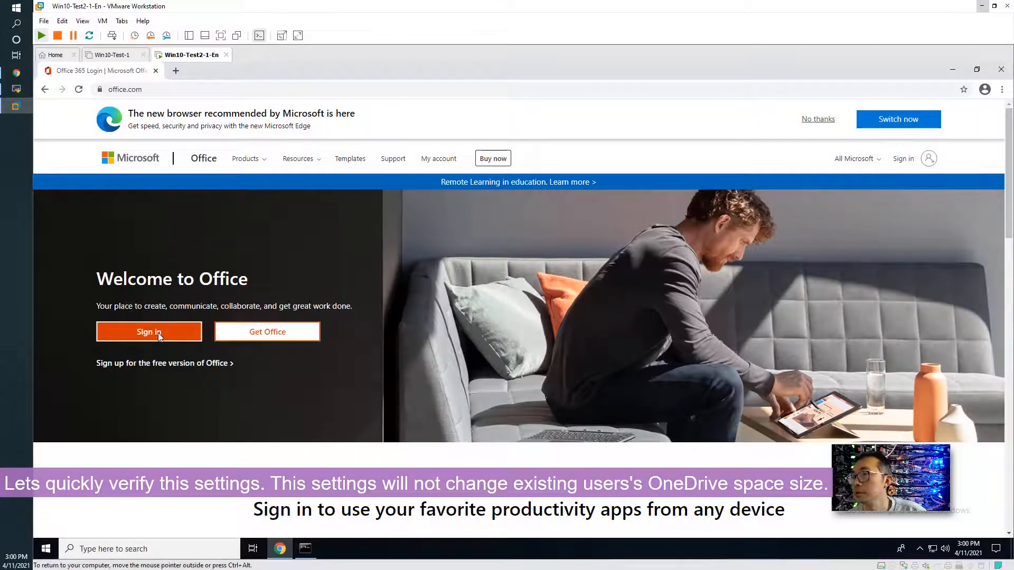
- Show the Active users list with the tenant's three accounts, including Test
click(149, 332)
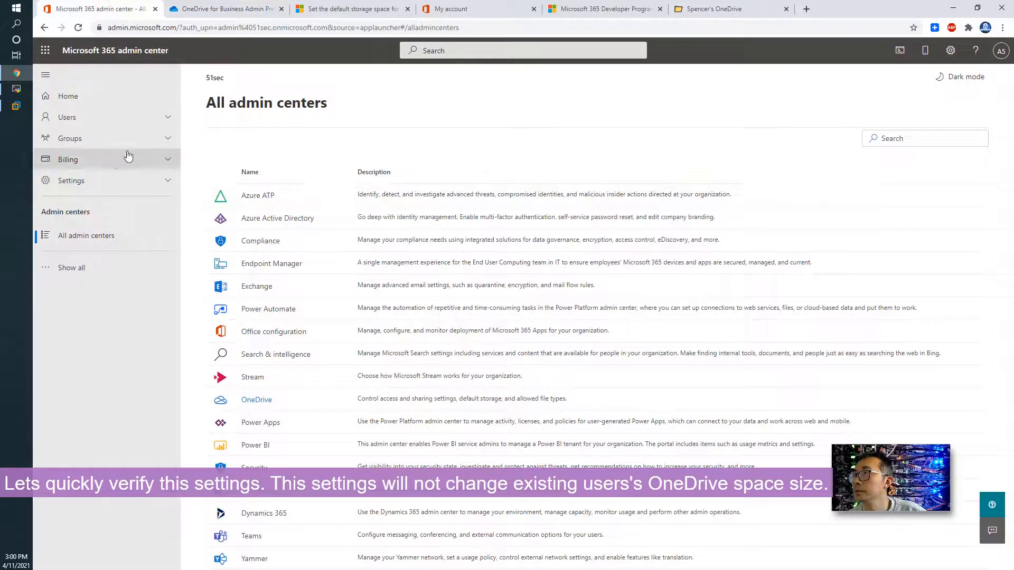
click(67, 117)
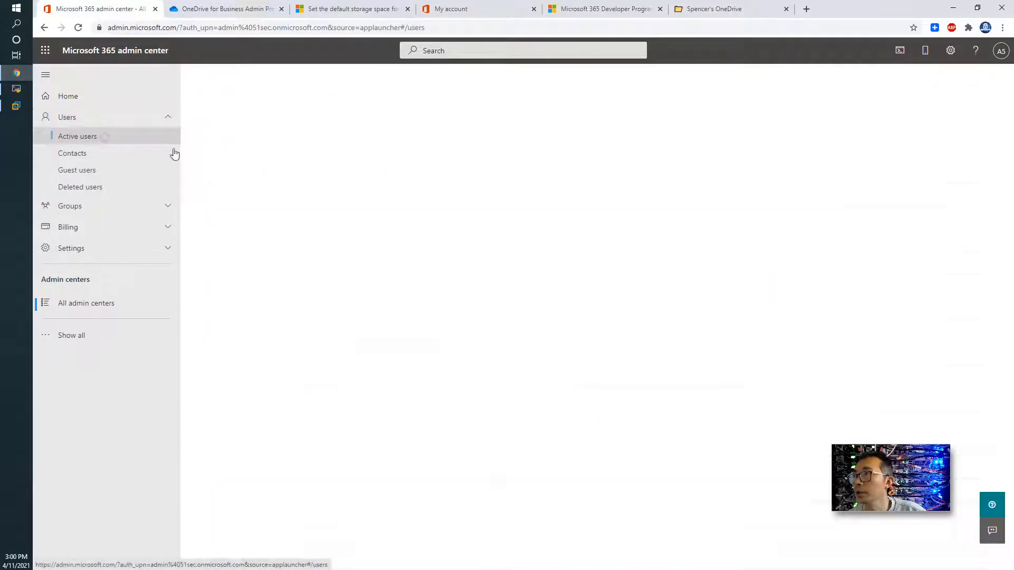
click(78, 136)
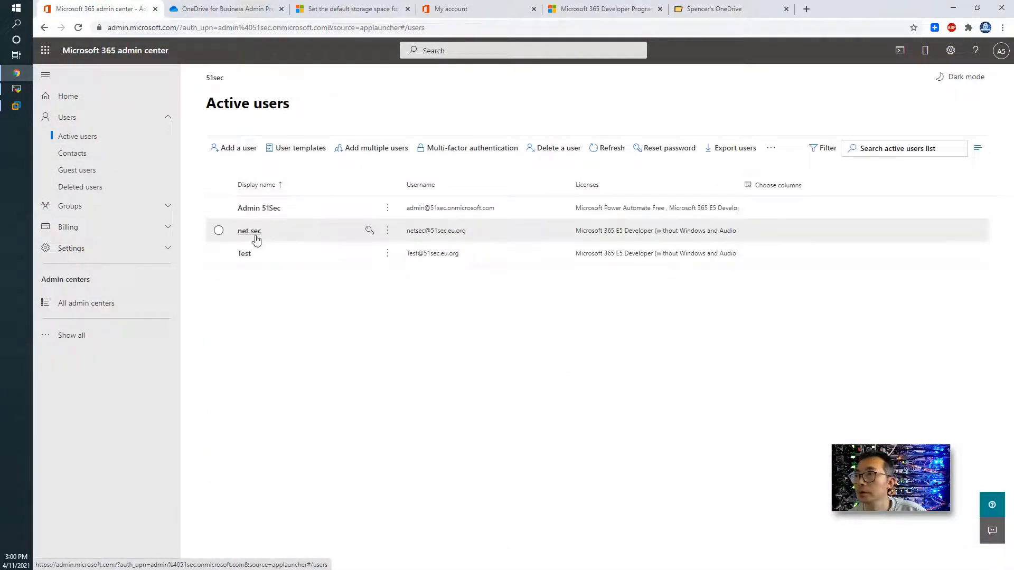
mouse_move(277, 253)
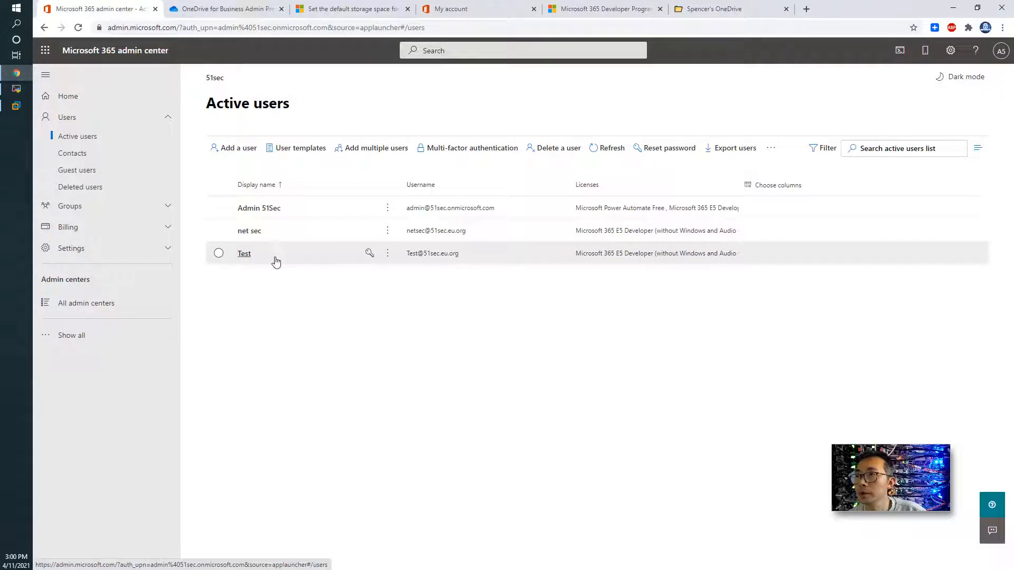
mouse_move(301, 208)
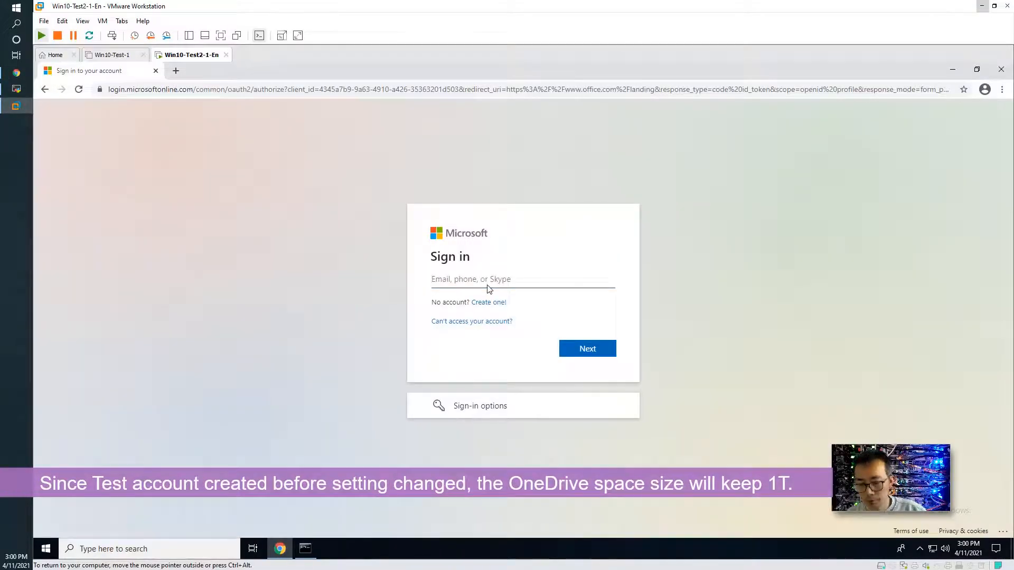
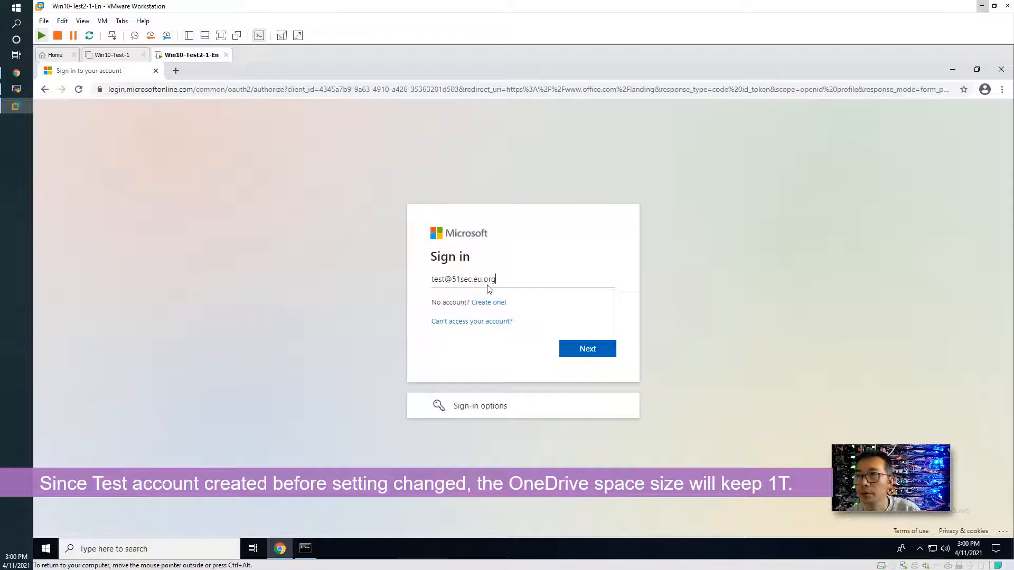
click(587, 349)
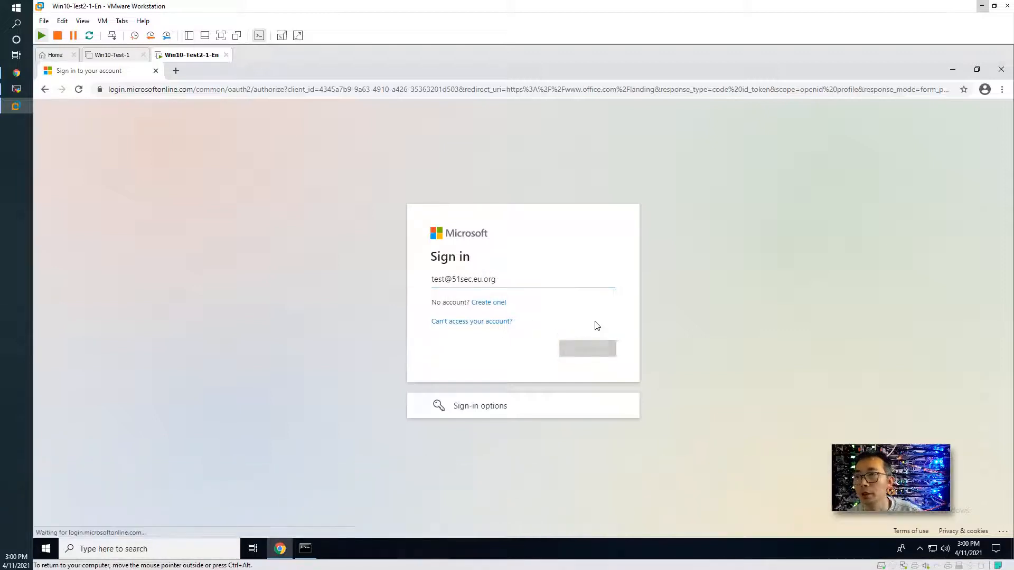
click(587, 349)
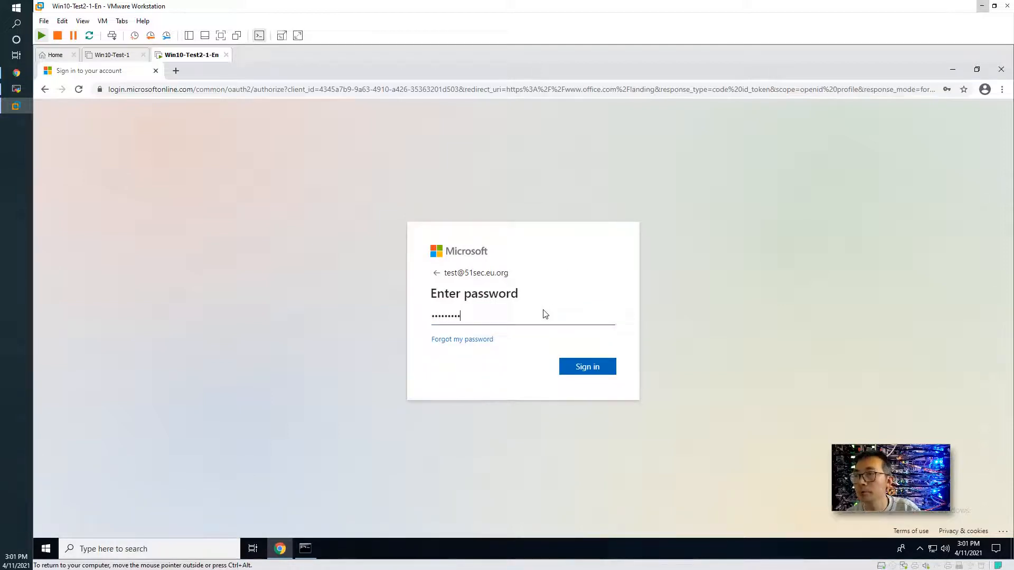
click(586, 366)
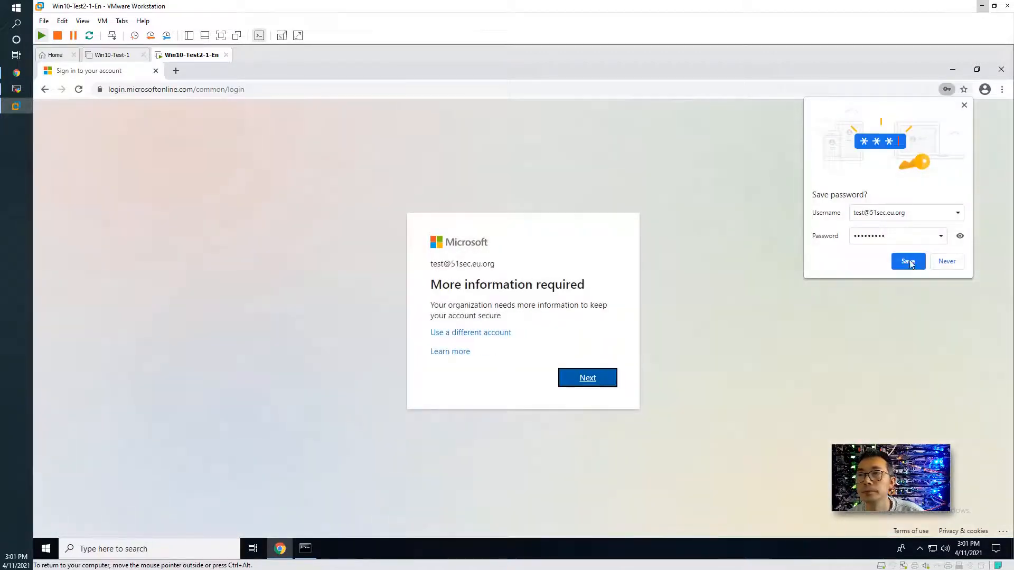
click(908, 261)
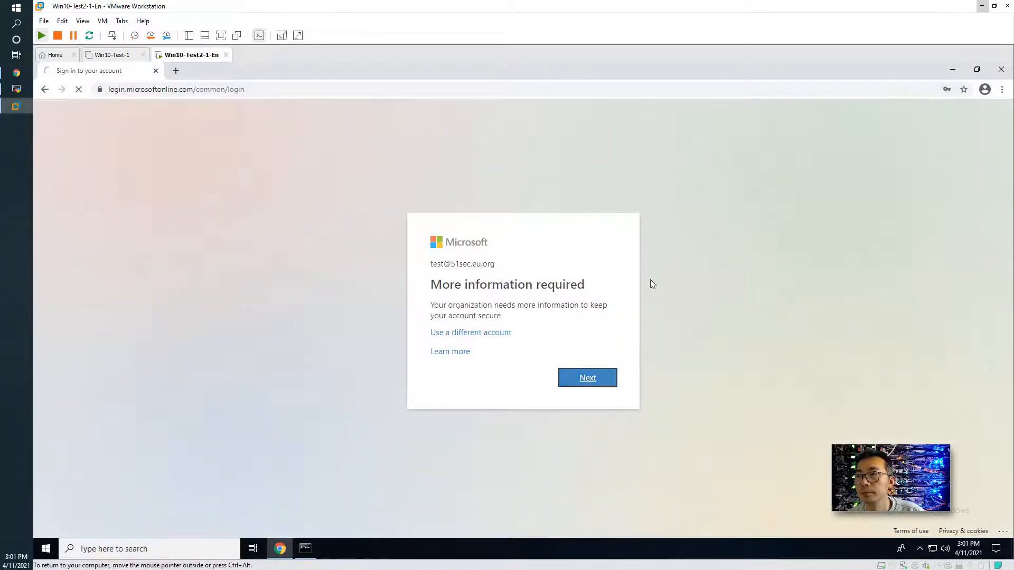
click(587, 378)
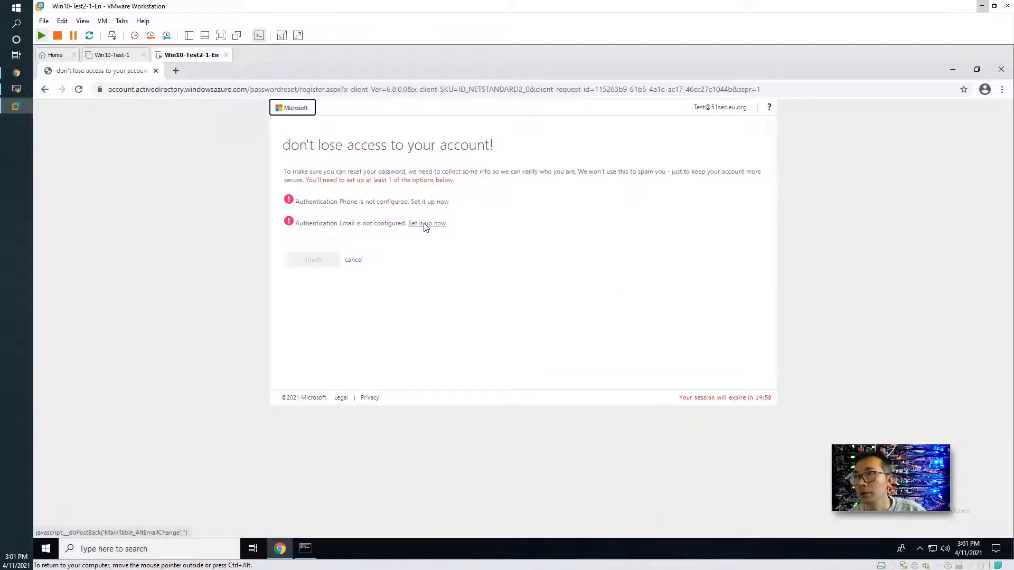
click(427, 223)
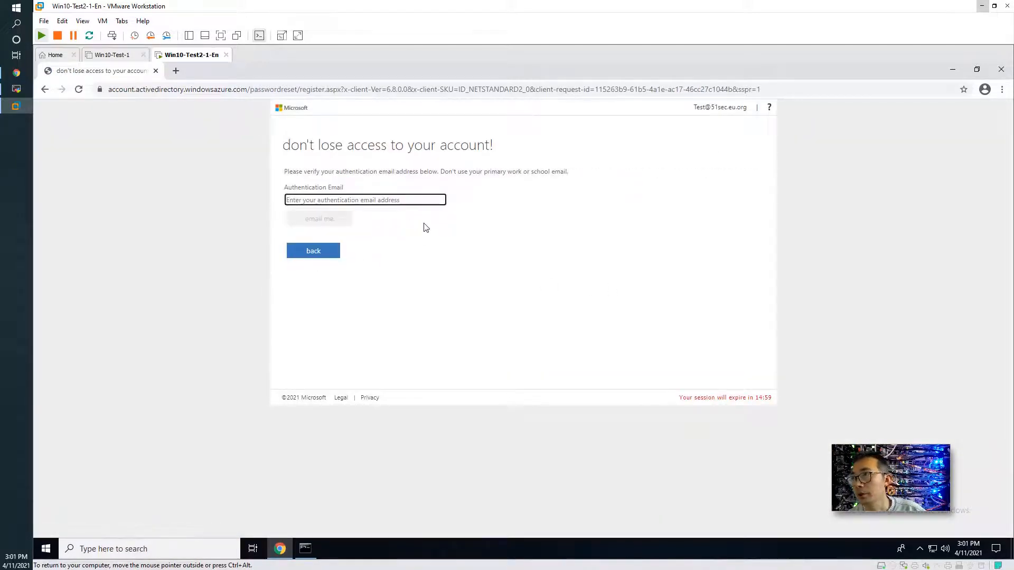
mouse_move(414, 204)
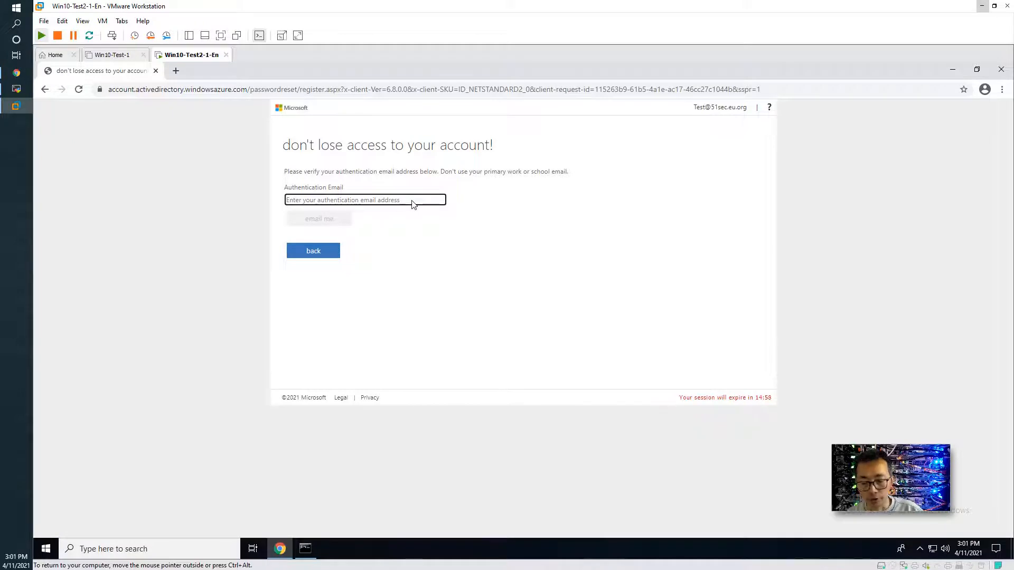
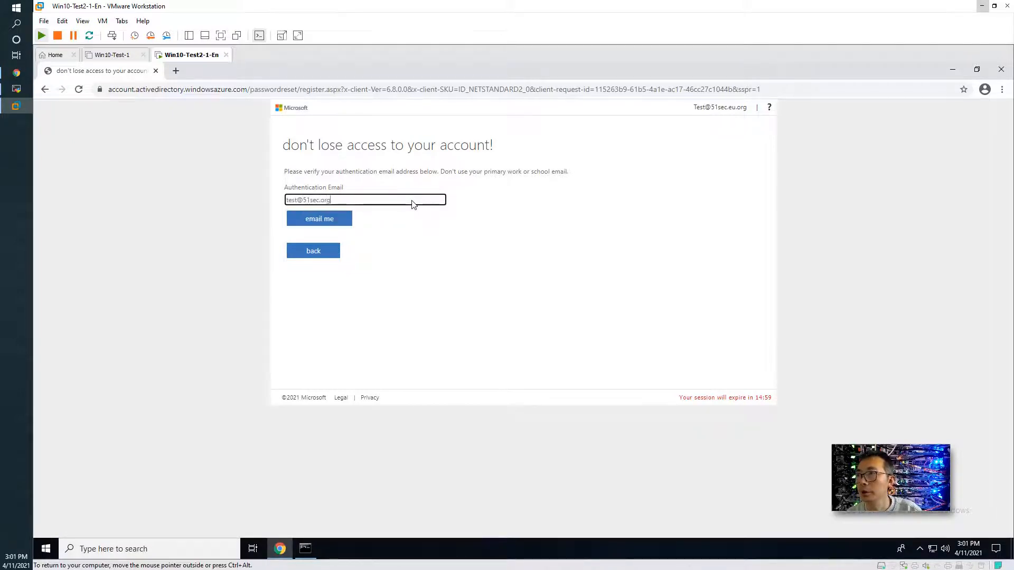
click(319, 218)
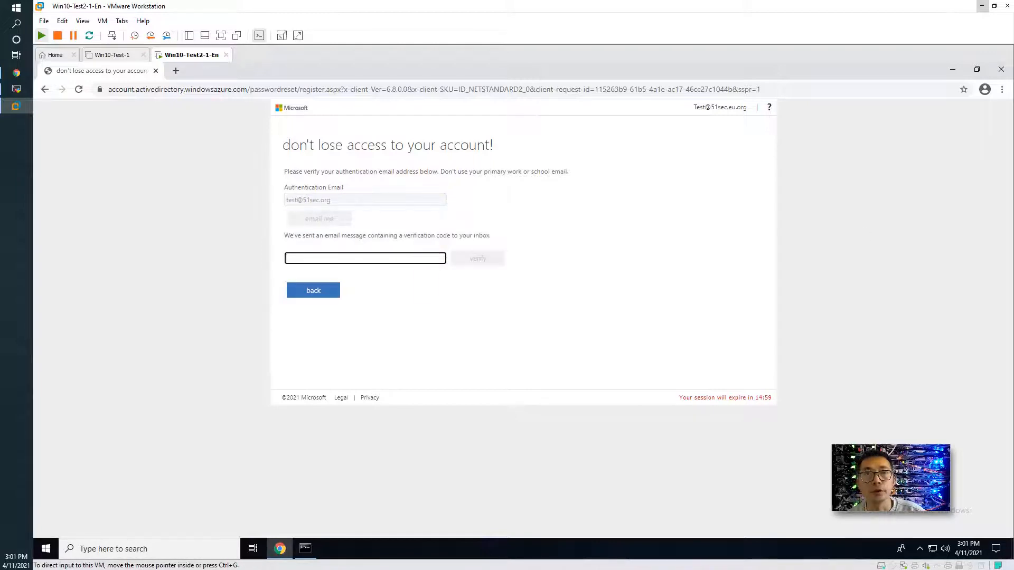
mouse_move(685, 318)
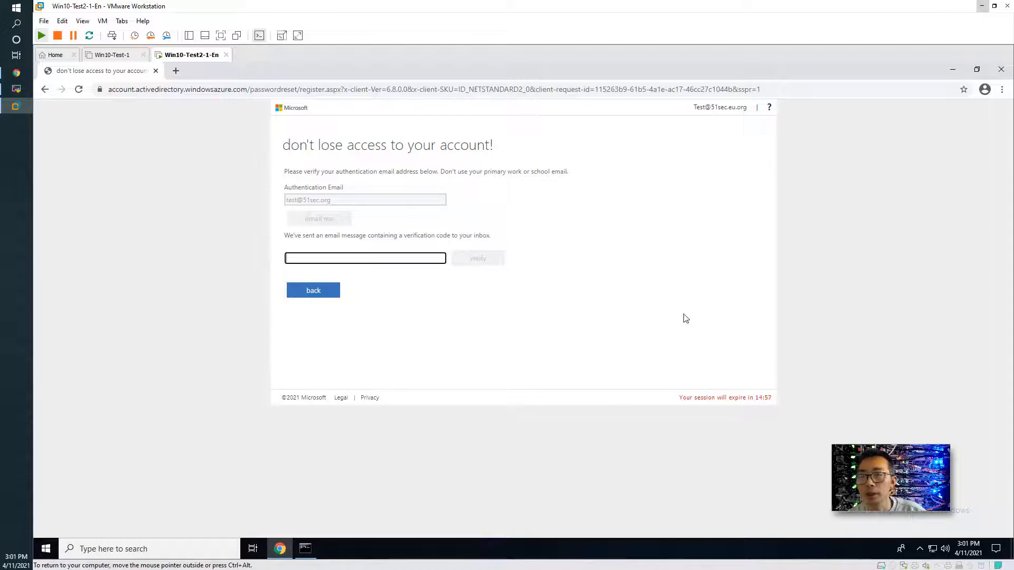
mouse_move(650, 326)
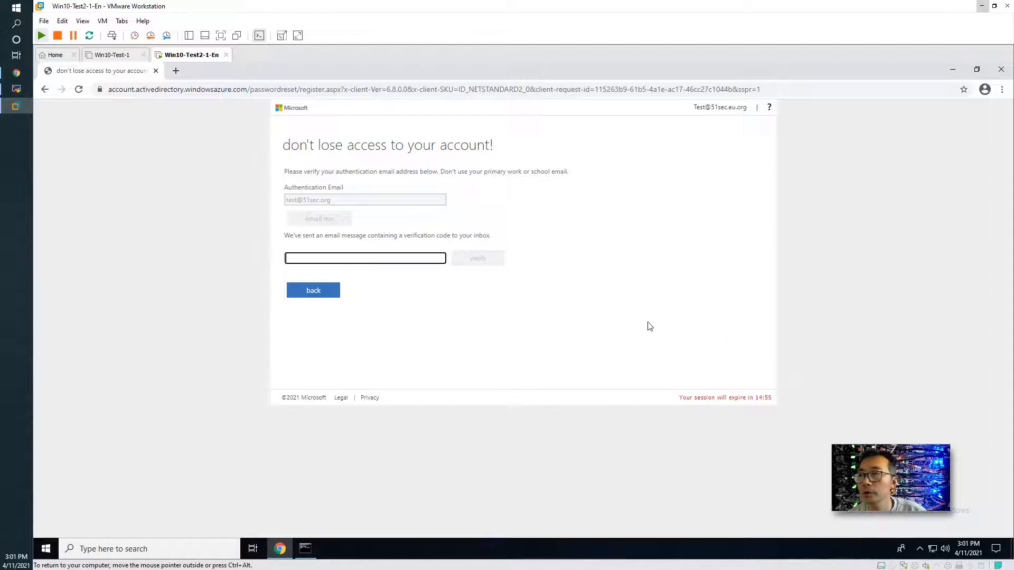
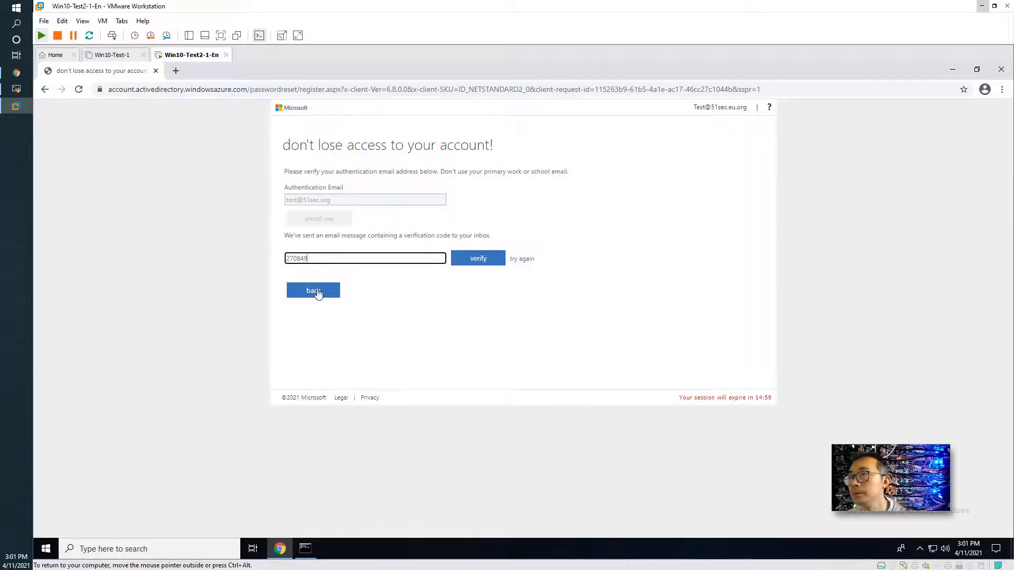
click(478, 259)
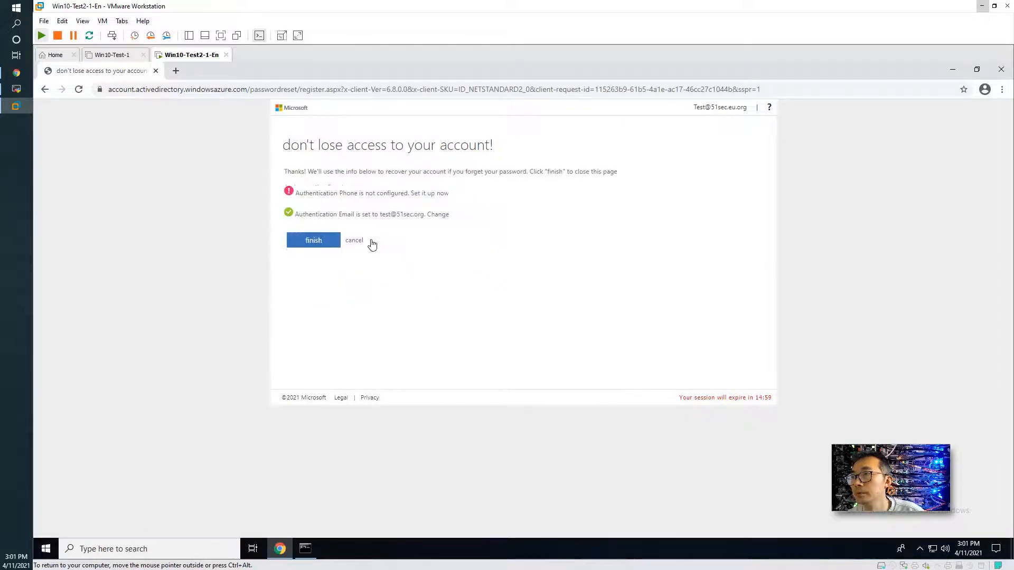
click(313, 240)
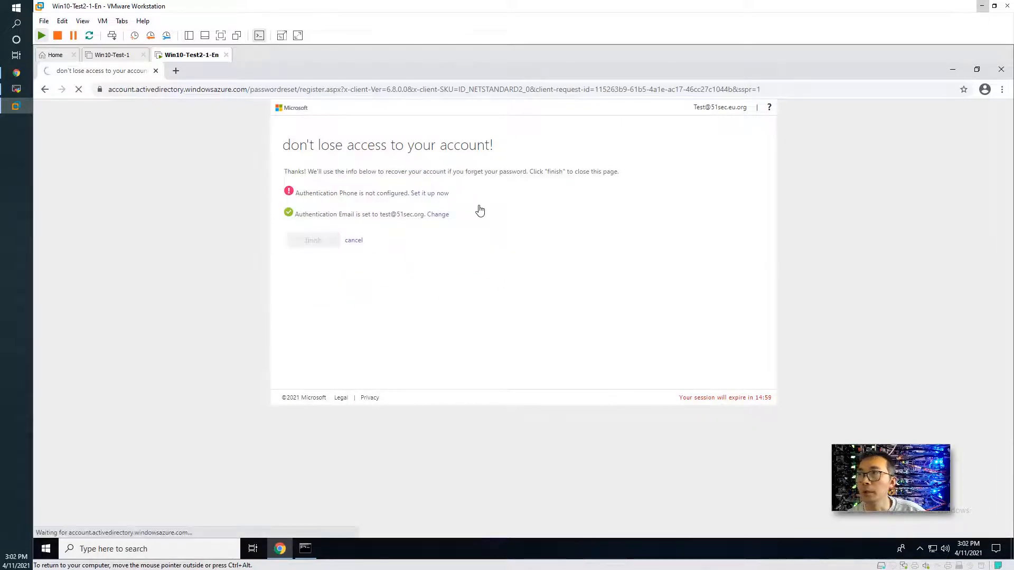
- Stay signed in and show the full Office 365 apps list for the test account
click(312, 240)
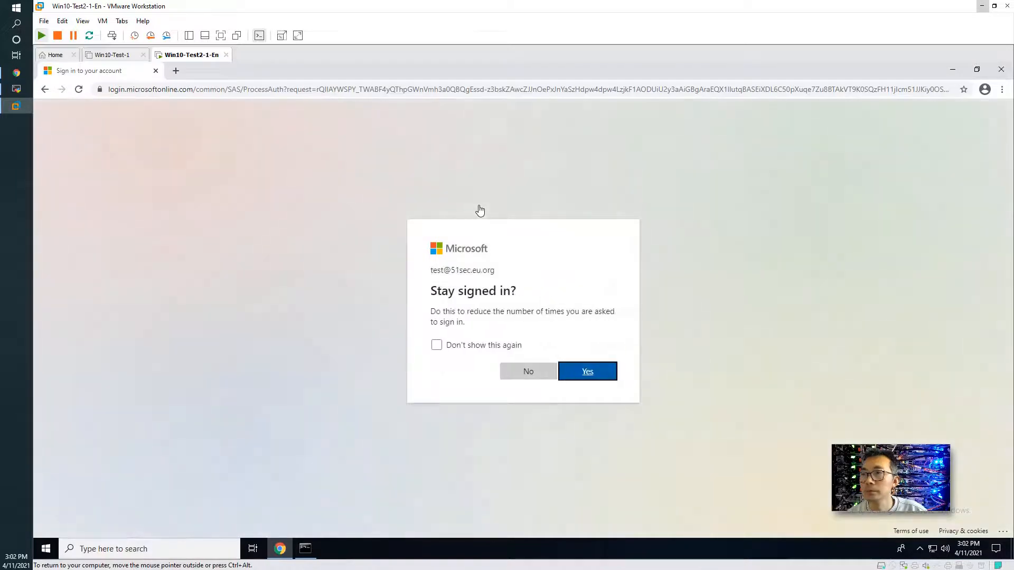
click(587, 371)
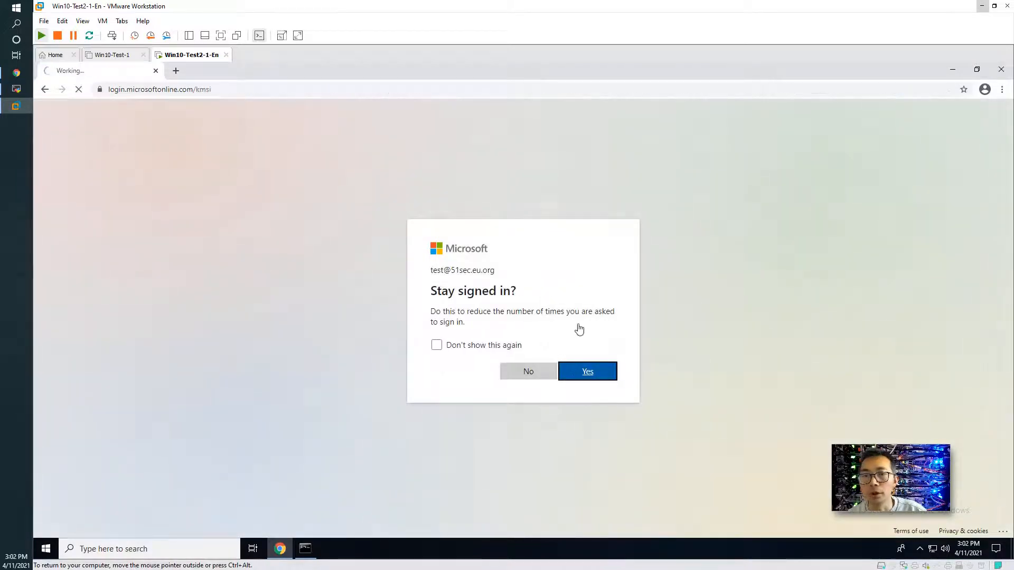
click(586, 372)
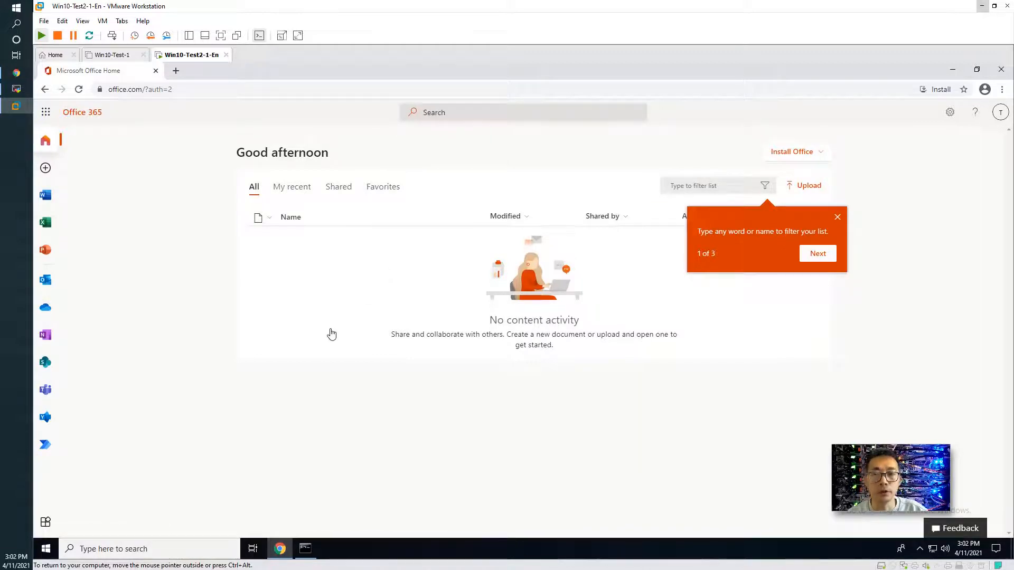
mouse_move(241, 324)
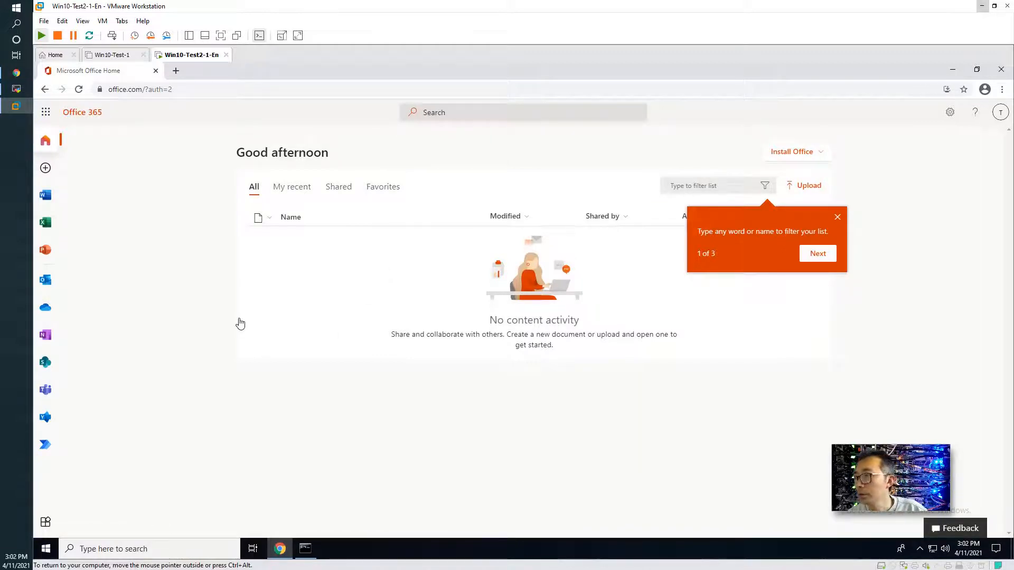
click(46, 112)
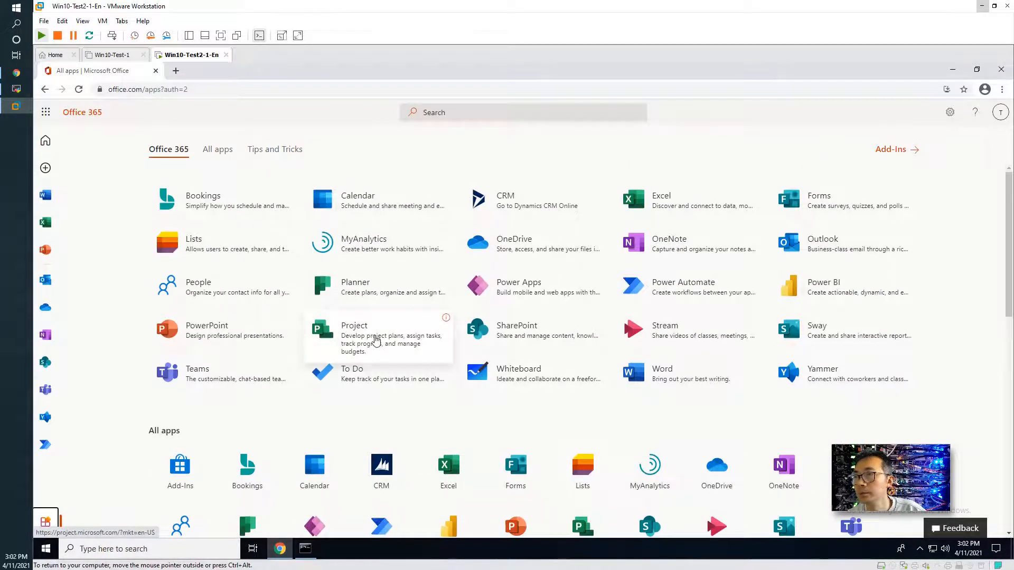
- Open Project from the Office 365 apps list and view its no-license message
click(353, 330)
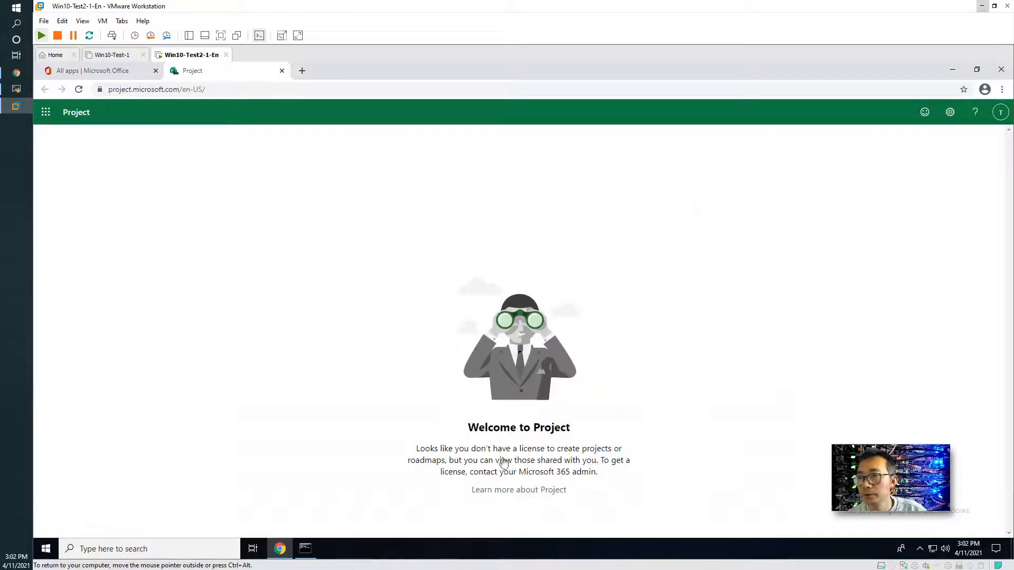
mouse_move(423, 452)
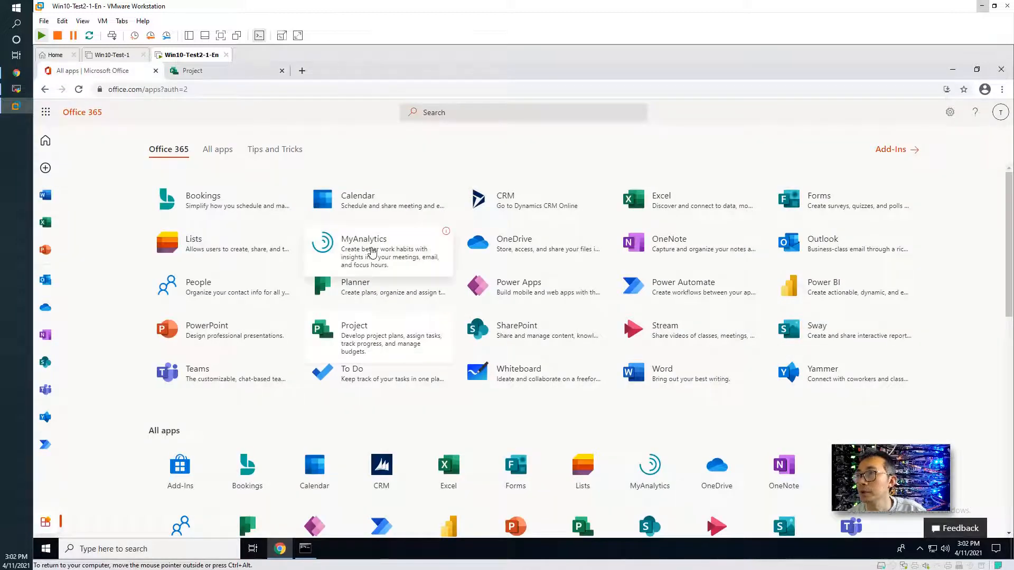
mouse_move(45, 195)
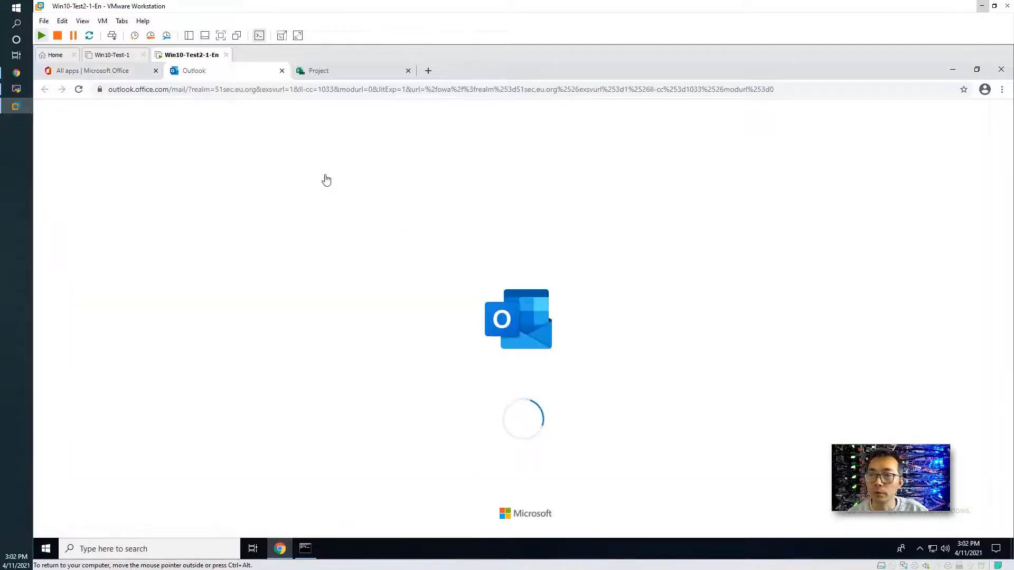
- Open OneDrive, continue past 'Your OneDrive is ready', and open its settings
click(97, 70)
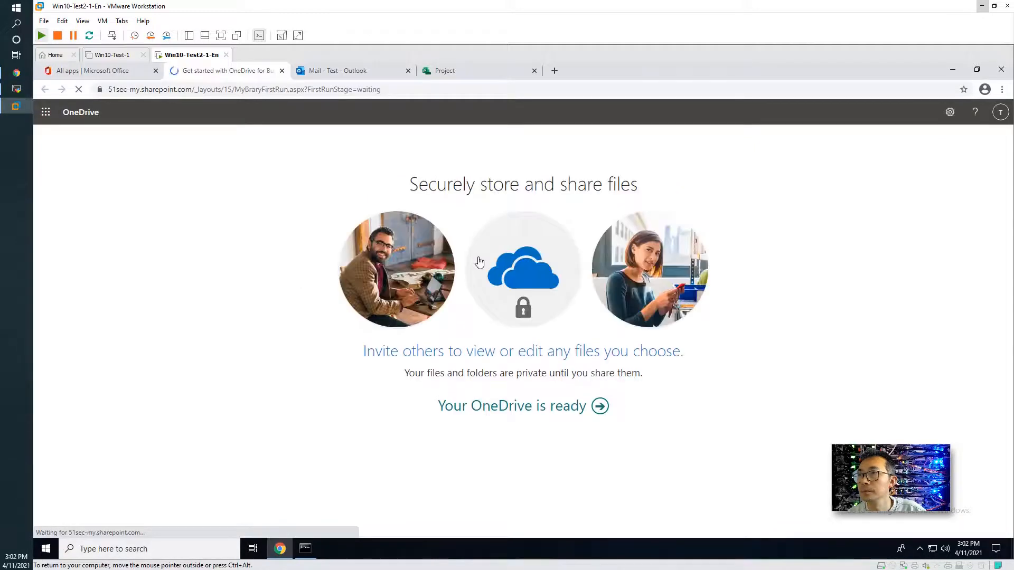
click(512, 406)
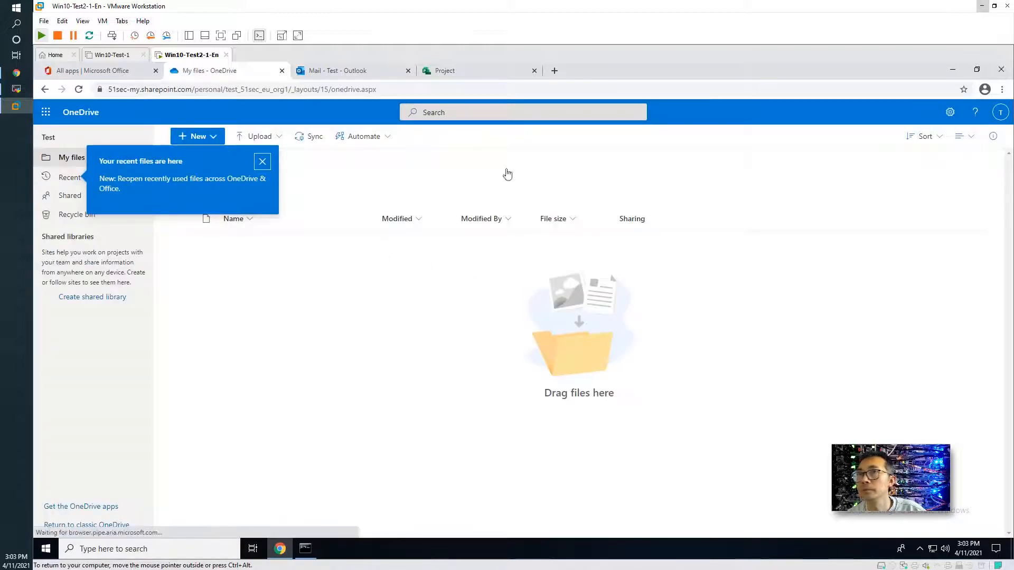
click(950, 112)
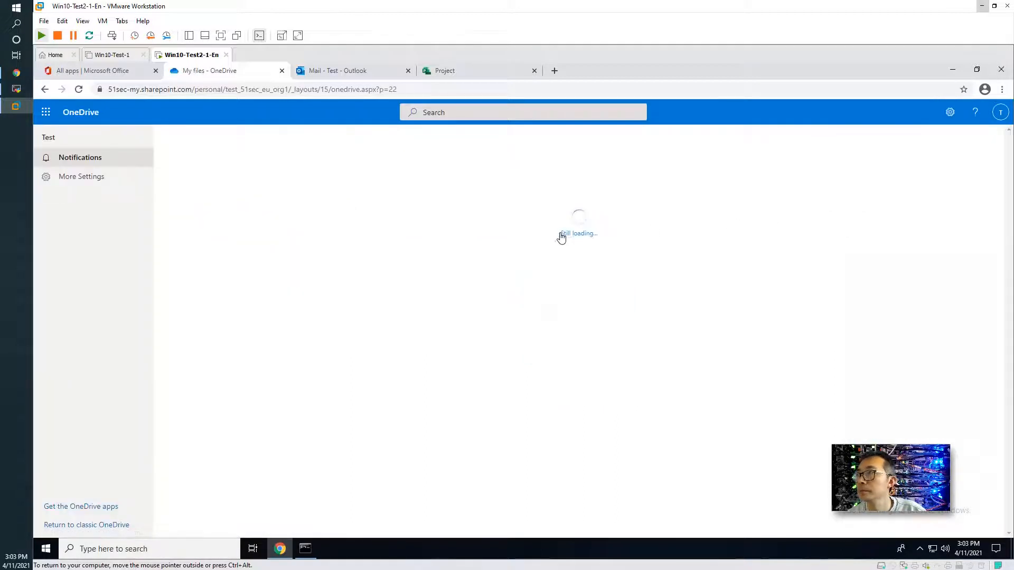
- Show the More Settings page in OneDrive settings
click(80, 158)
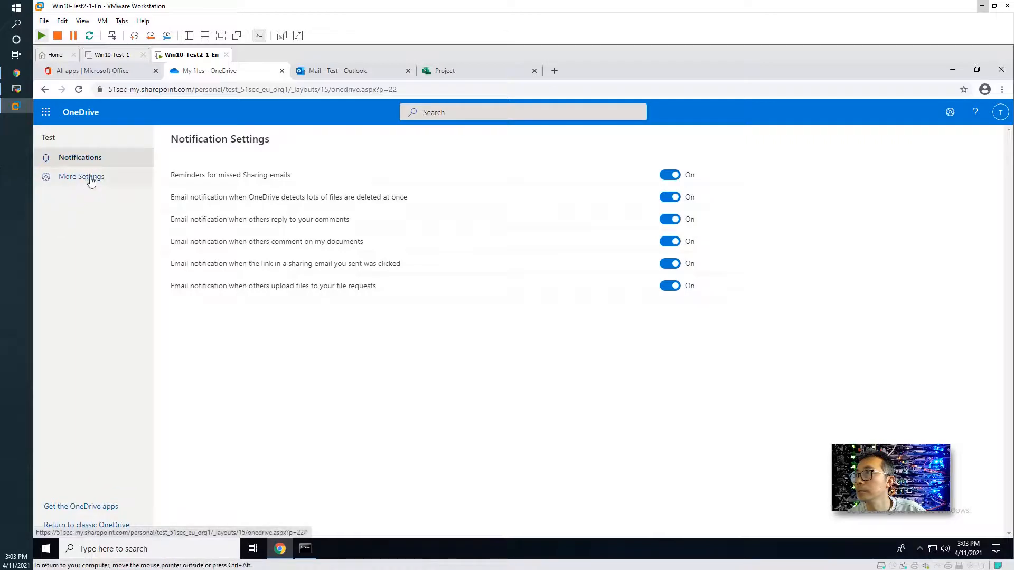
click(81, 175)
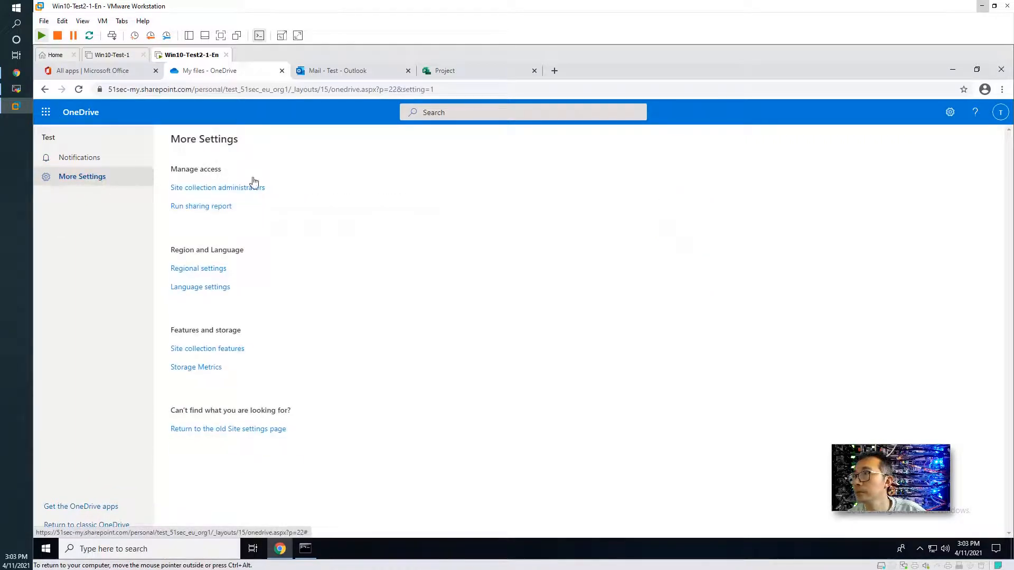
mouse_move(241, 317)
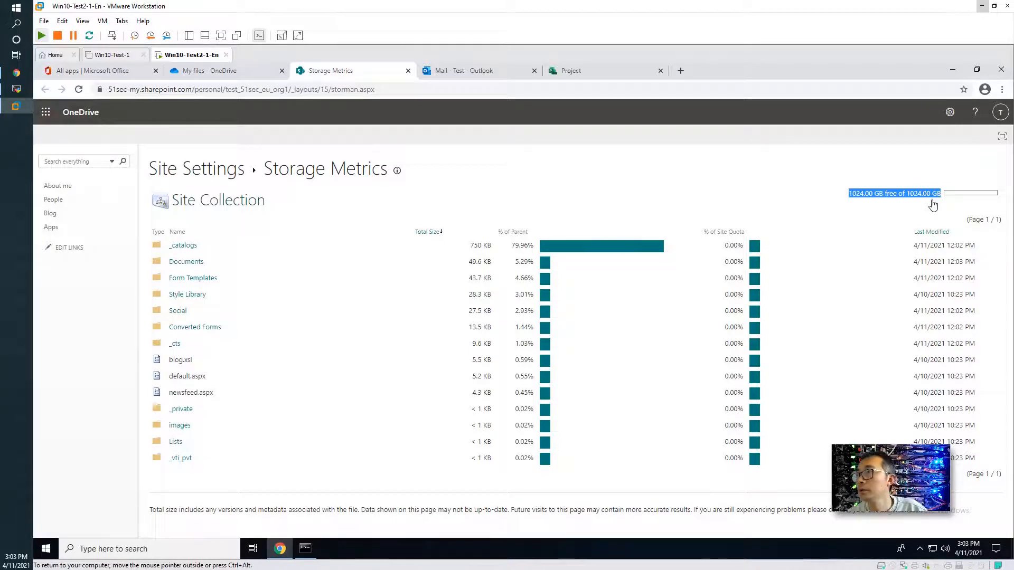
mouse_move(804, 194)
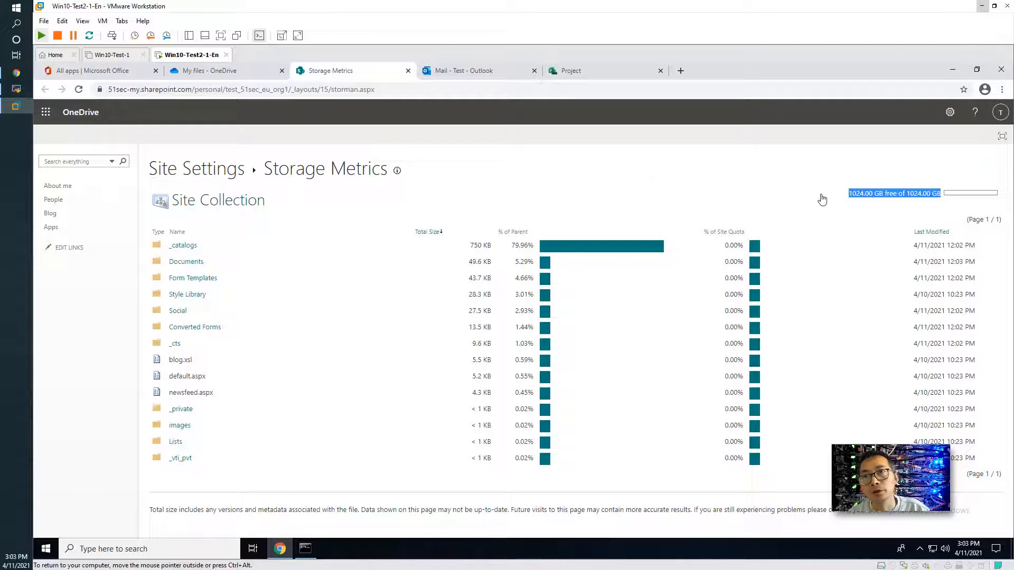
mouse_move(786, 201)
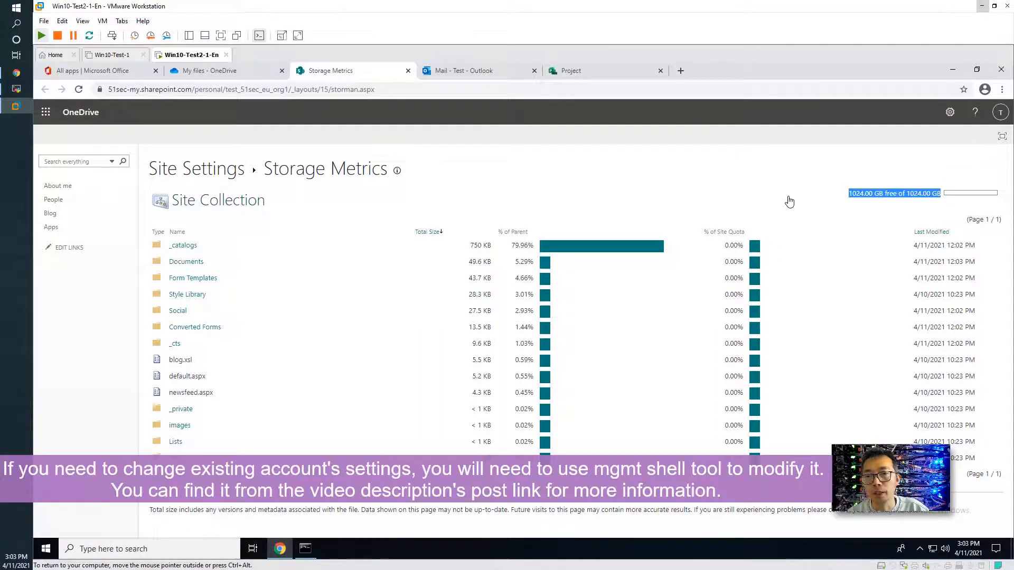
mouse_move(985, 89)
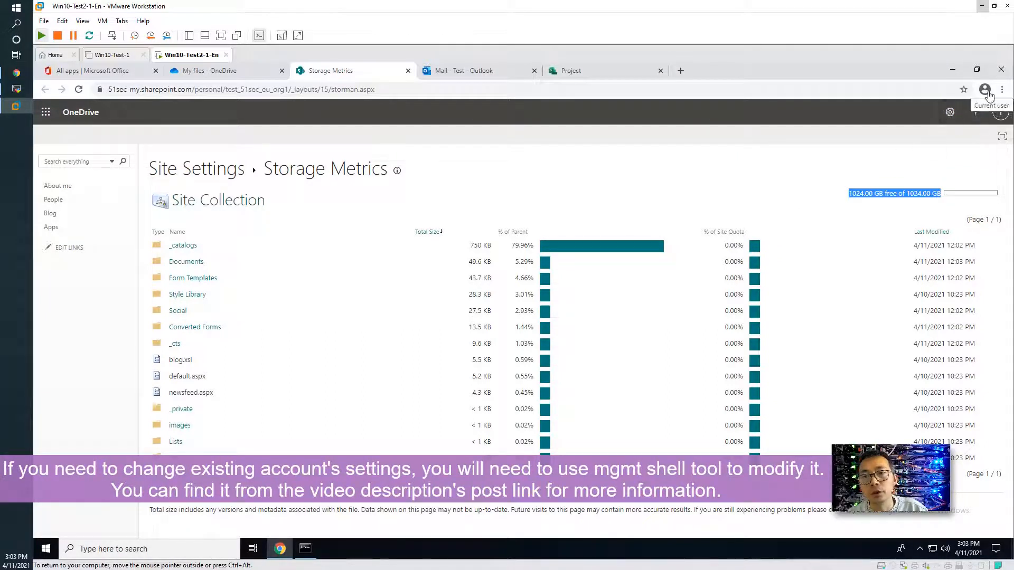
mouse_move(559, 194)
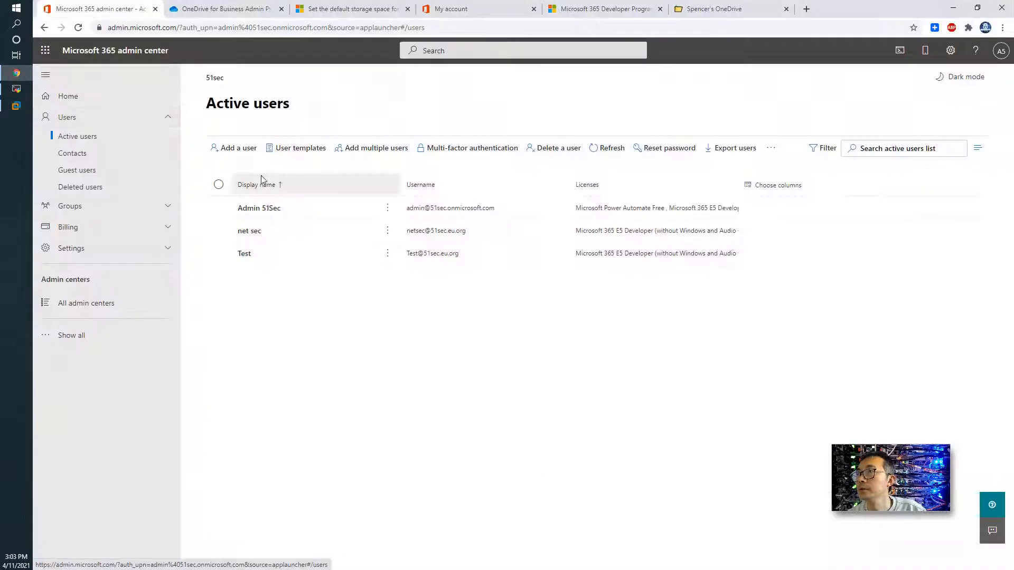
- Create user test1 test1 with a Microsoft 365 E5 Developer licence and close the wizard
click(239, 147)
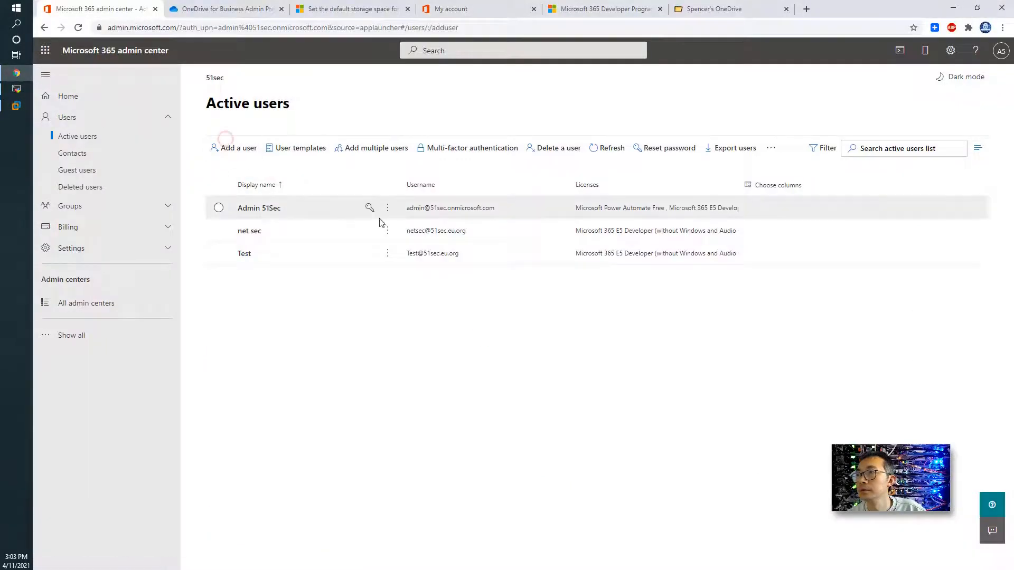
click(237, 147)
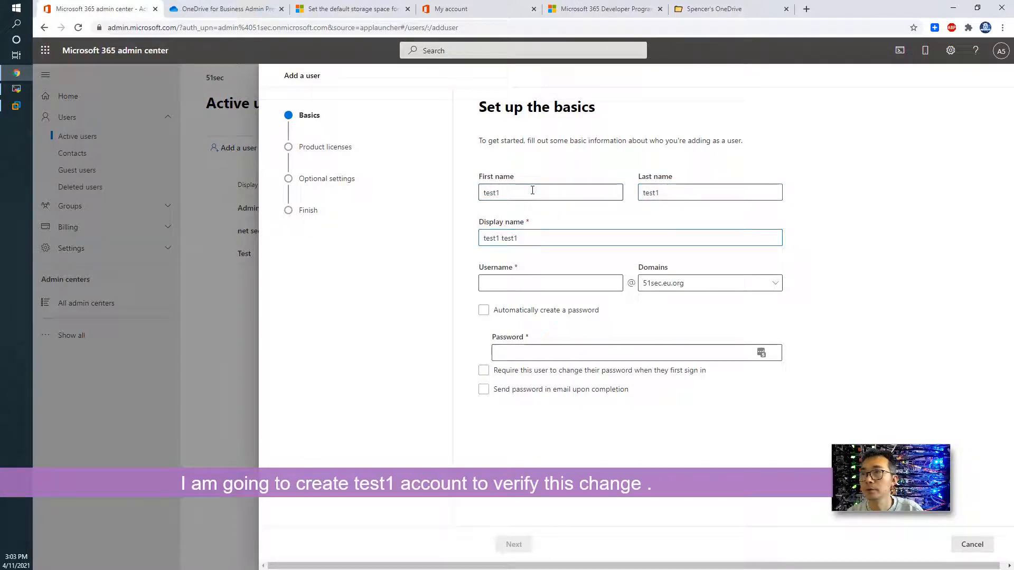
text(test1)
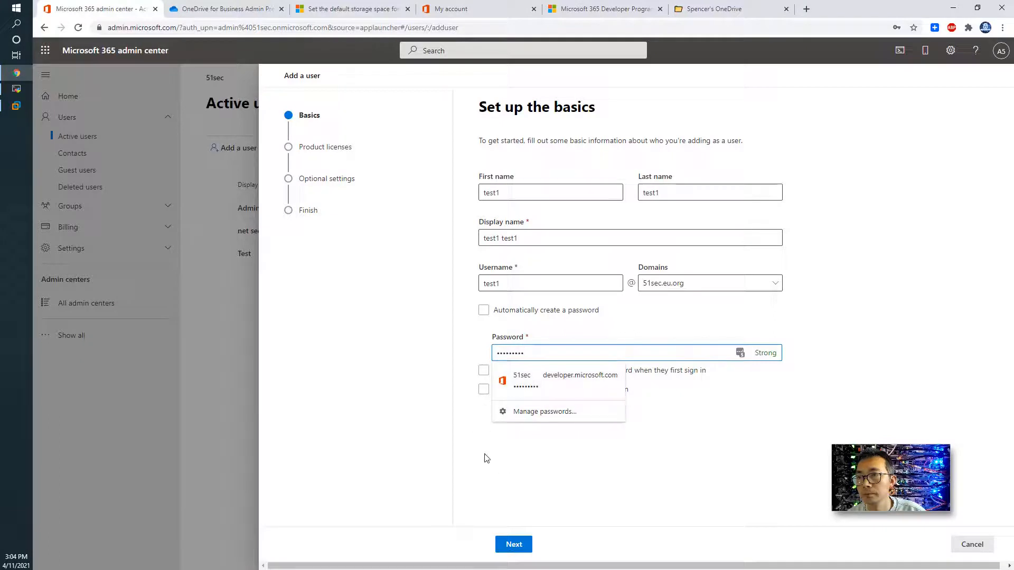
click(513, 544)
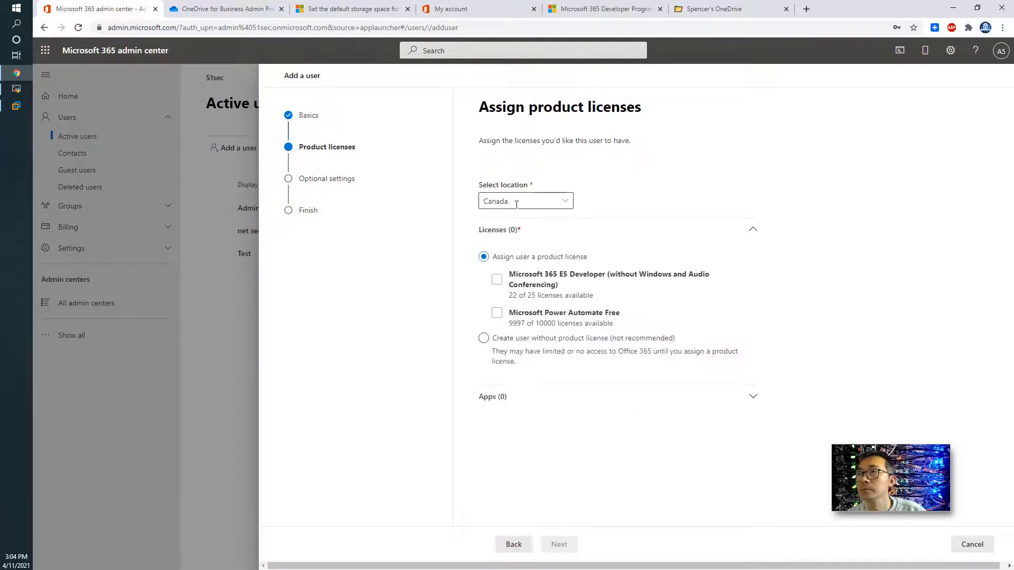
click(496, 279)
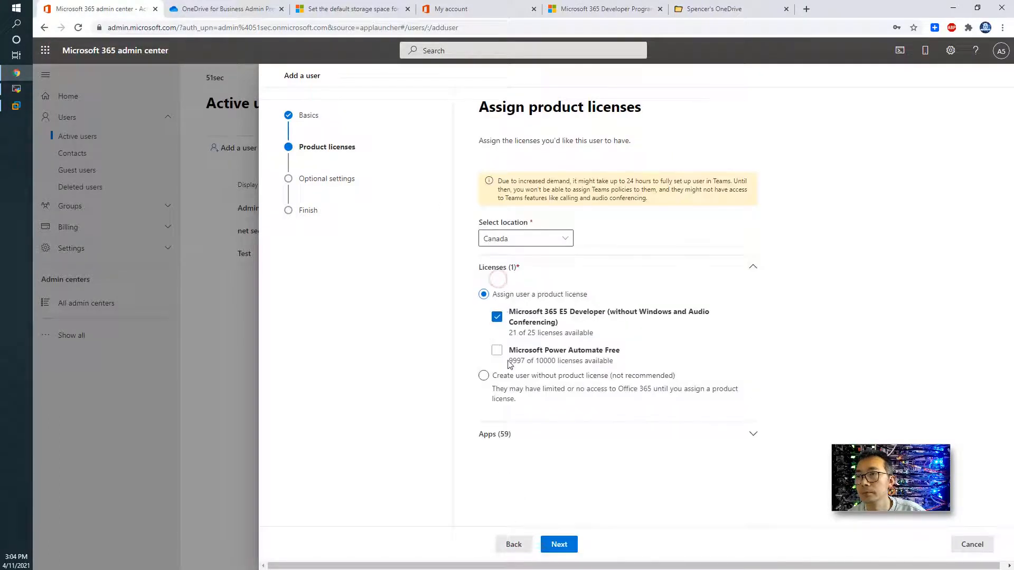
click(558, 544)
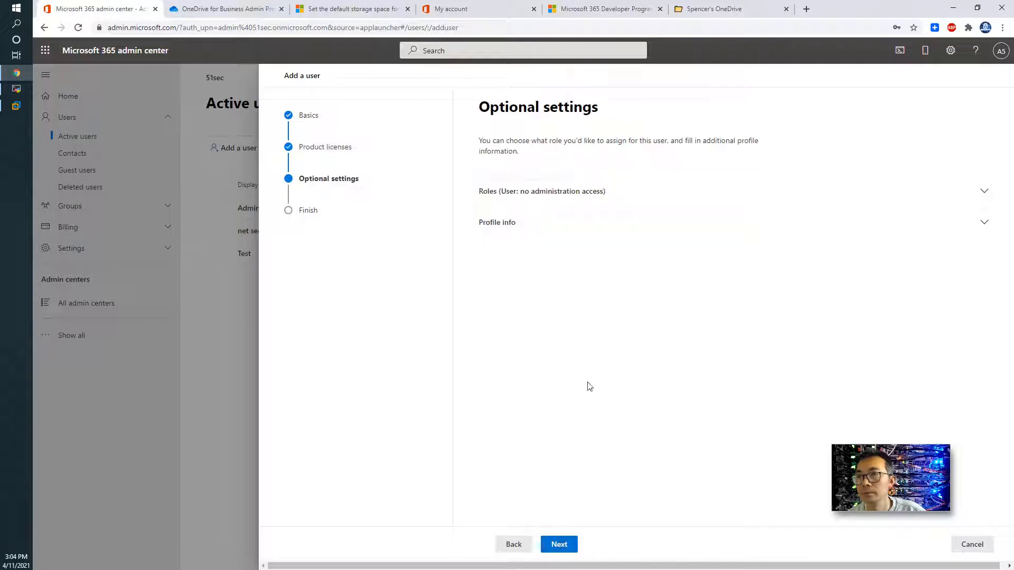
mouse_move(559, 395)
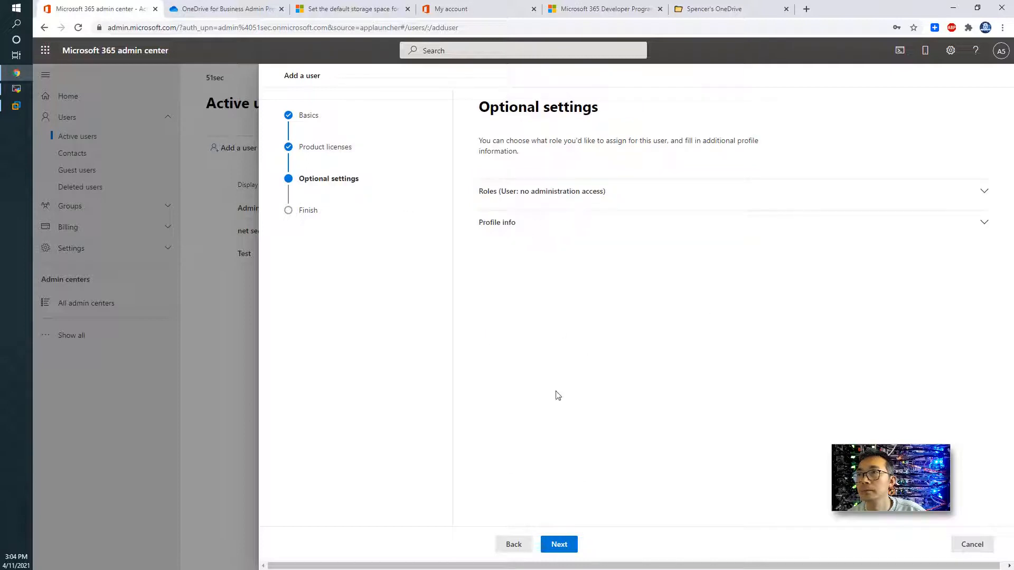
click(558, 544)
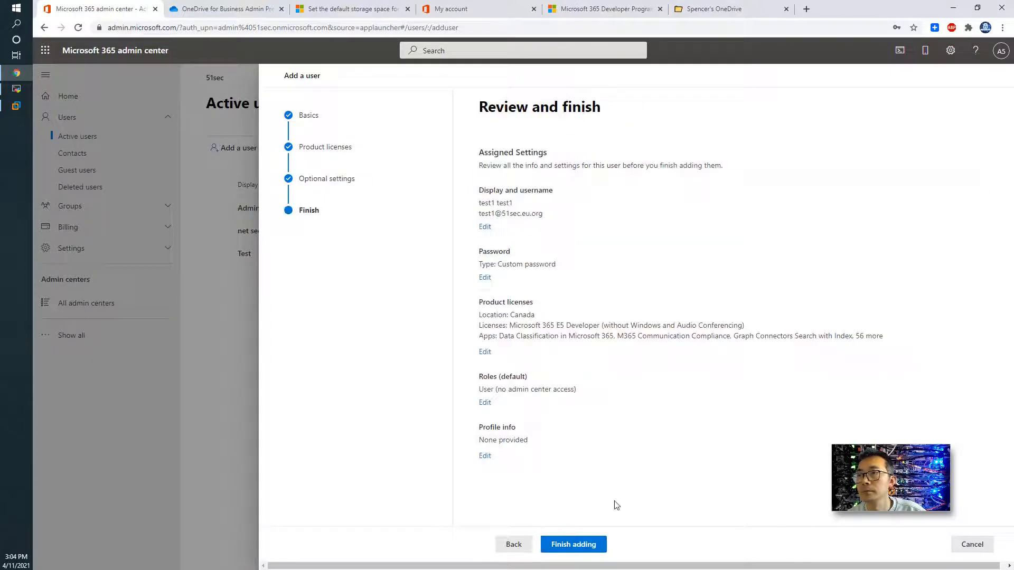
click(573, 544)
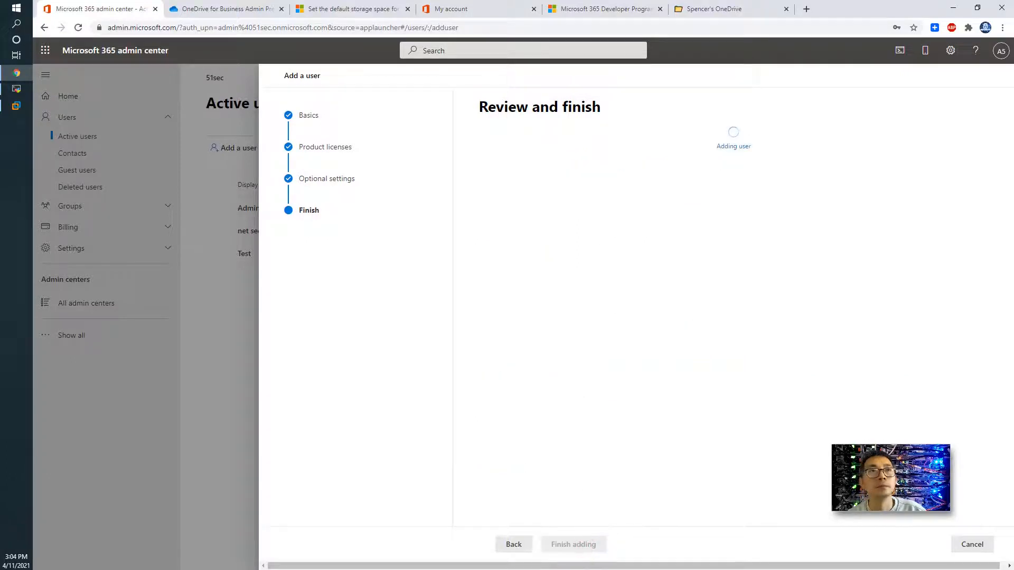
click(571, 544)
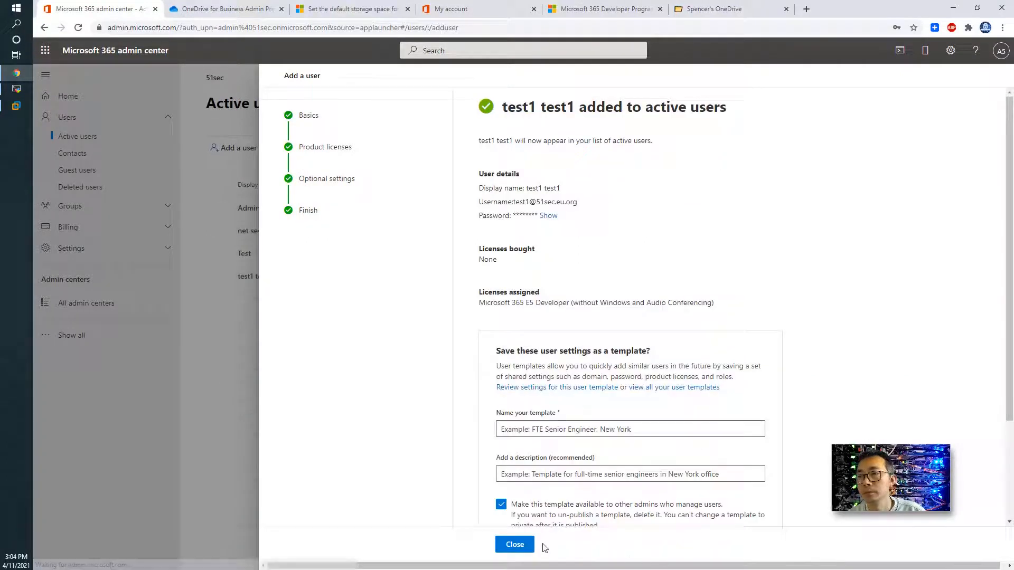
click(514, 544)
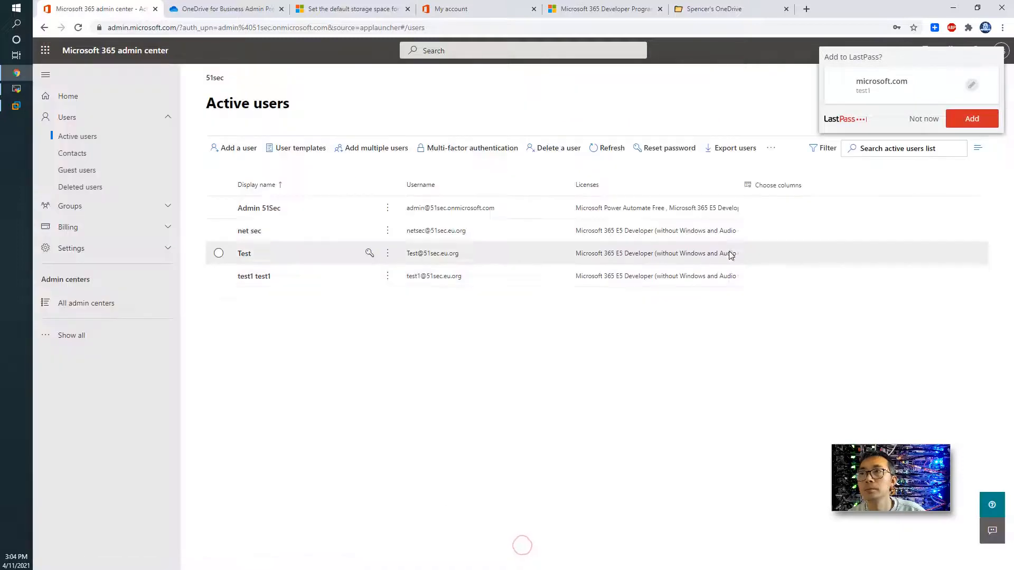
mouse_move(508, 184)
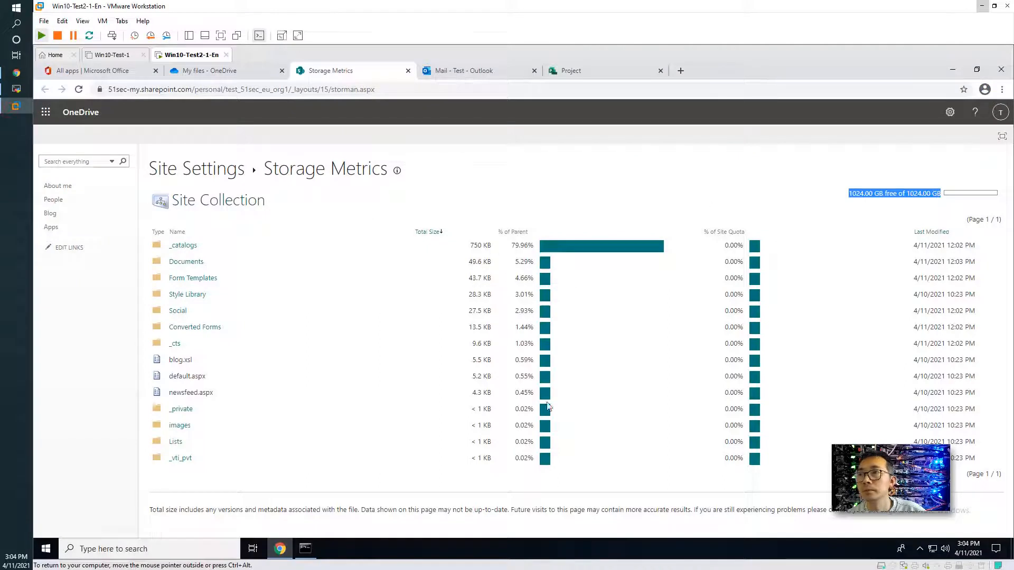
- Sign in as test1 from the account menu's View account link
click(1000, 112)
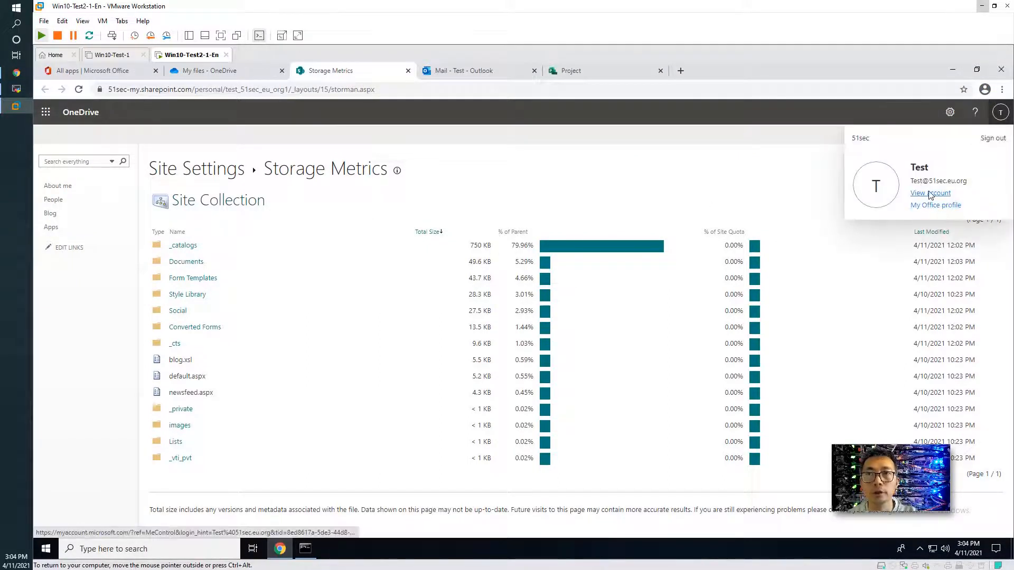
click(993, 138)
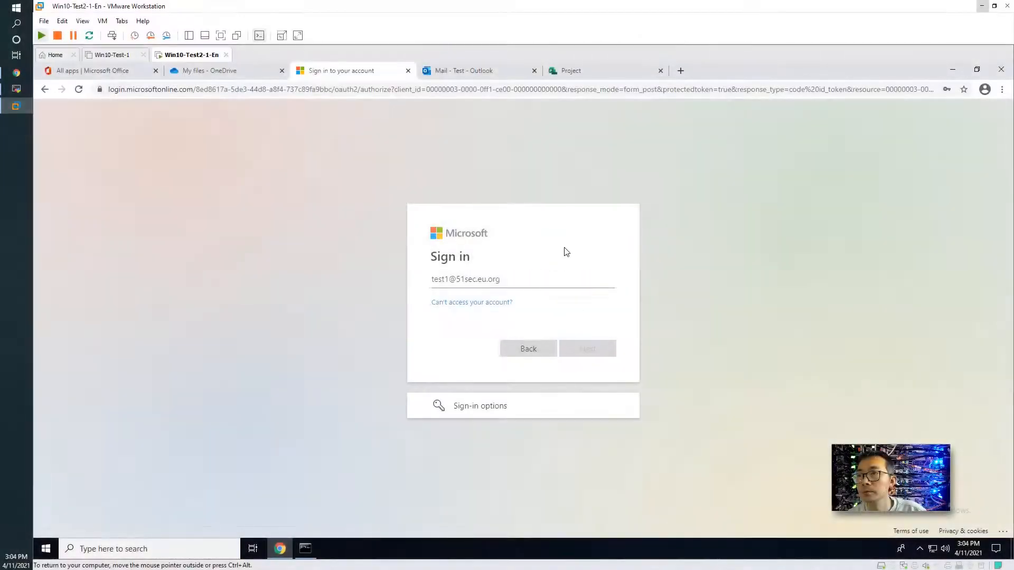
click(586, 348)
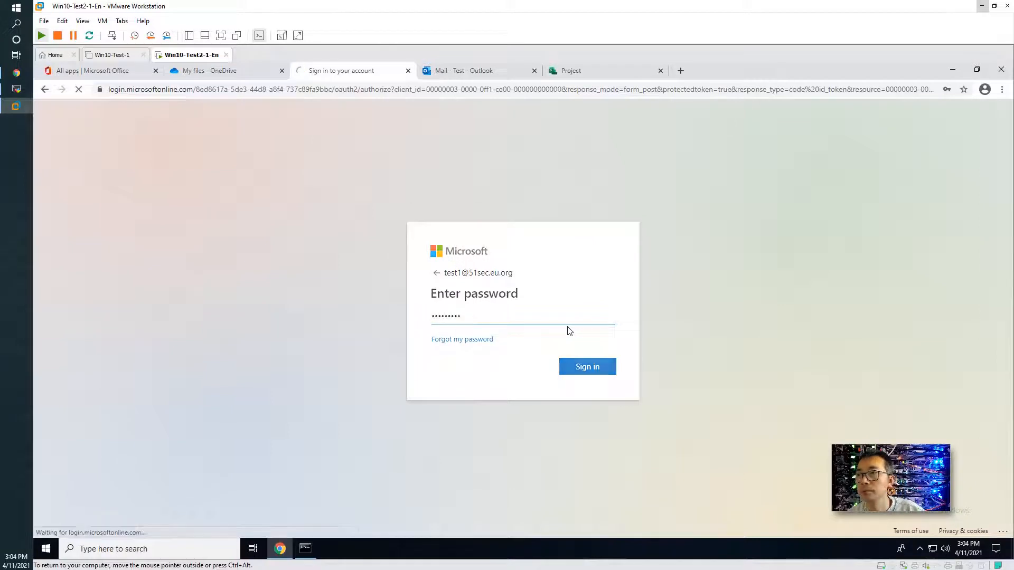
click(586, 366)
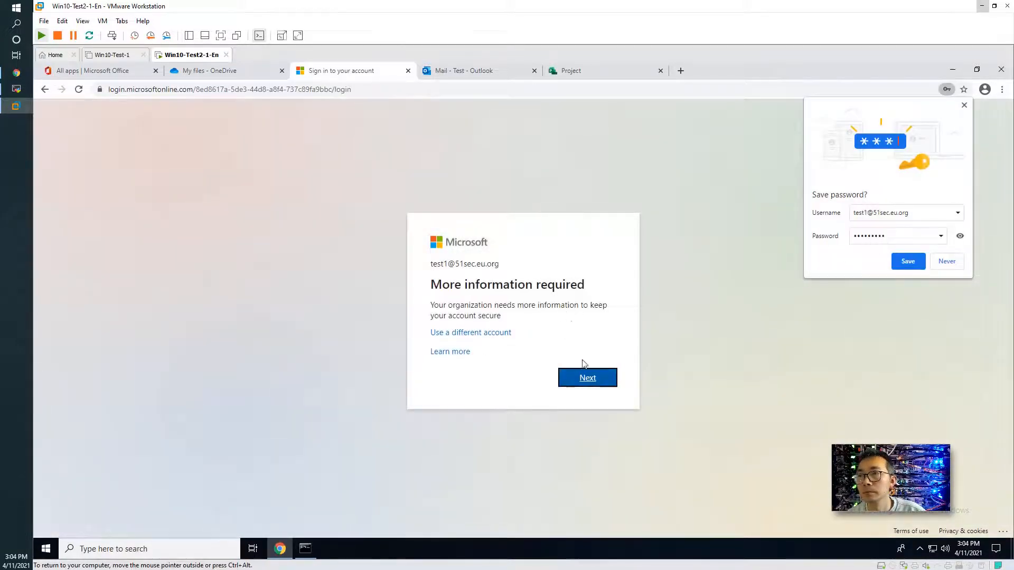
click(587, 378)
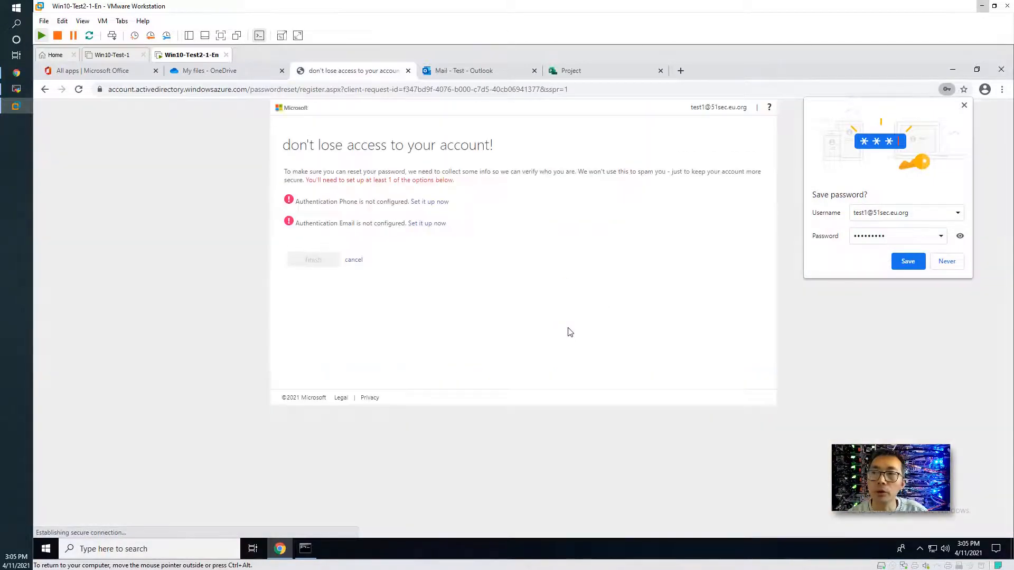
- Set up the authentication email and verify it with the emailed code
click(429, 223)
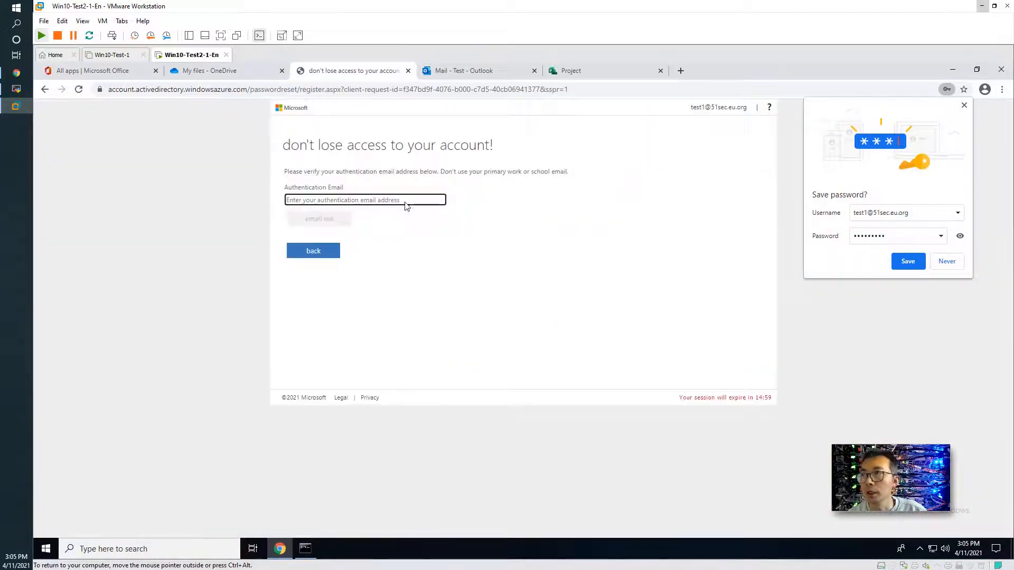
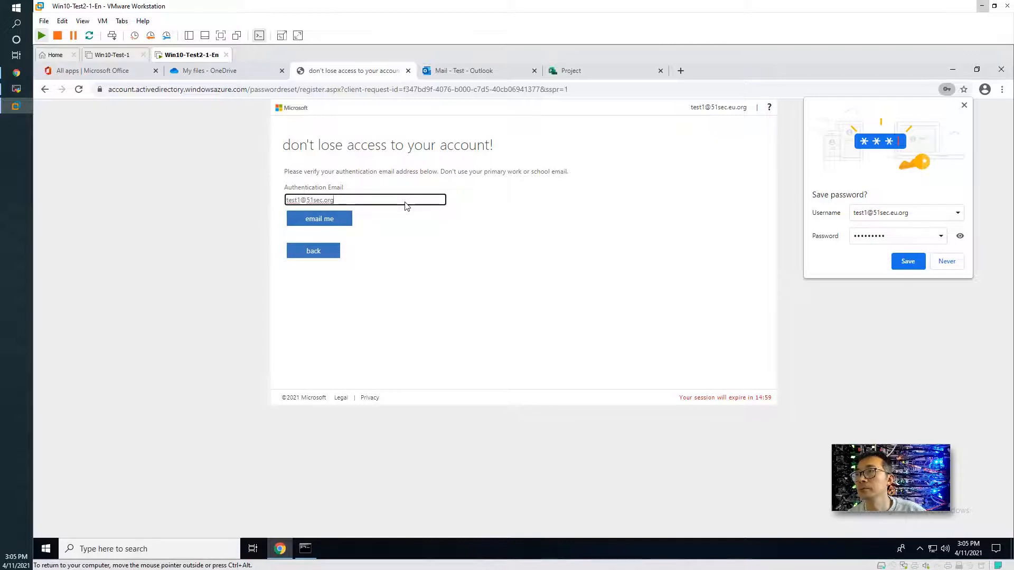
click(319, 219)
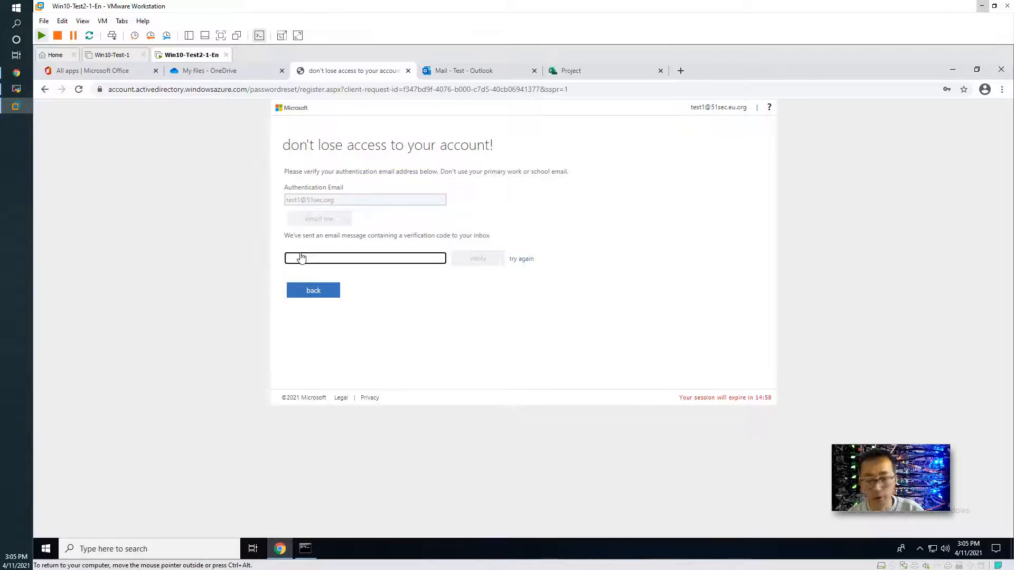
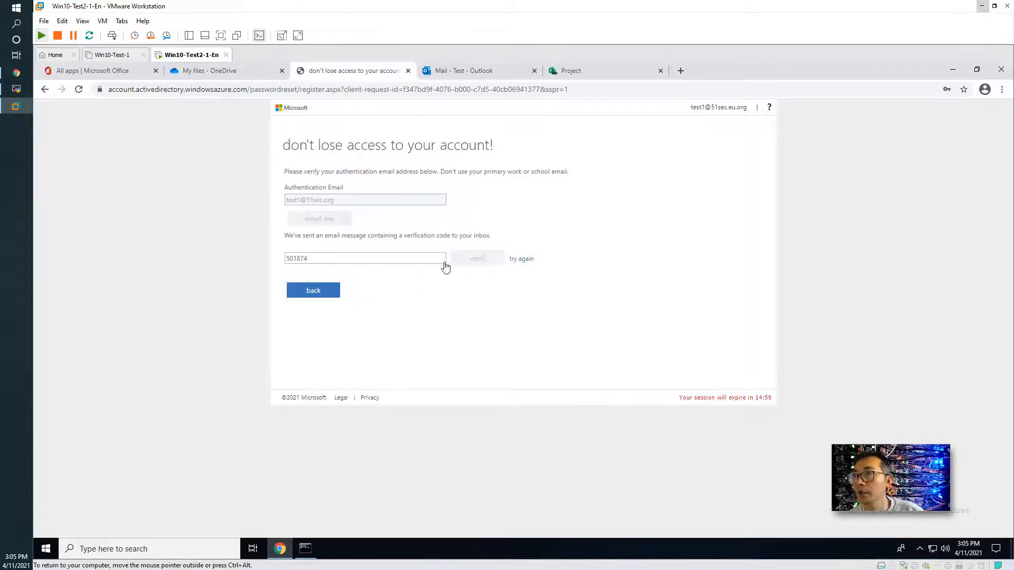
click(476, 258)
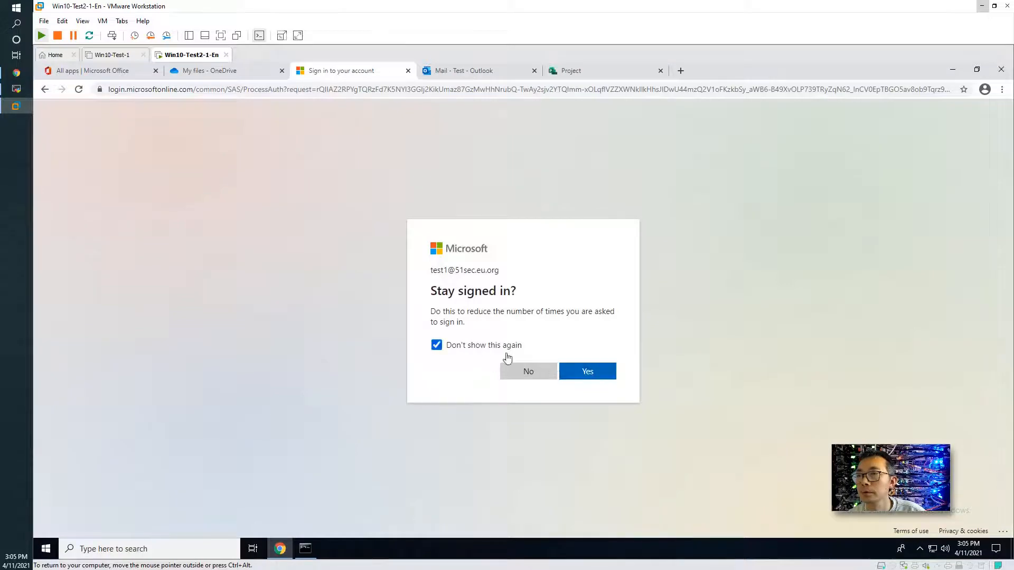
- Stay signed in, reach office.com via search, sign in, and dismiss the welcome tour
click(586, 372)
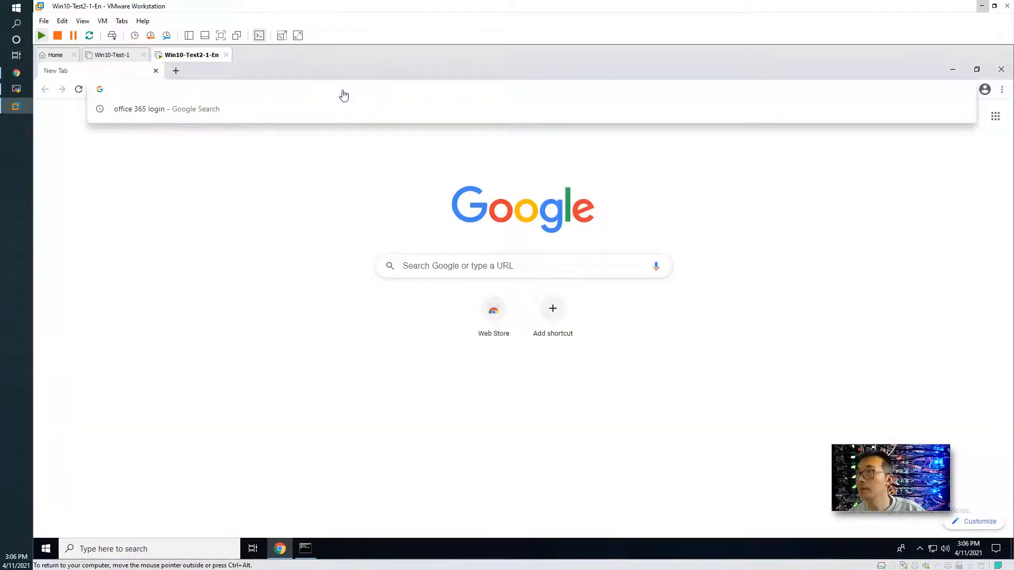
click(167, 109)
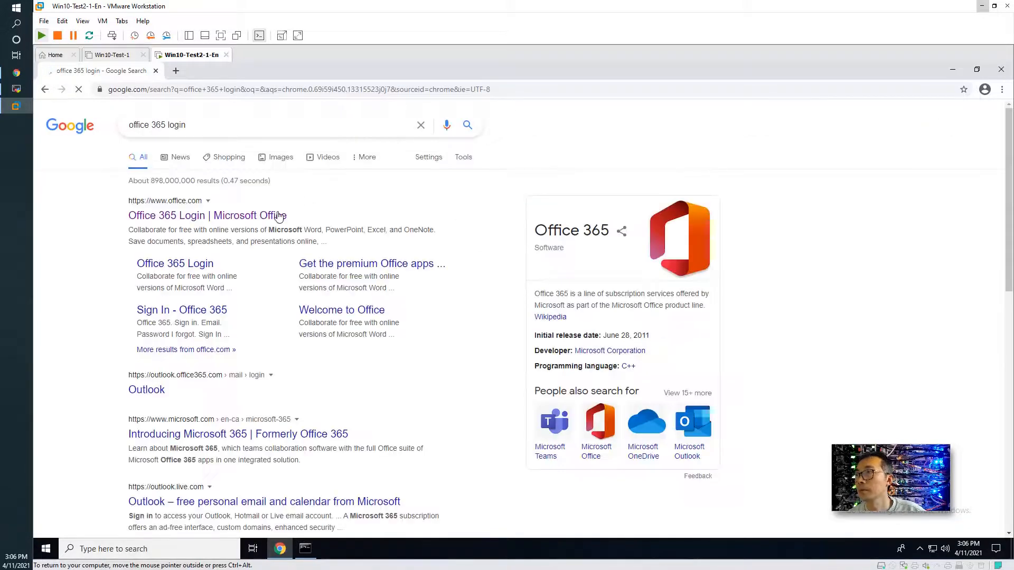
click(207, 216)
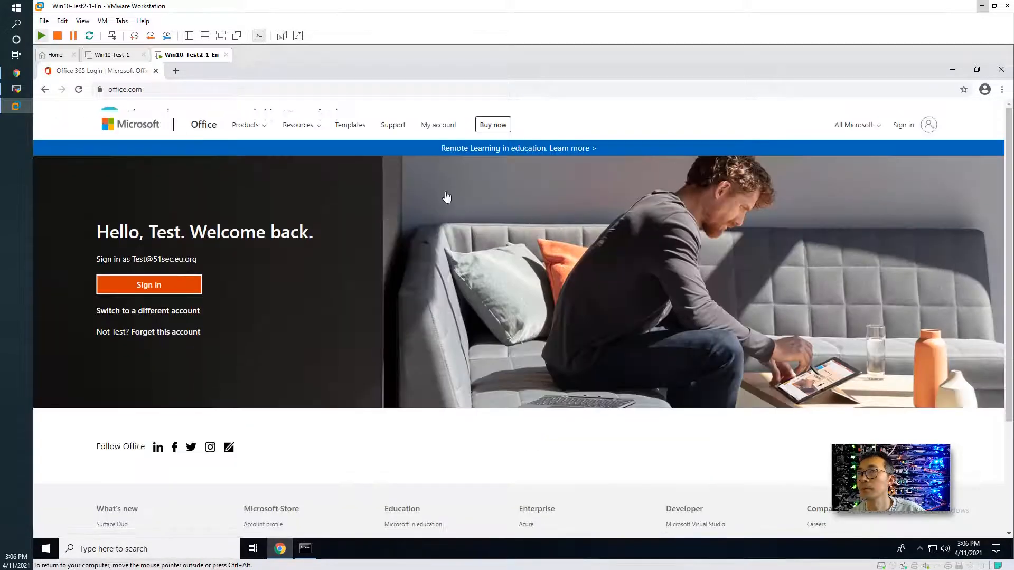
click(149, 285)
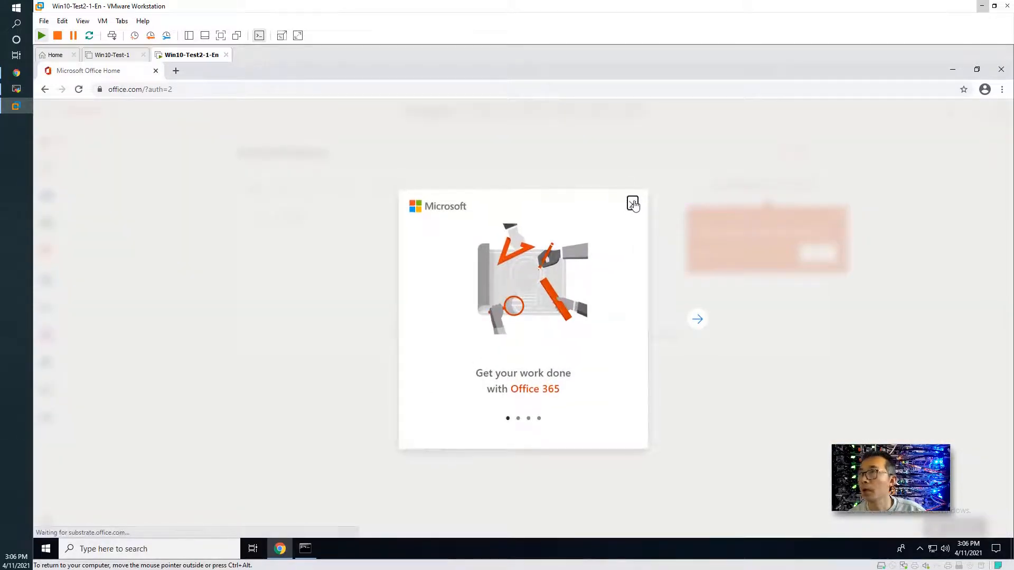
click(633, 204)
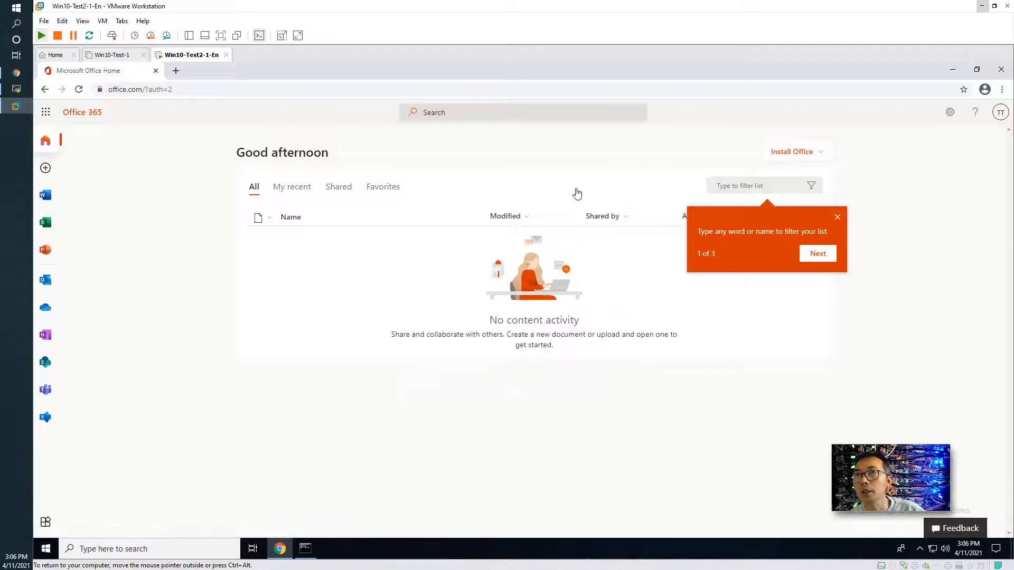
mouse_move(45, 279)
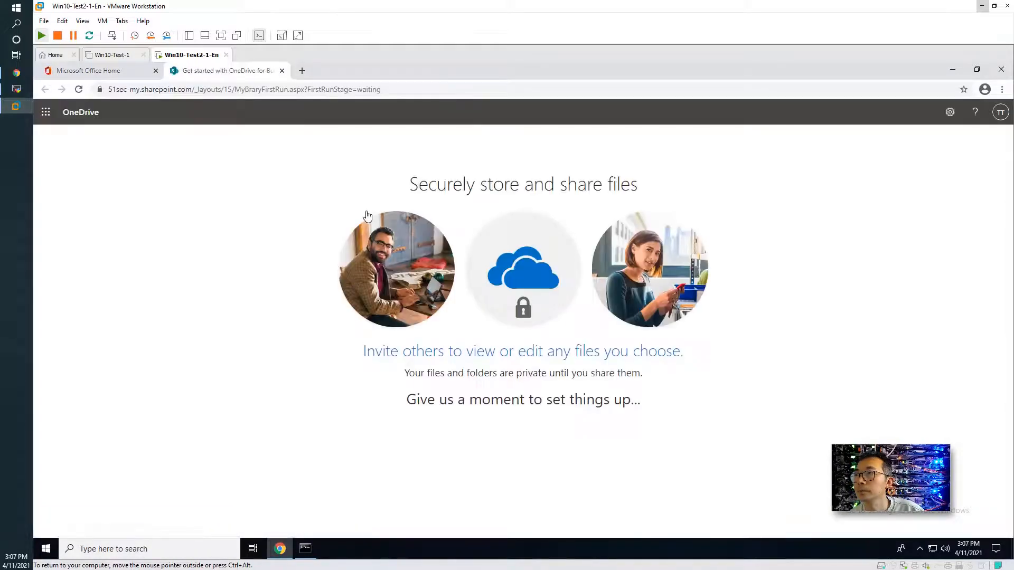
mouse_move(218, 193)
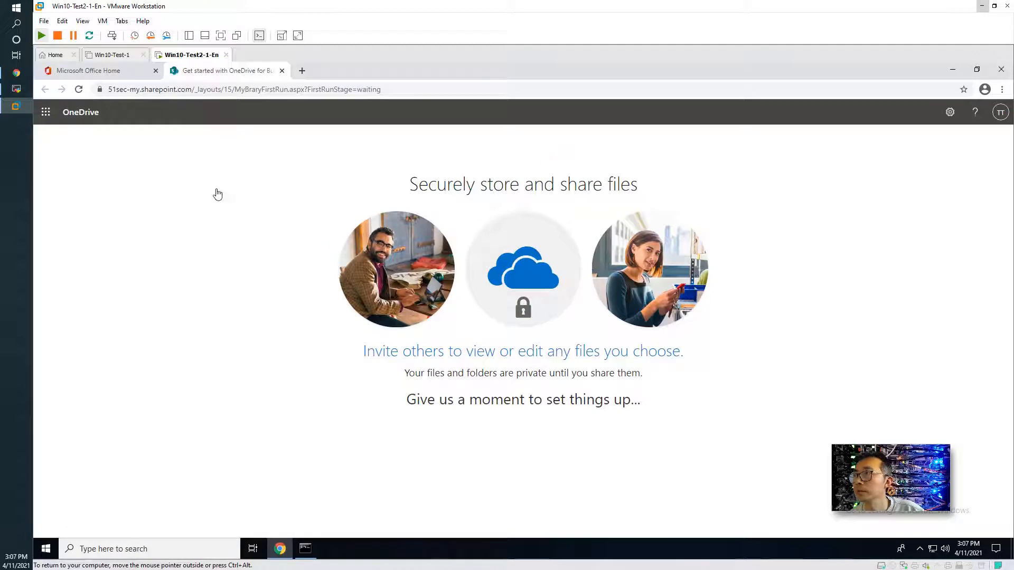
- Browse Site contents and site usage analytics from the Settings panel
click(949, 112)
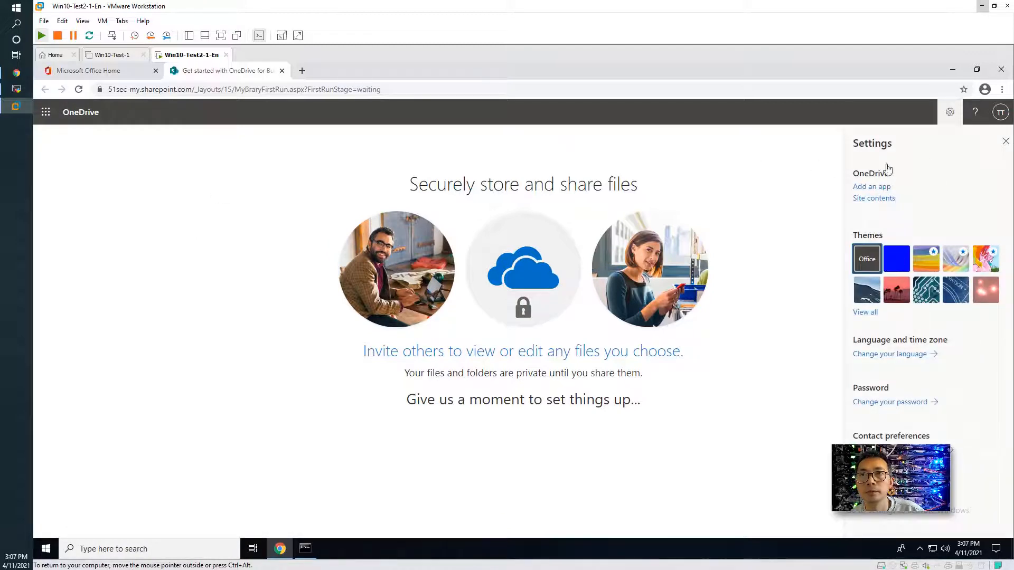
click(874, 198)
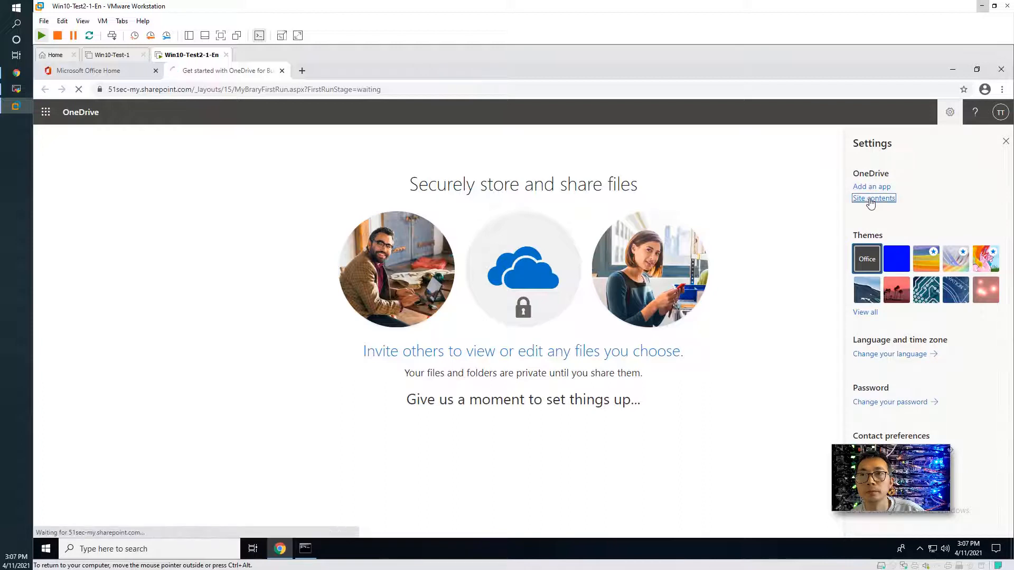
click(874, 198)
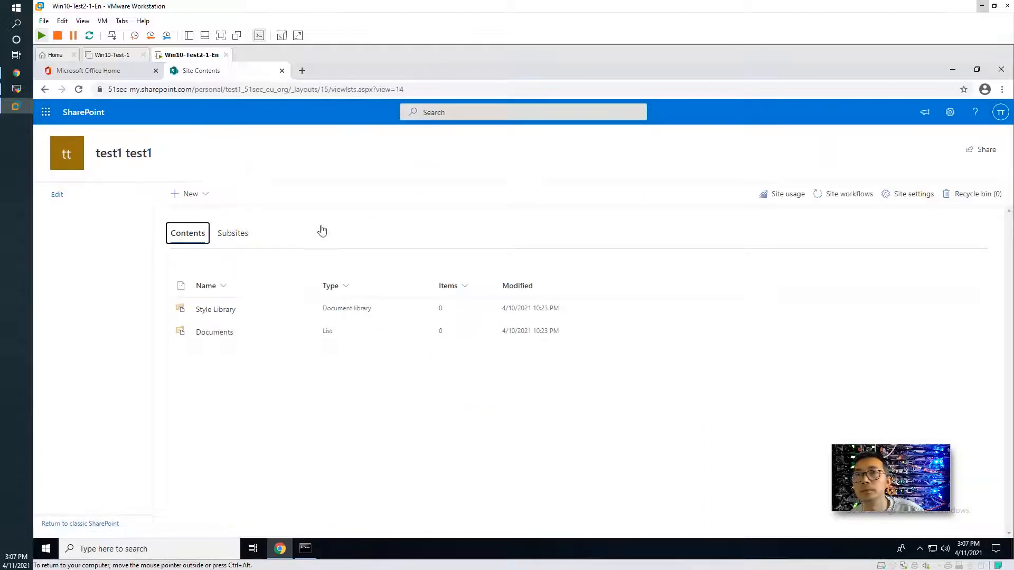
click(950, 112)
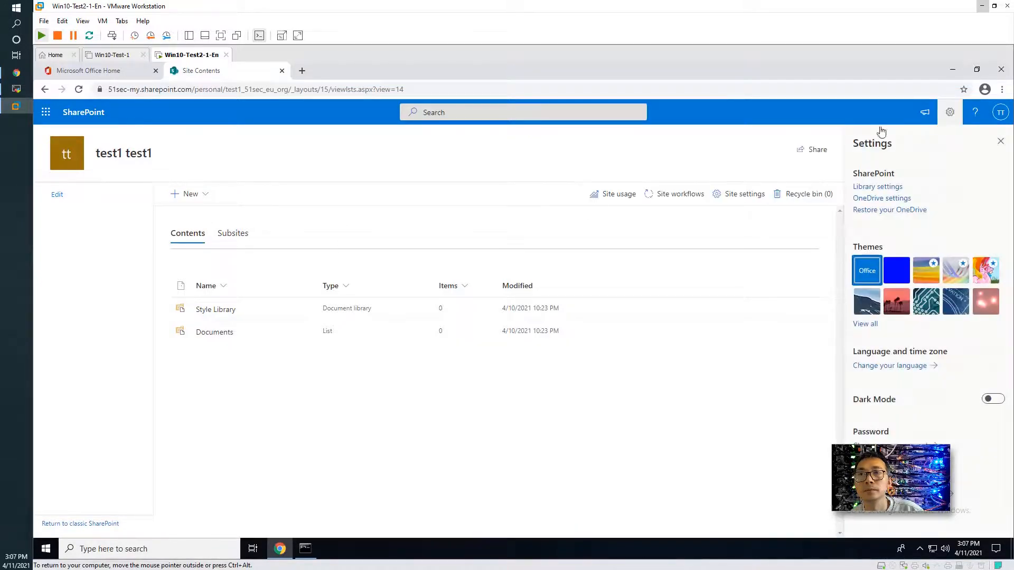
click(617, 194)
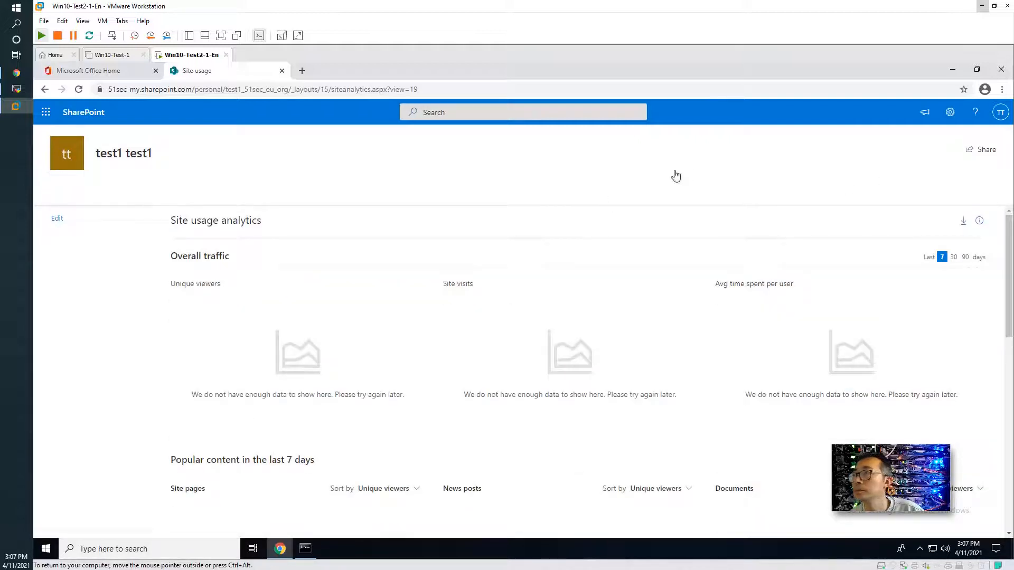
mouse_move(950, 112)
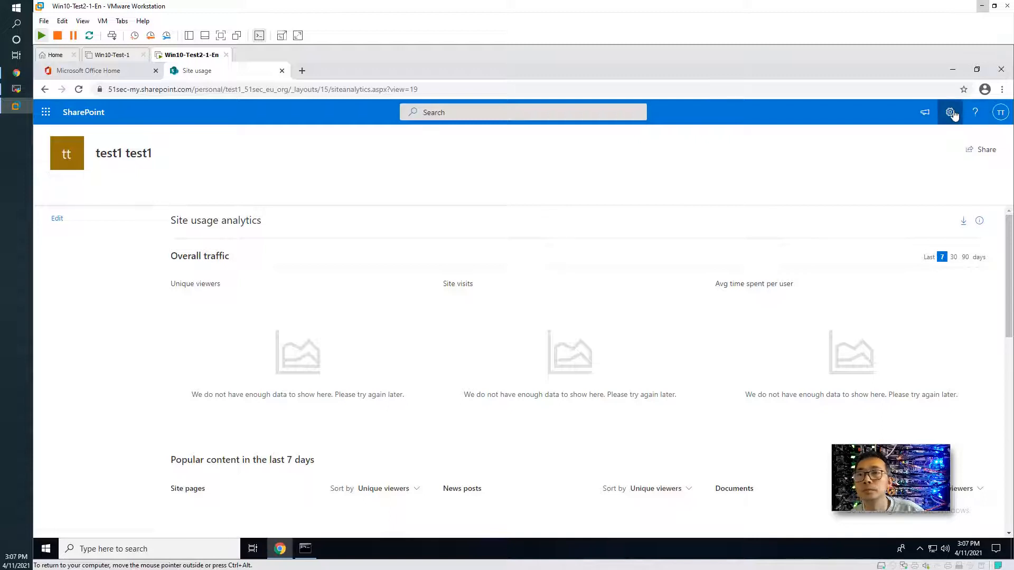
- Open OneDrive settings and show its More Settings page
click(950, 112)
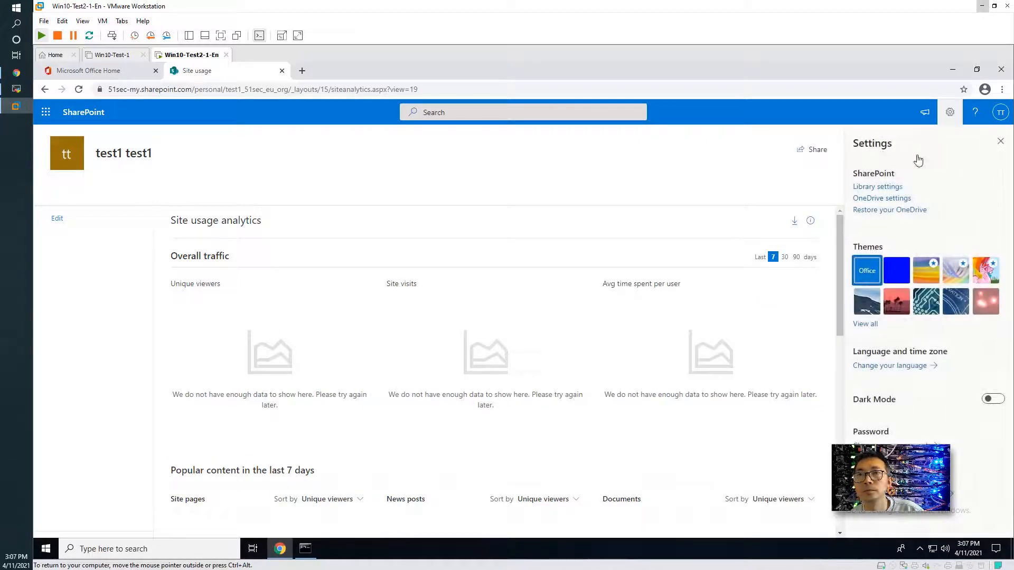
click(882, 198)
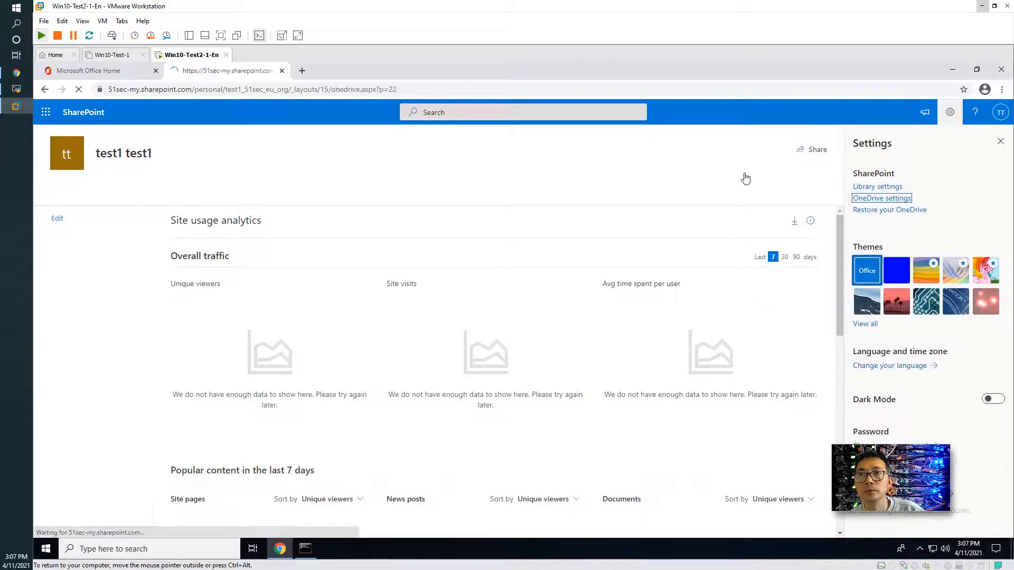
click(881, 198)
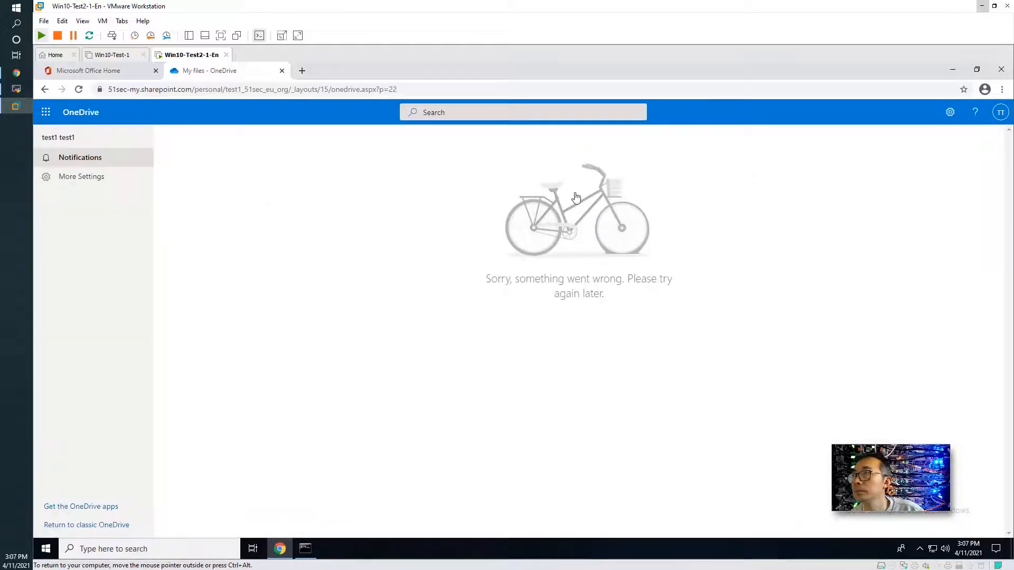
click(81, 176)
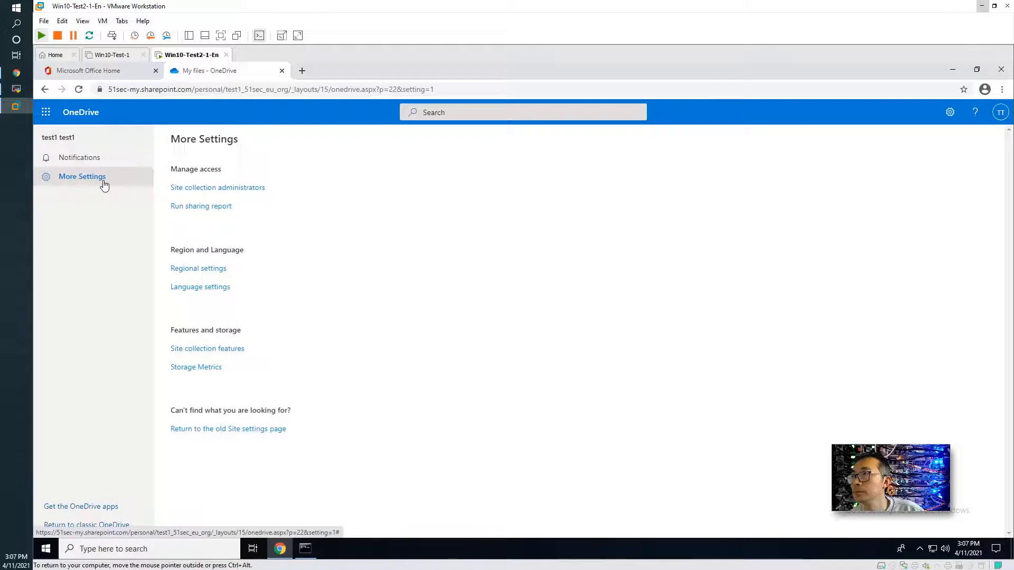
mouse_move(323, 223)
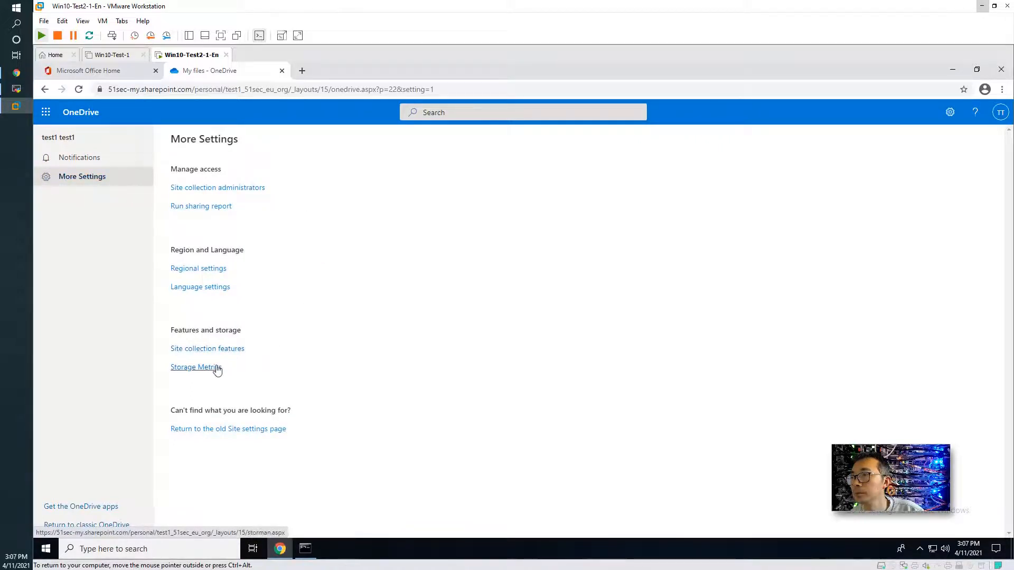
- Open Storage Metrics, select the 5120 GB quota figure, and return to Active users
click(195, 367)
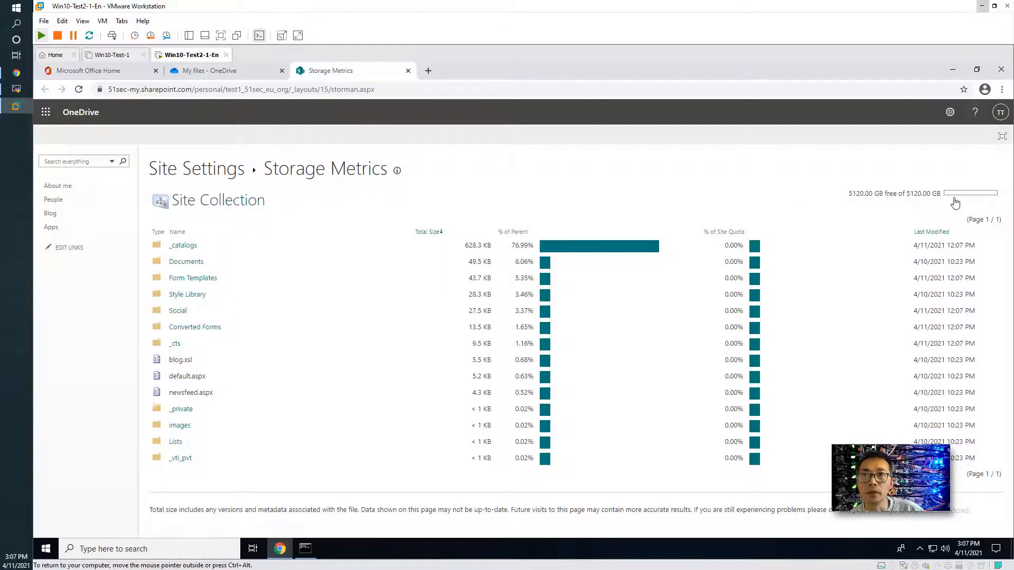
double_click(894, 193)
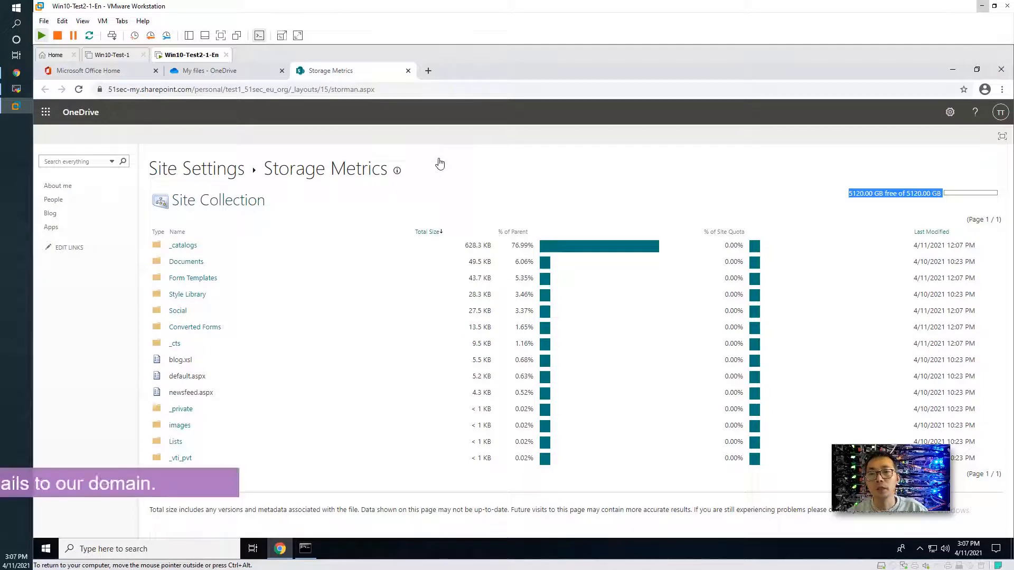
mouse_move(380, 154)
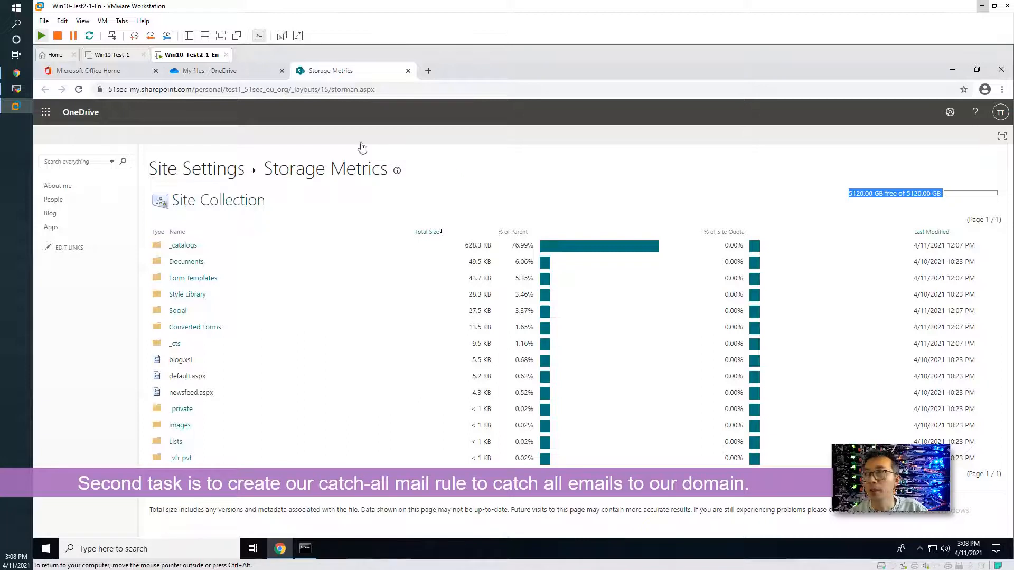
click(207, 70)
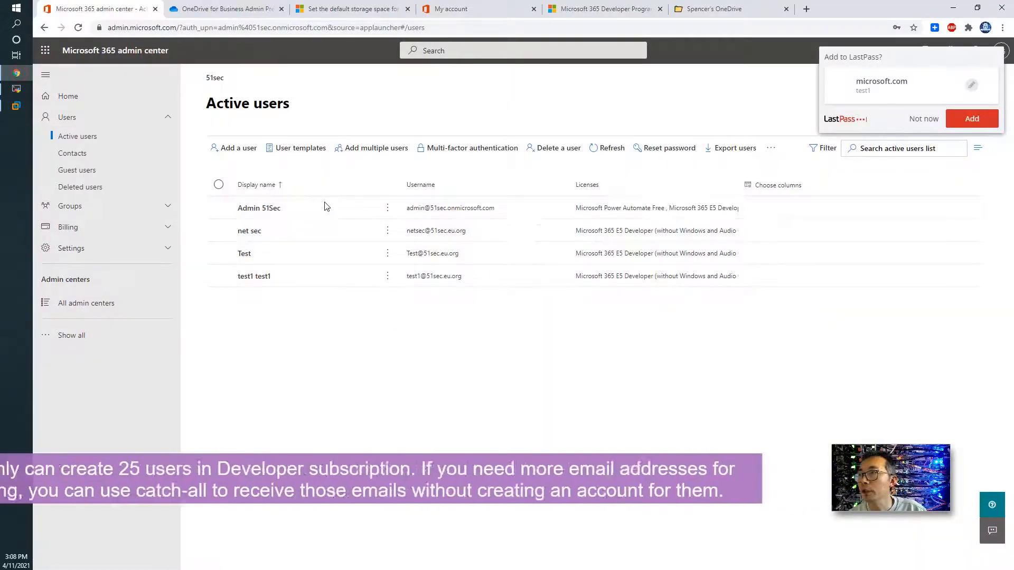
mouse_move(302, 270)
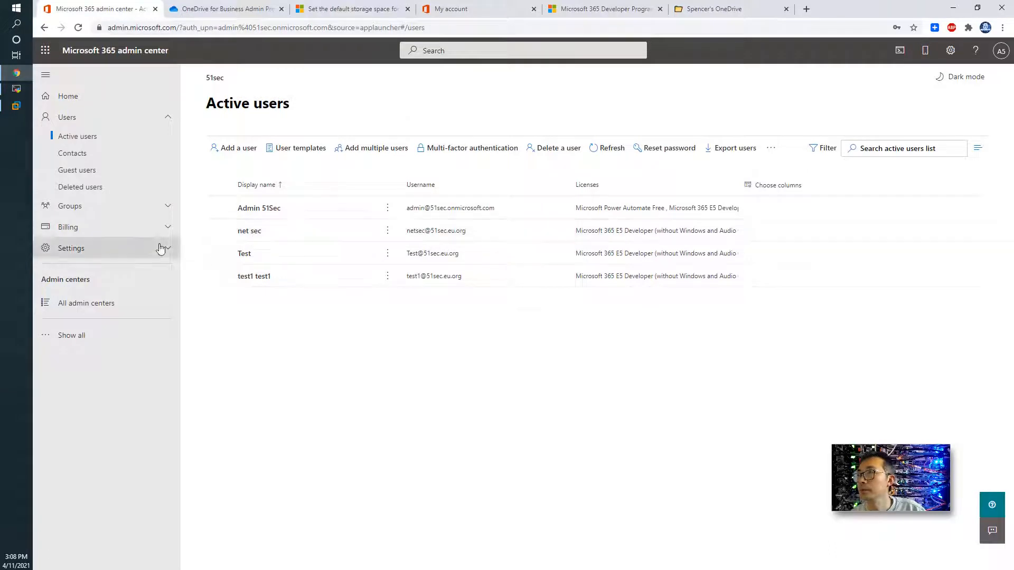
- Open Admin from the app launcher, list all admin centers, and open Exchange admin center
click(46, 50)
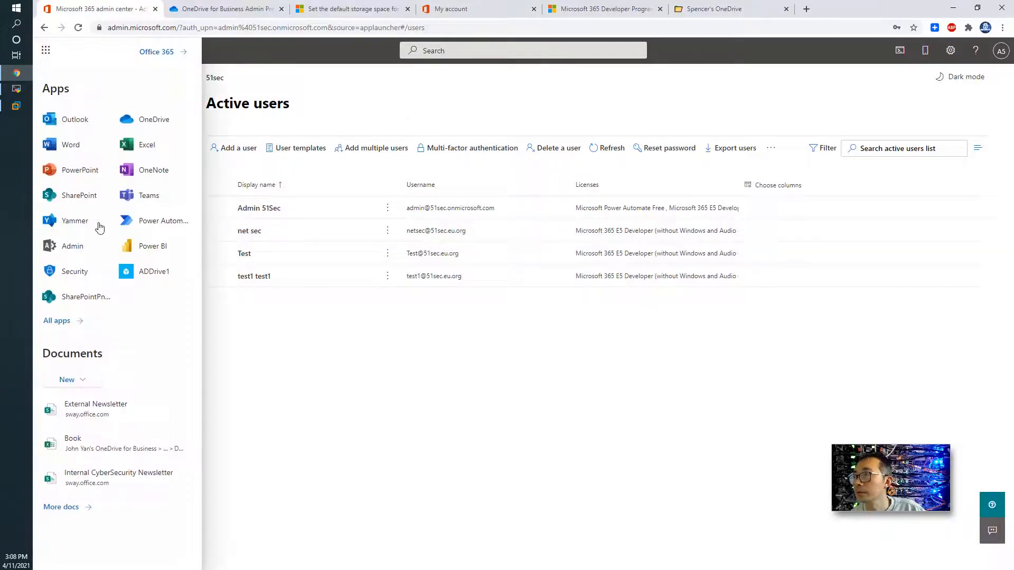
mouse_move(72, 245)
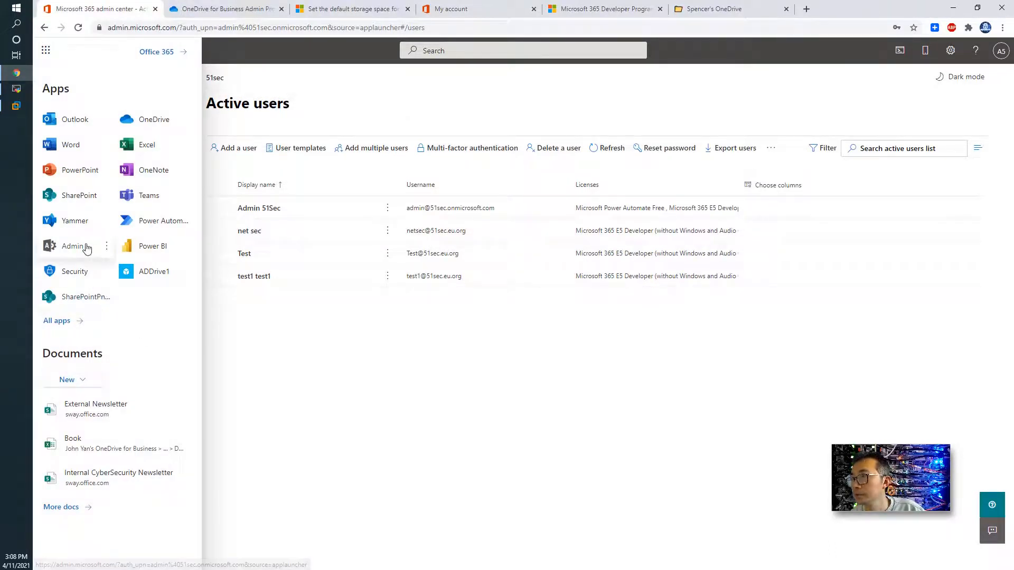
click(73, 246)
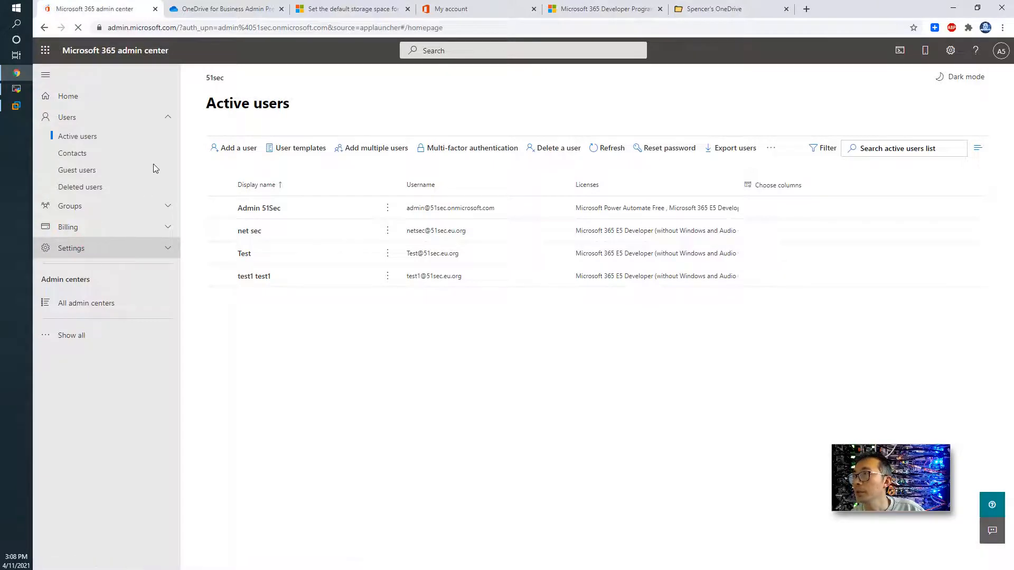
click(67, 95)
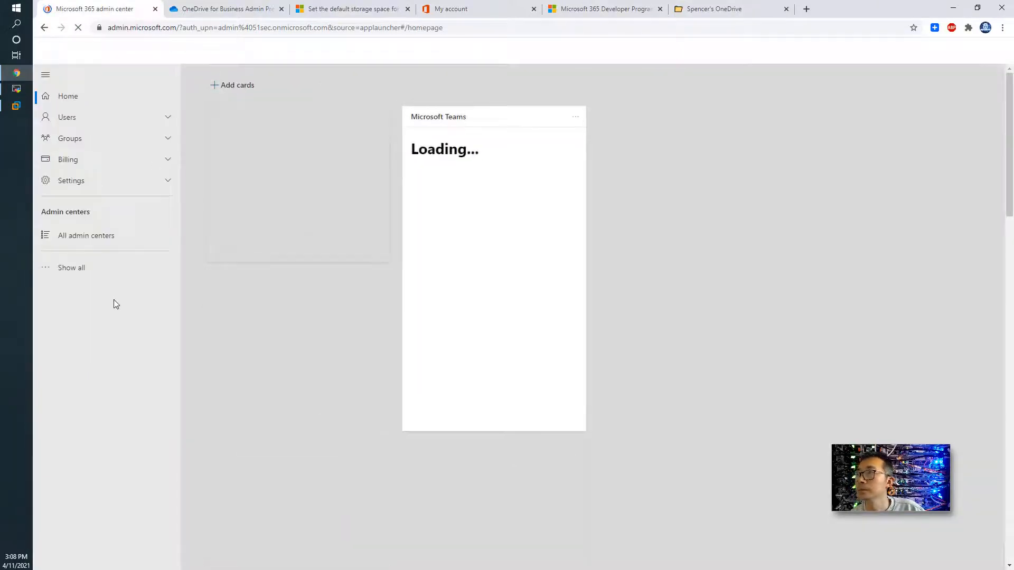
click(87, 236)
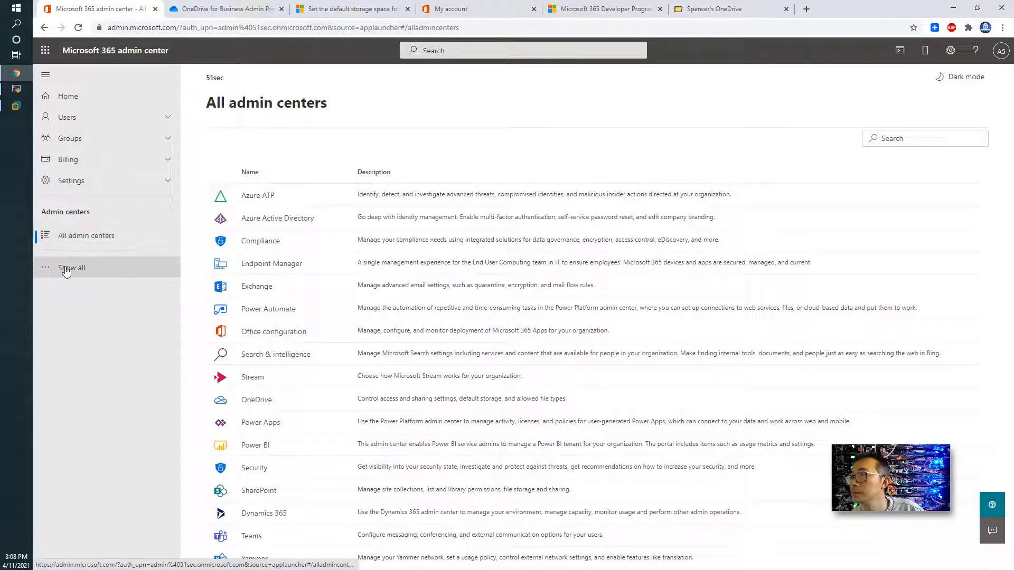
click(71, 268)
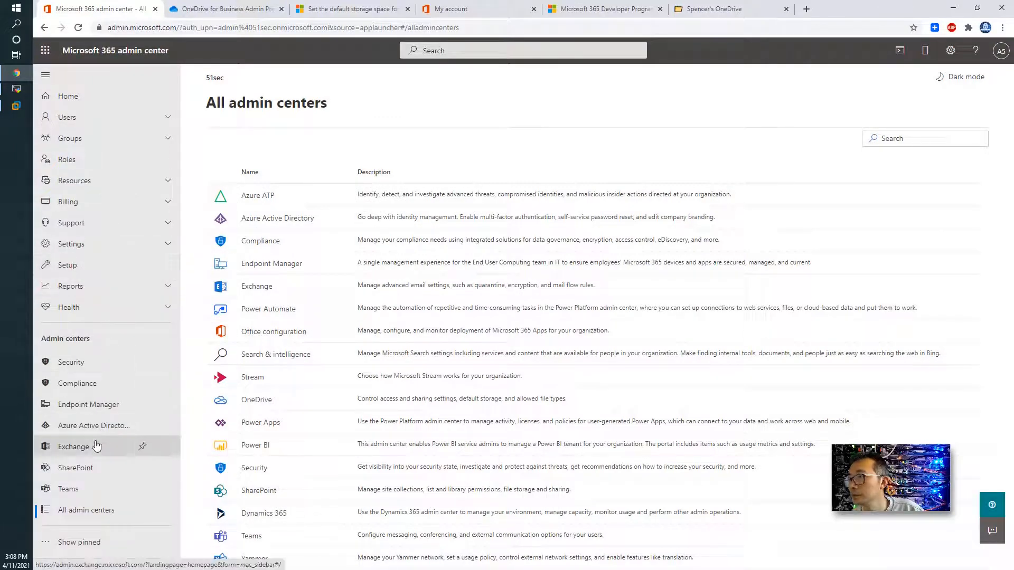
click(74, 446)
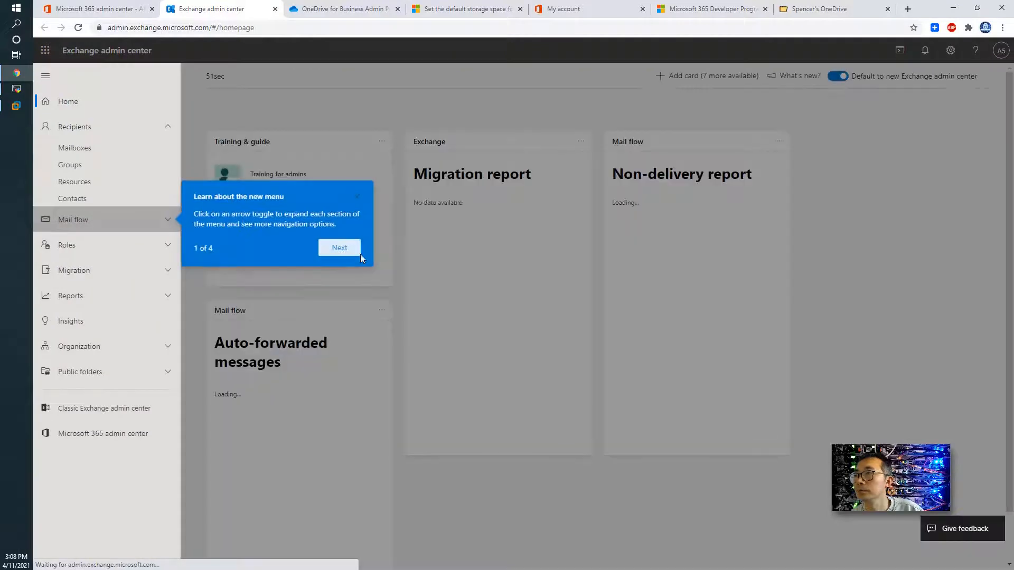
- Dismiss the new-menu tour and go to Mail flow > Rules
click(339, 248)
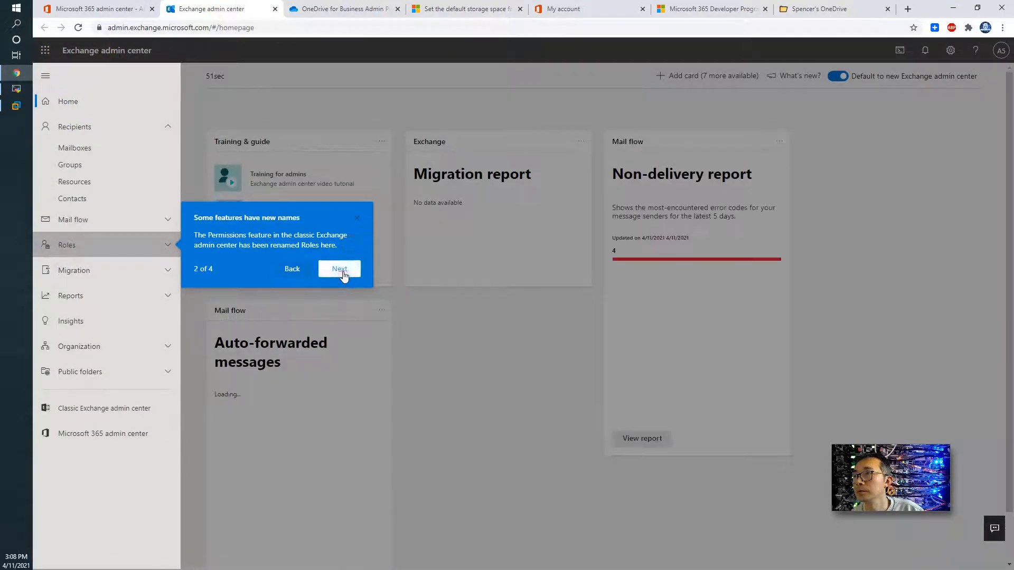
click(339, 269)
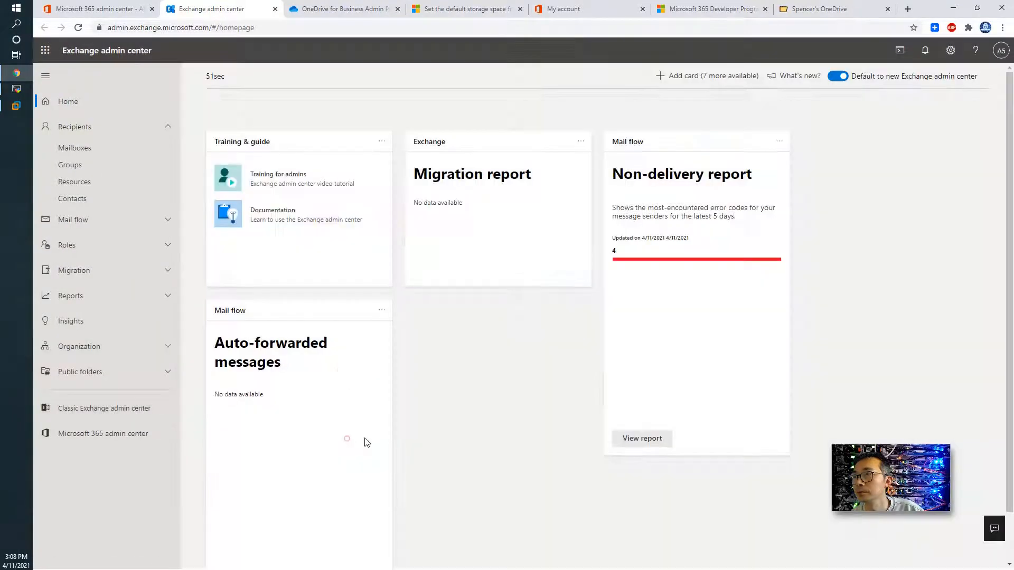
click(73, 219)
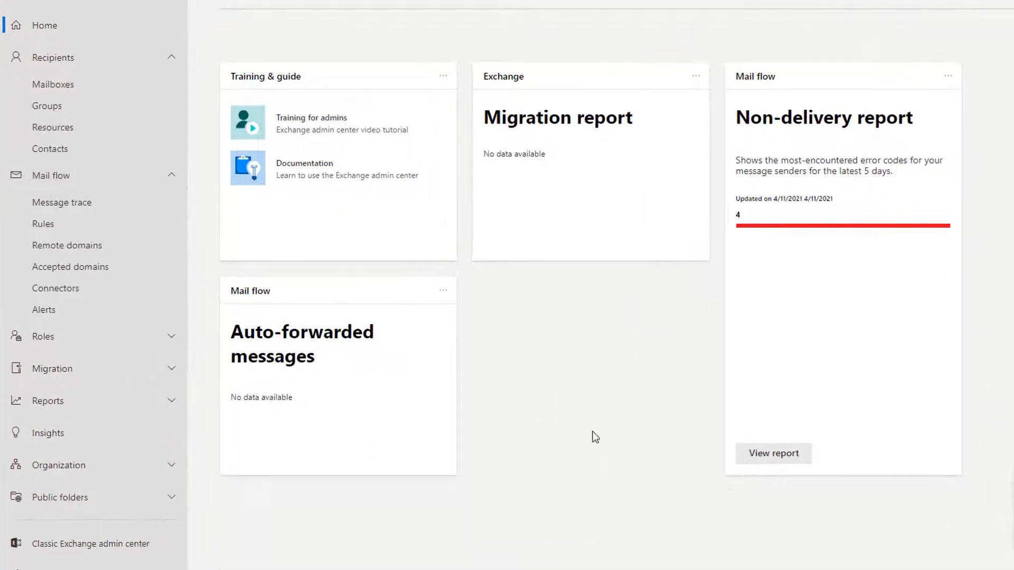
click(43, 224)
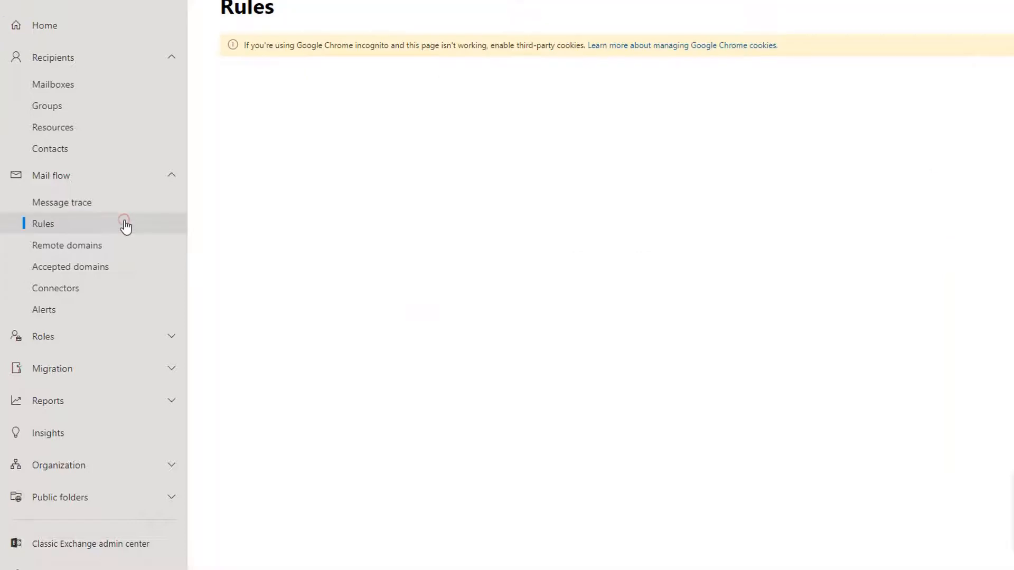
click(43, 224)
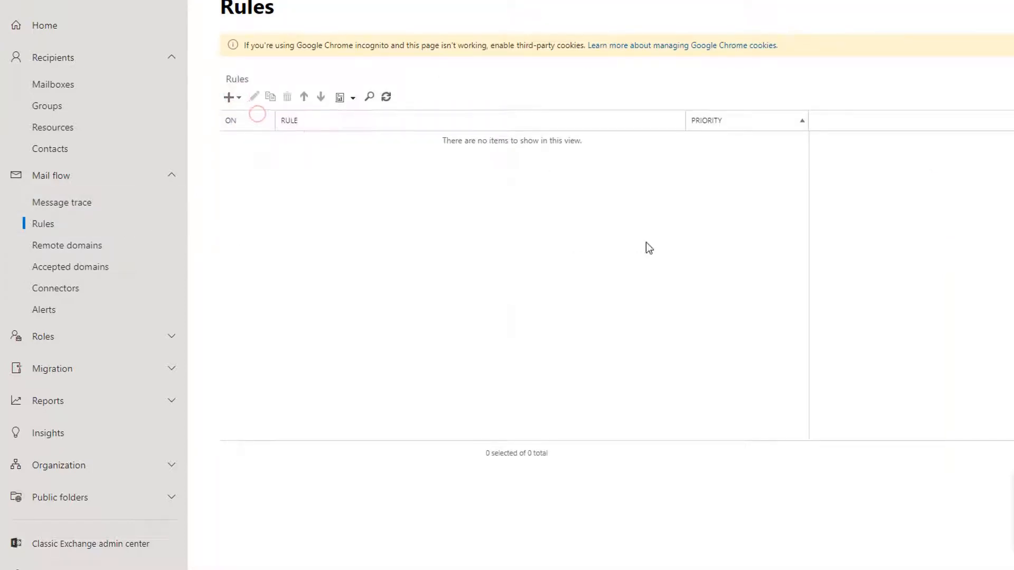
- Start a new mail flow rule named CatchAll
click(227, 97)
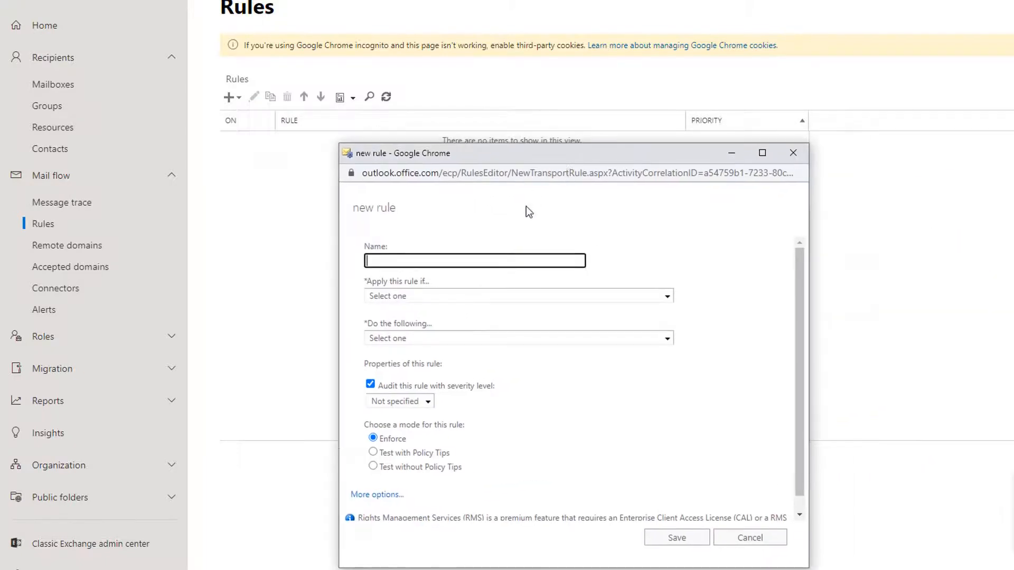
text(Catch)
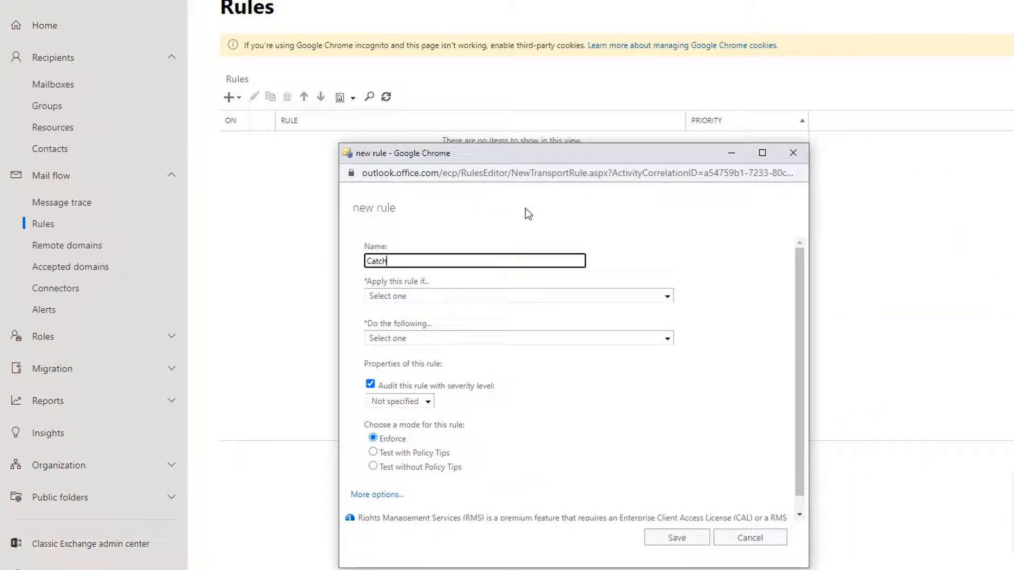
text(All)
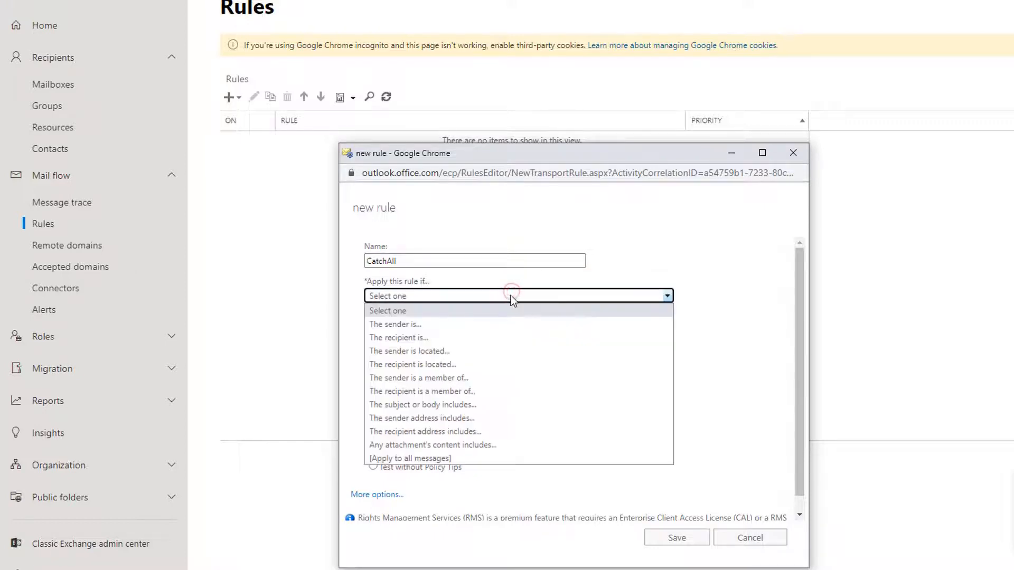
- Apply the rule to messages whose sender is located outside the organization
click(395, 324)
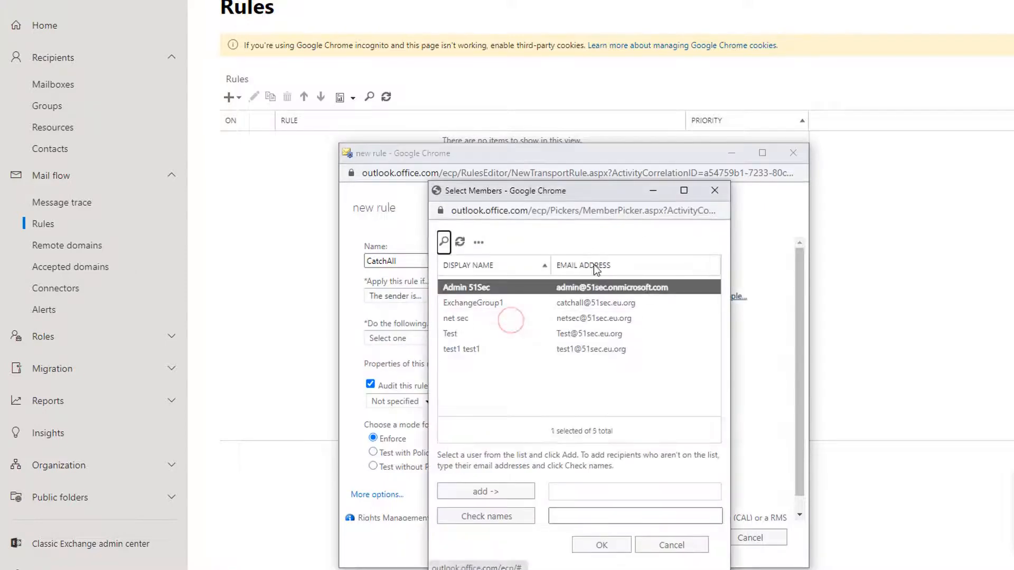
click(667, 296)
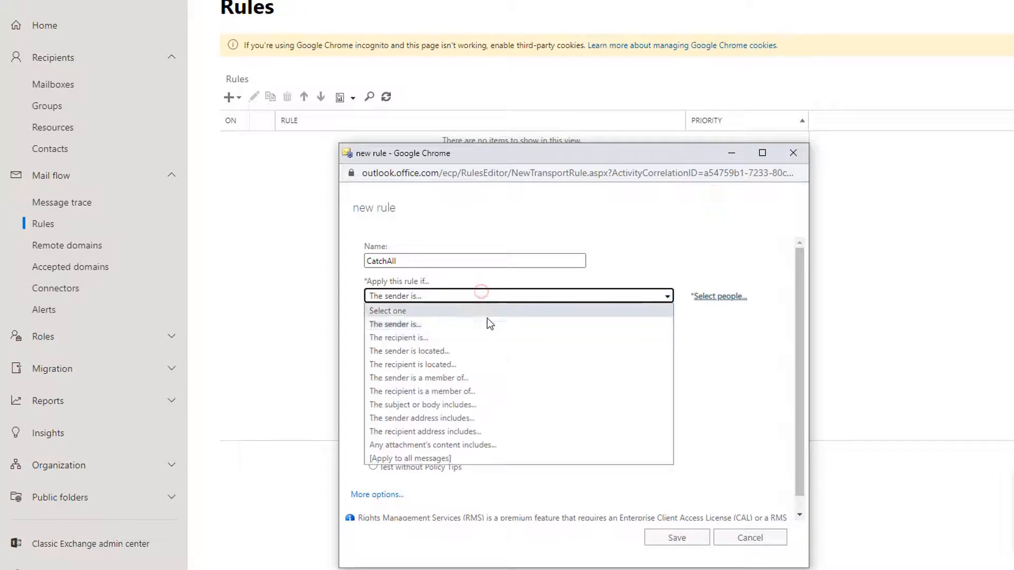
click(409, 351)
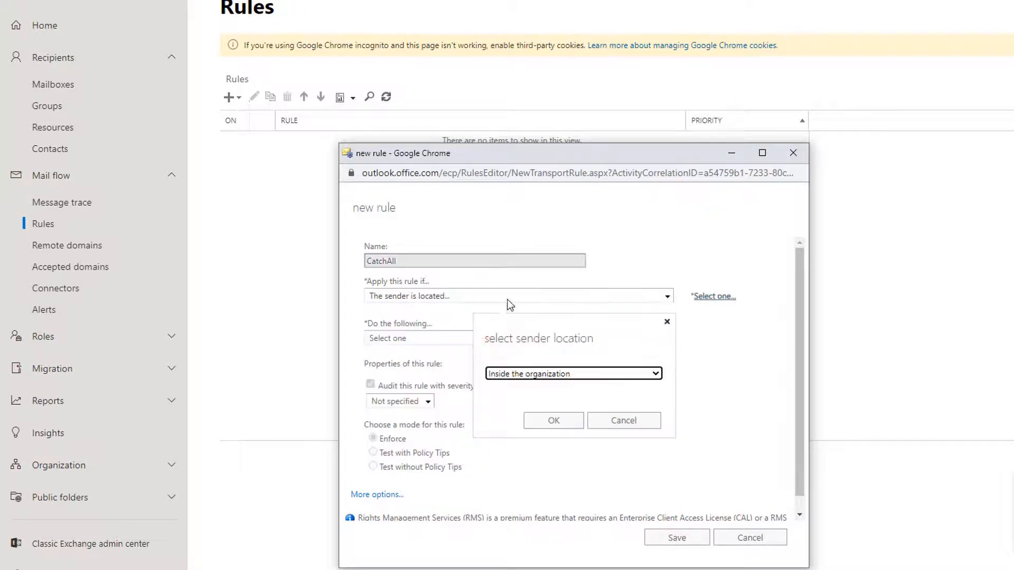
click(571, 373)
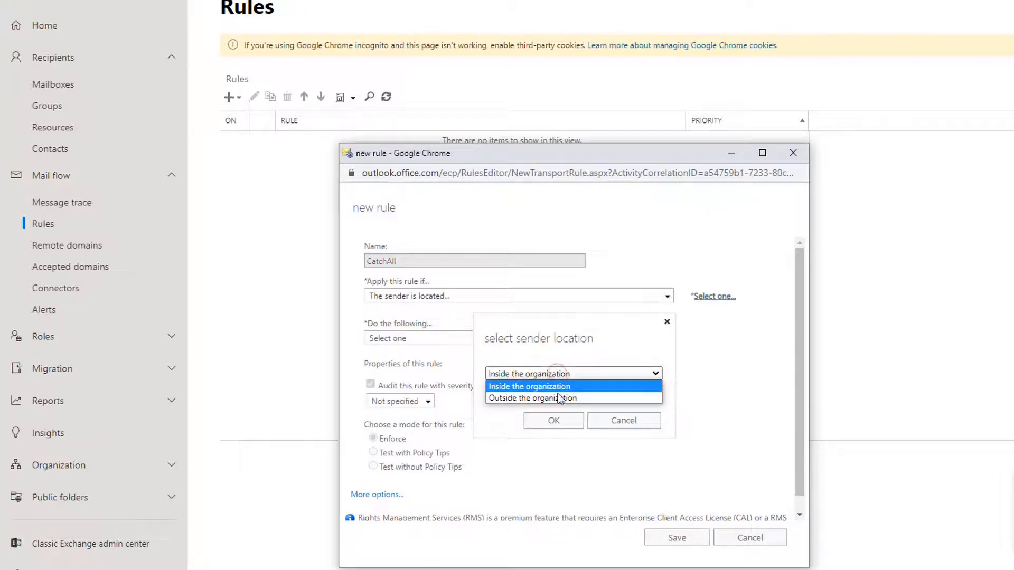
click(532, 398)
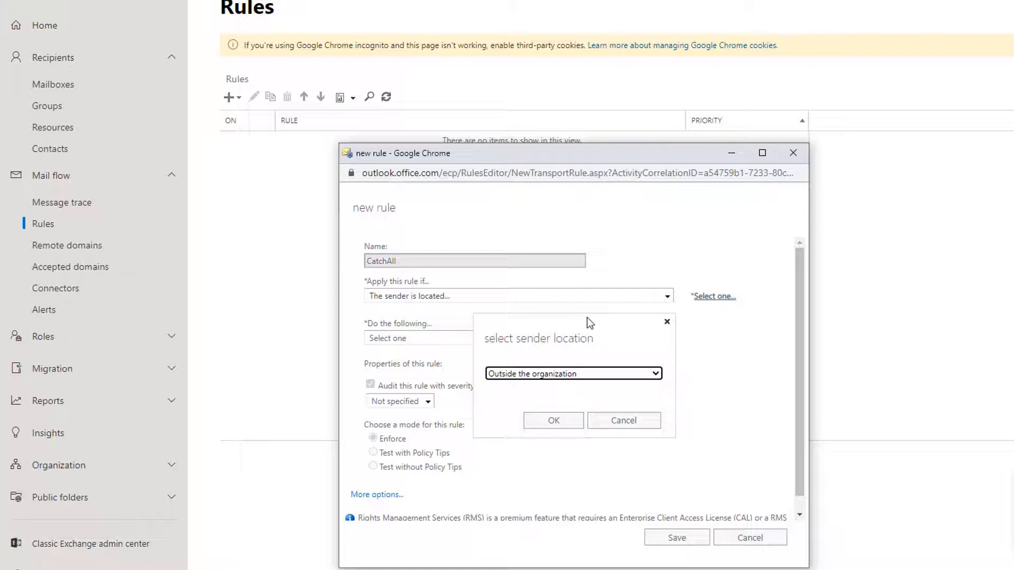
click(553, 421)
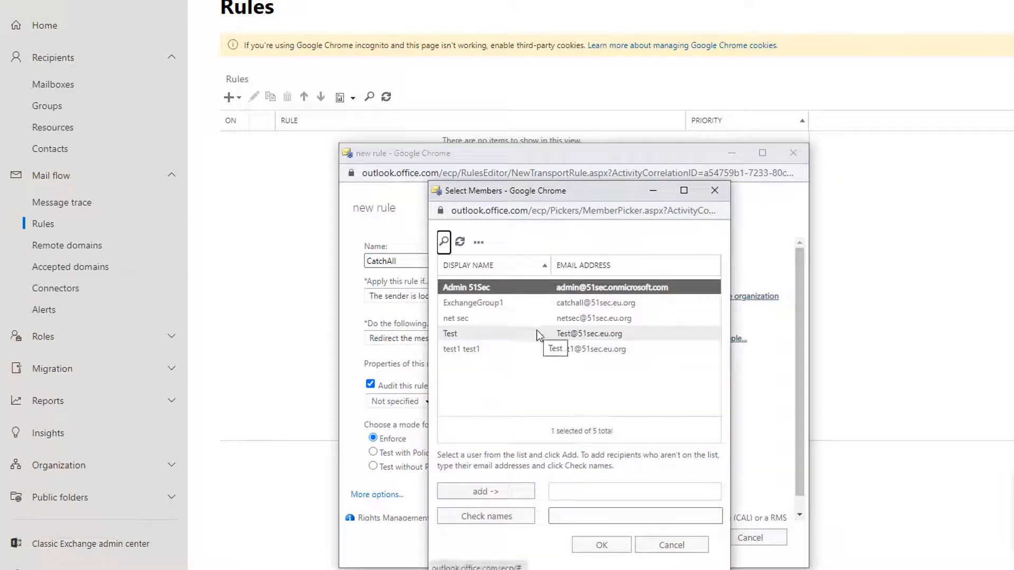
- Set the rule to redirect messages to the net sec and Test mailboxes
click(522, 317)
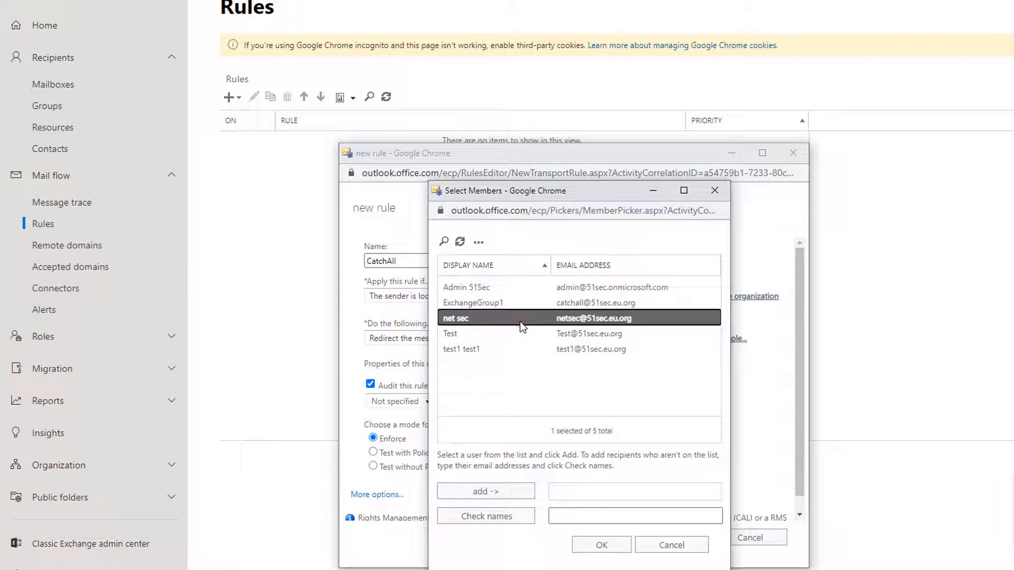
mouse_move(522, 325)
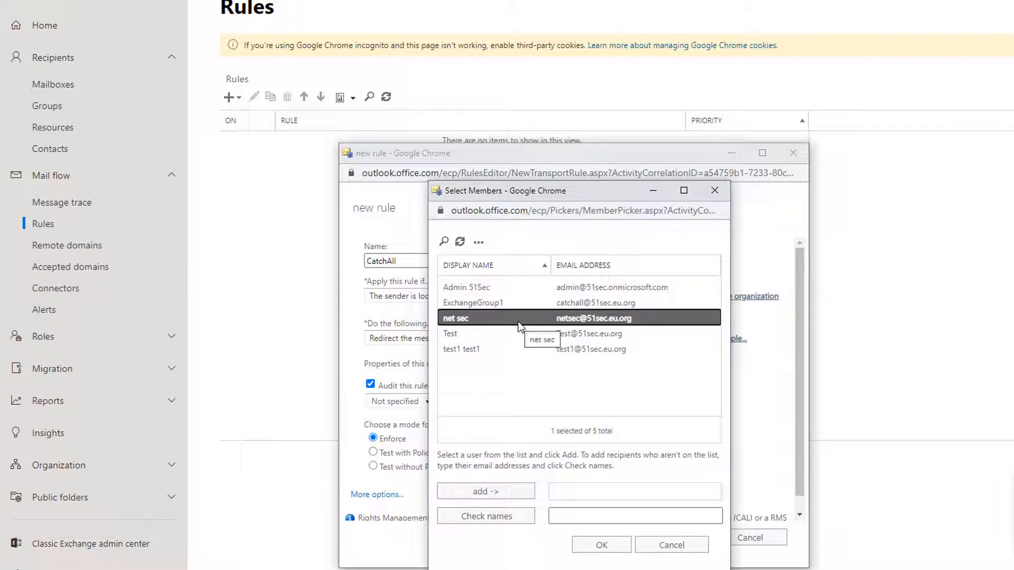
mouse_move(563, 482)
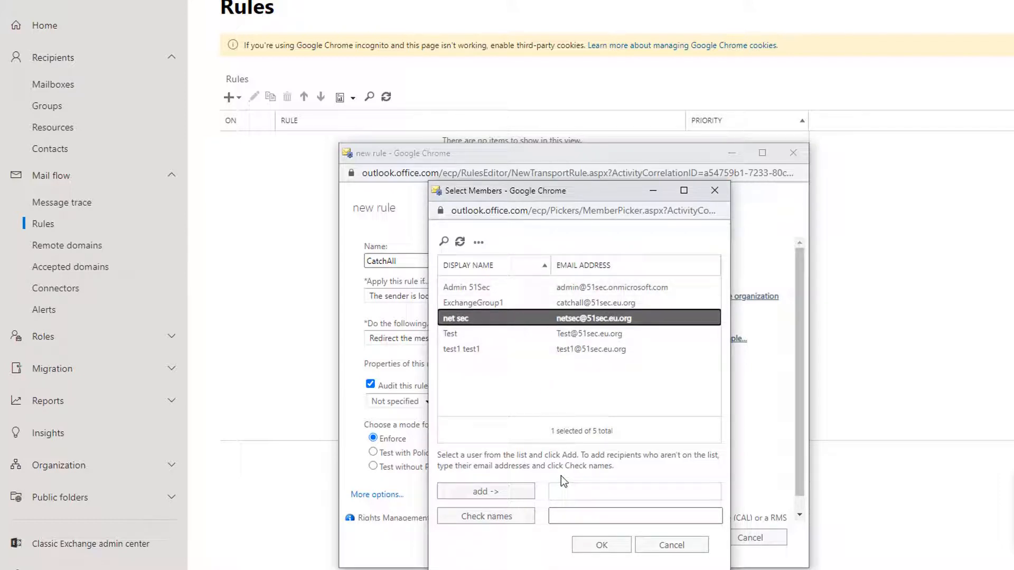
click(486, 492)
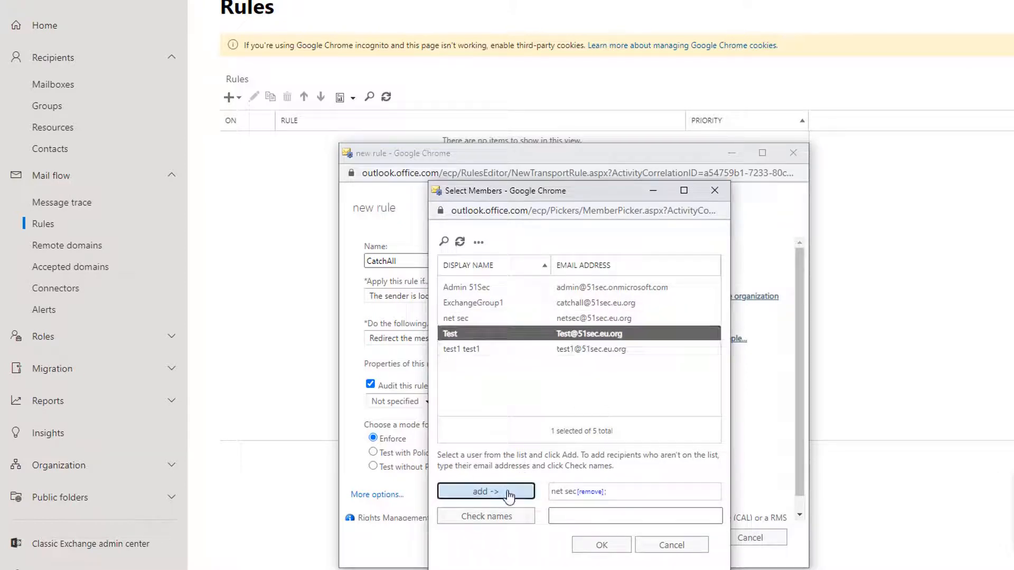
click(486, 491)
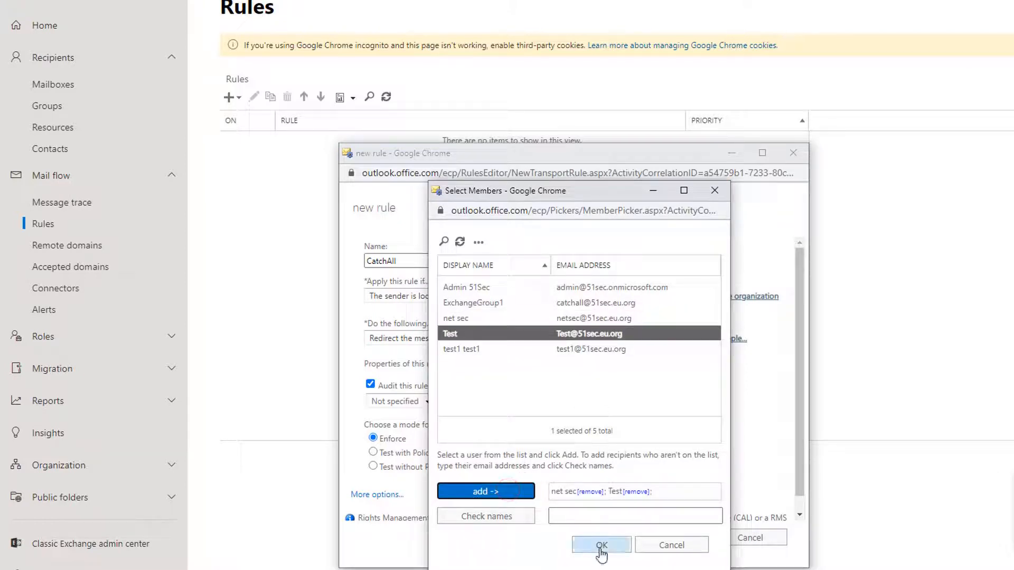
click(600, 545)
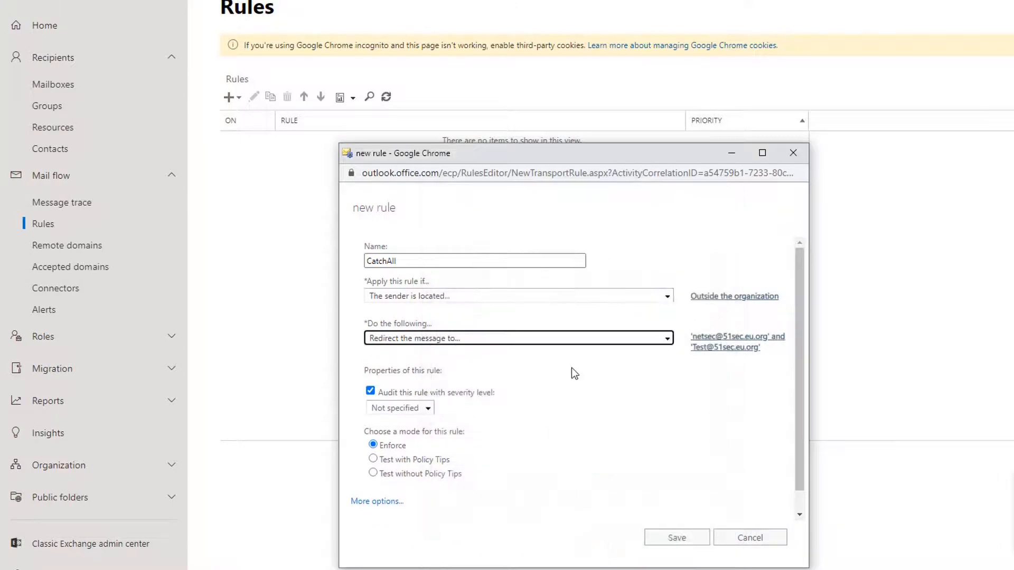
mouse_move(433, 440)
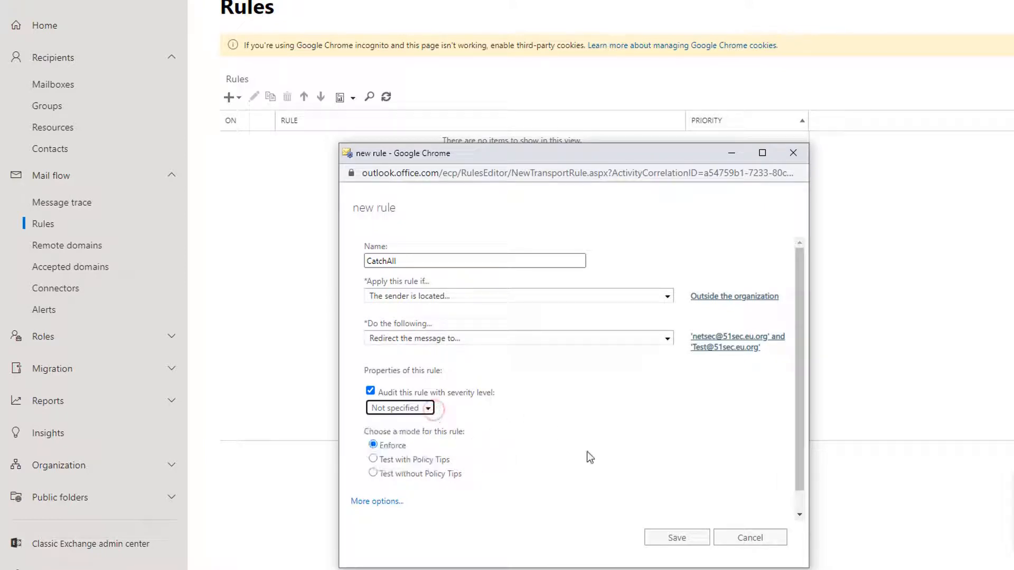
mouse_move(676, 538)
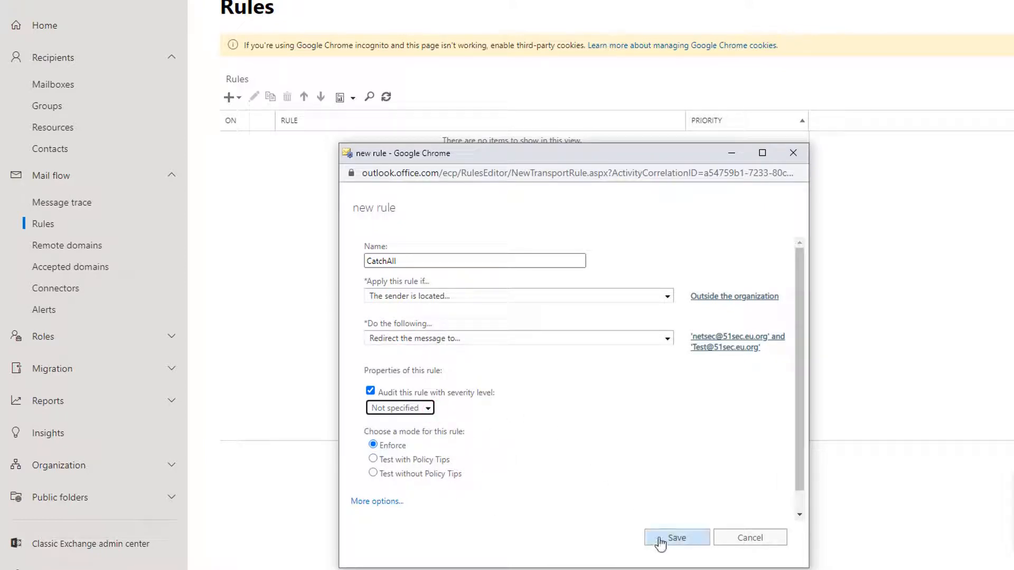
- Turn off auditing, save the CatchAll rule, and view the Mailboxes list
click(370, 392)
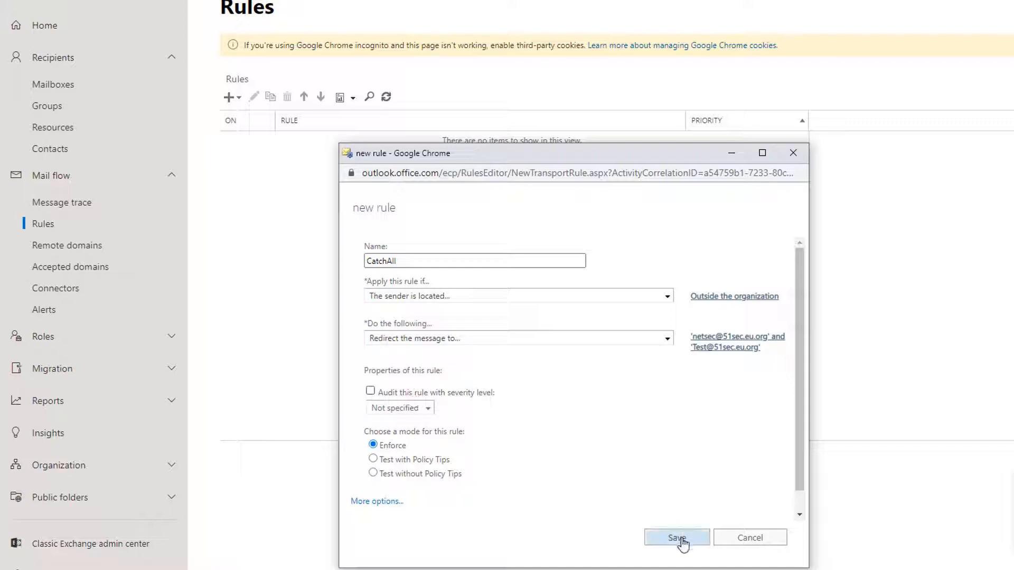
click(676, 538)
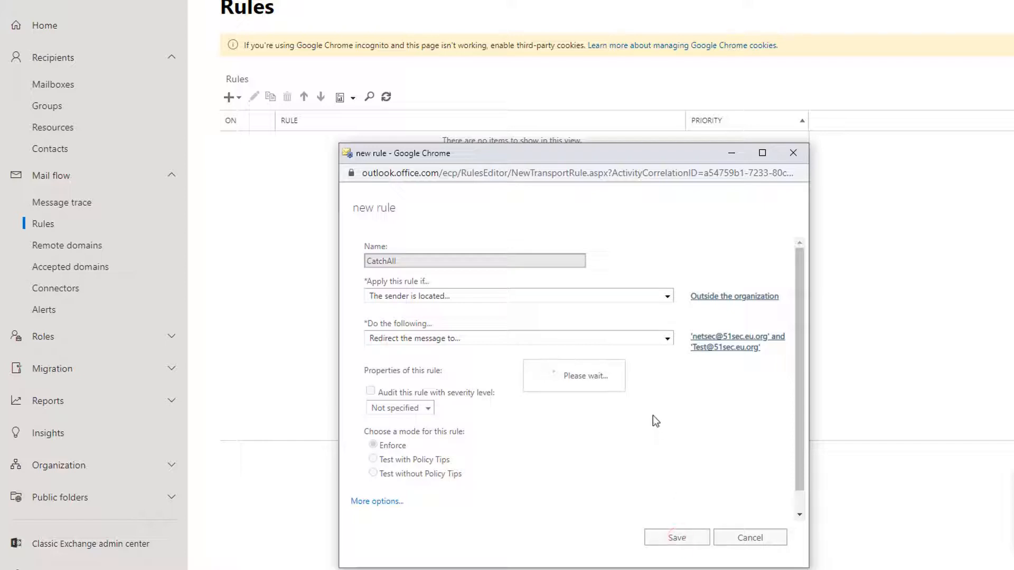
click(676, 537)
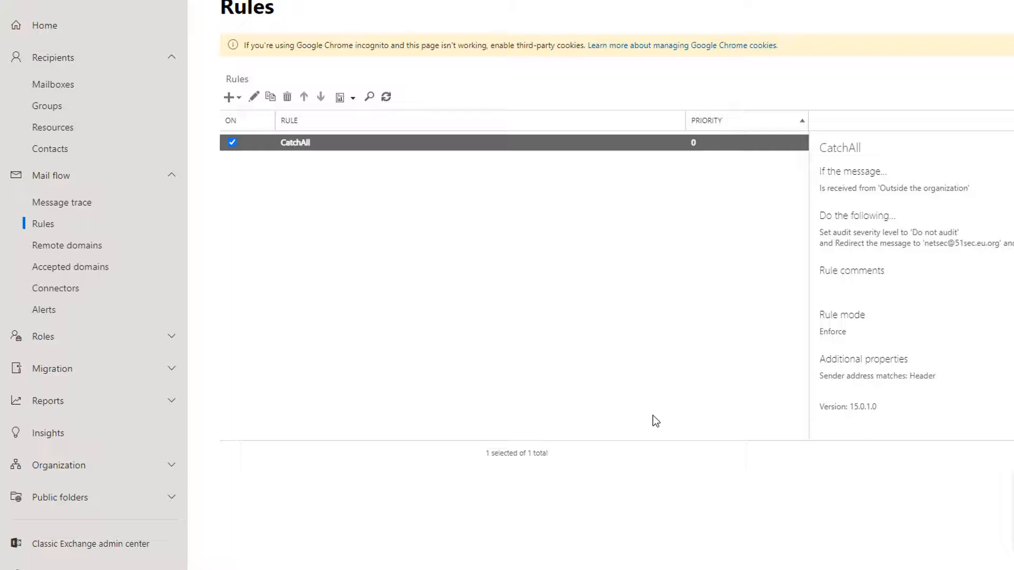
mouse_move(478, 313)
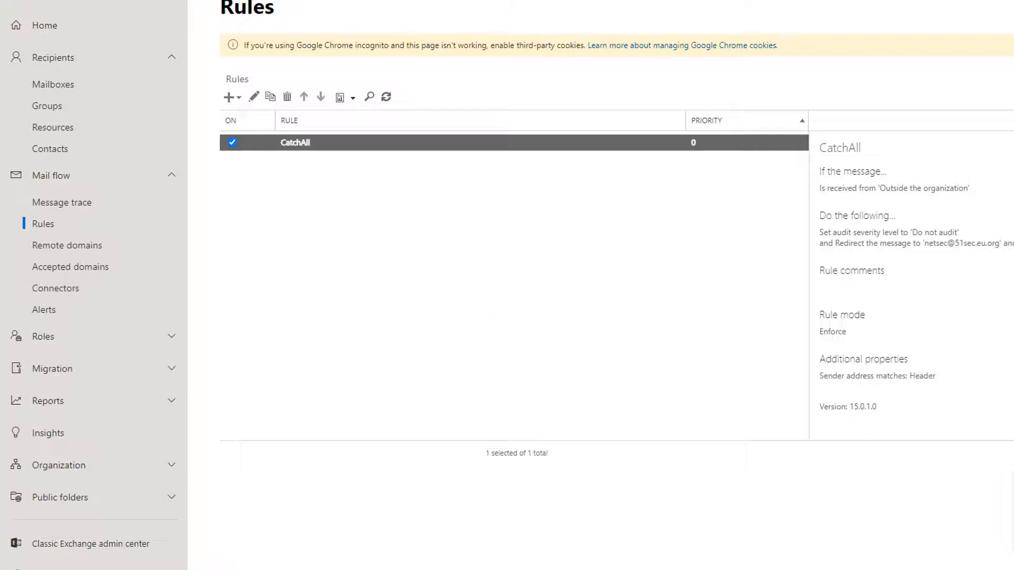
mouse_move(352, 184)
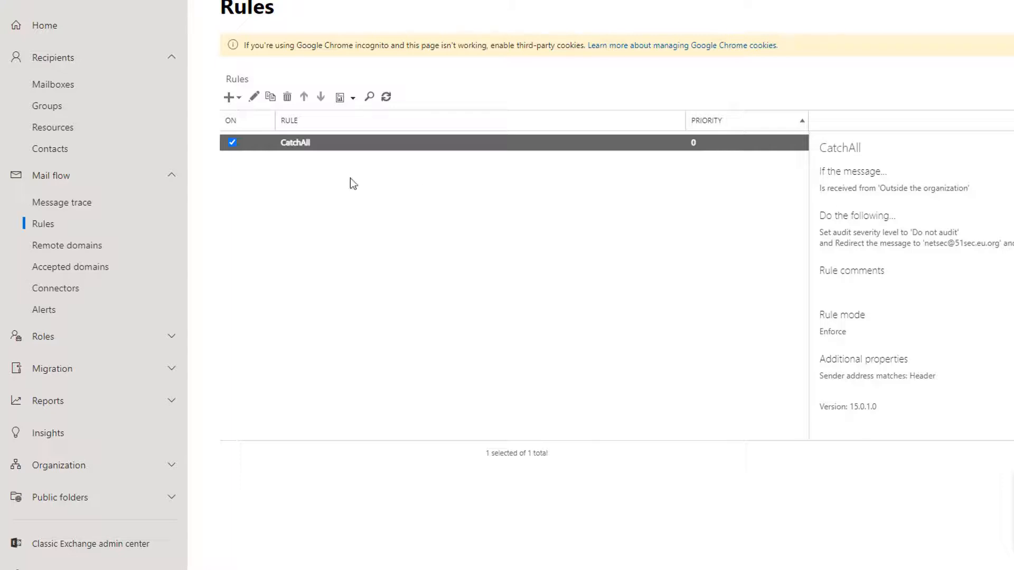
mouse_move(137, 193)
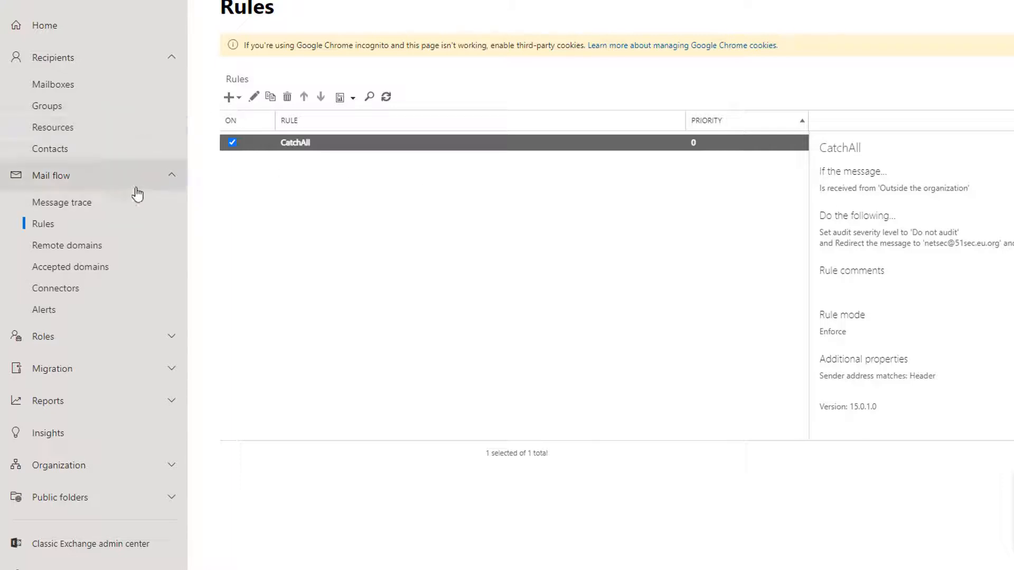
mouse_move(144, 127)
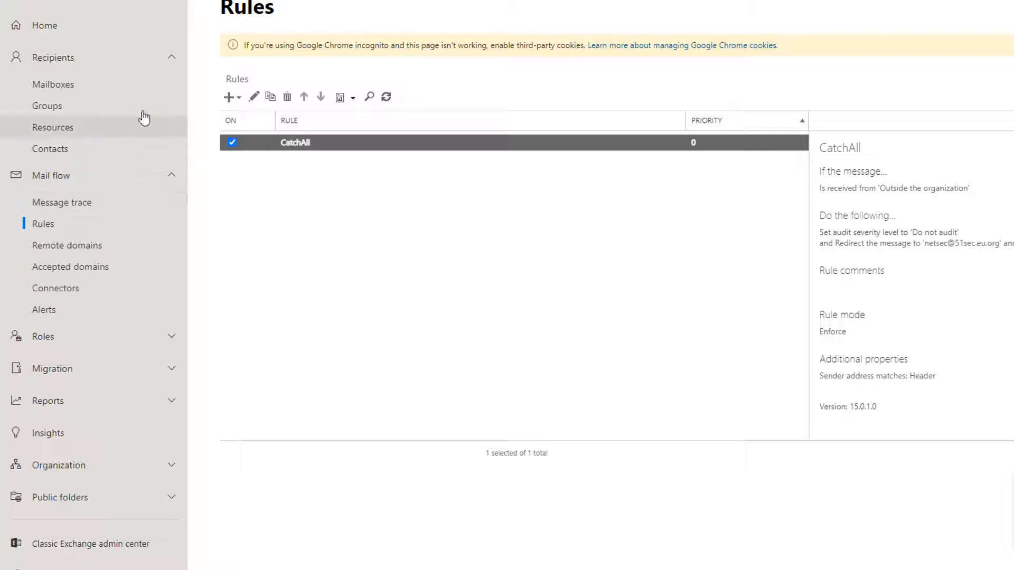
click(53, 84)
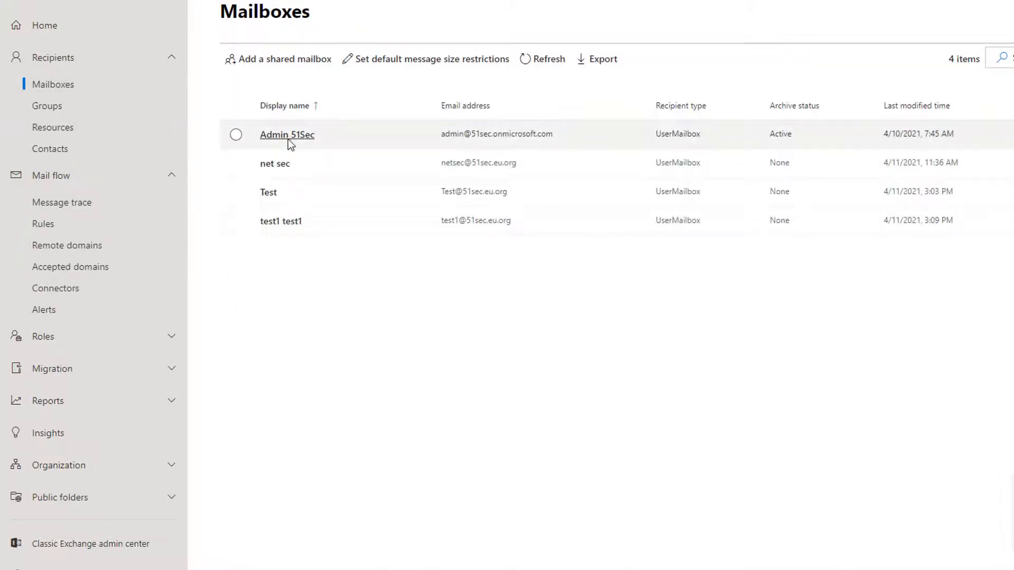
mouse_move(281, 222)
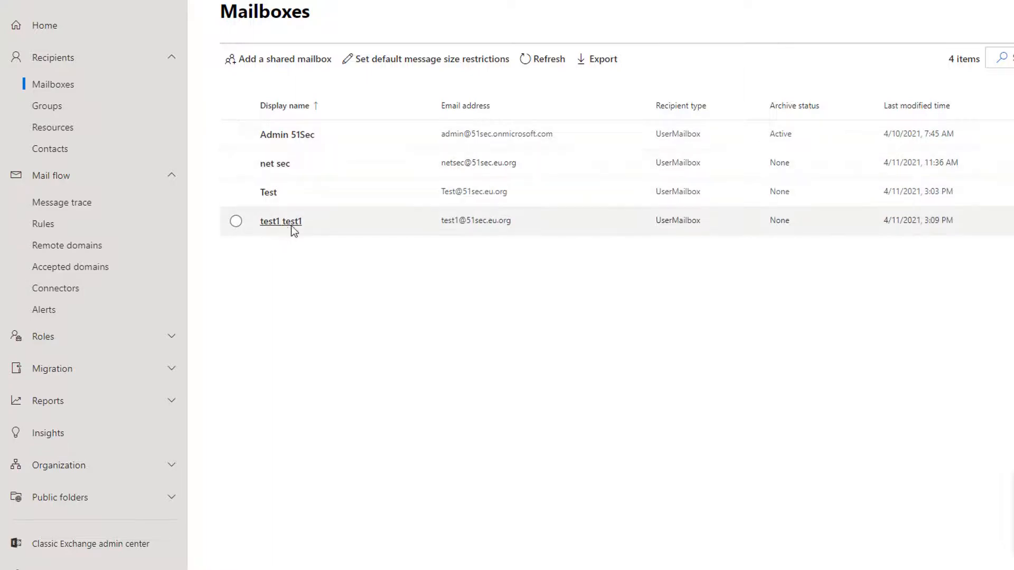
mouse_move(280, 222)
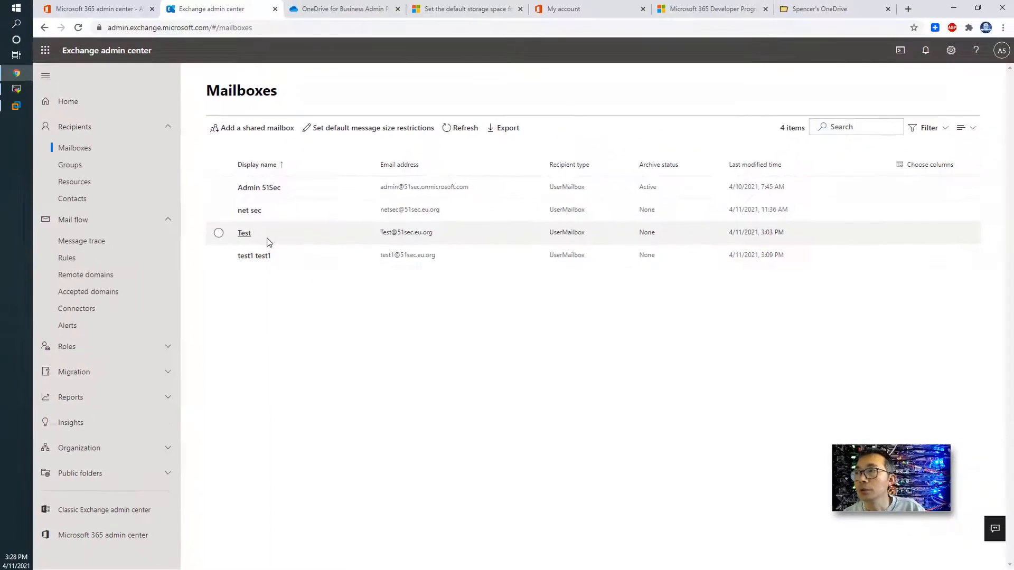
mouse_move(34, 107)
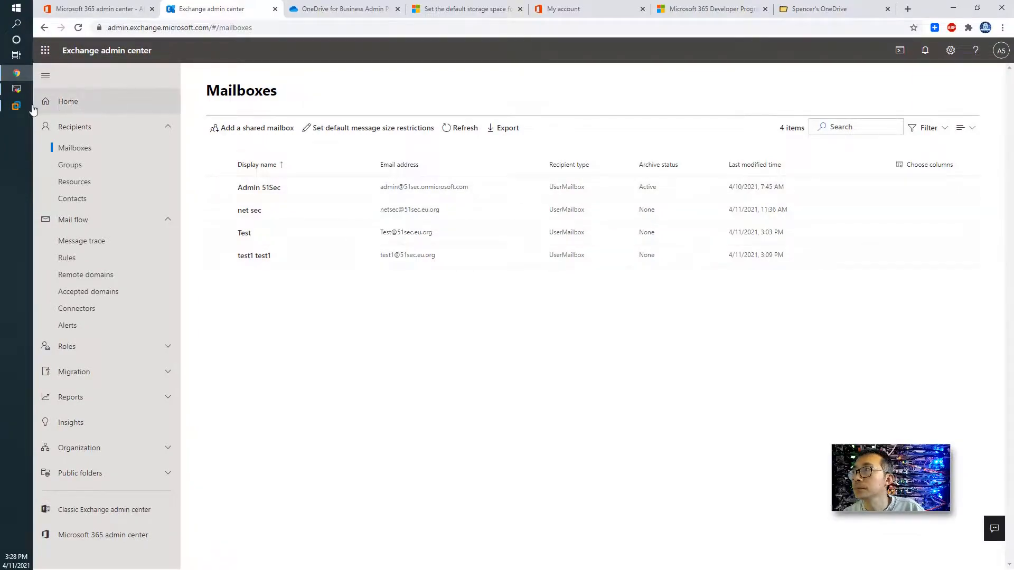
- Switch to the virtual machine's Office 365 browser window
click(17, 106)
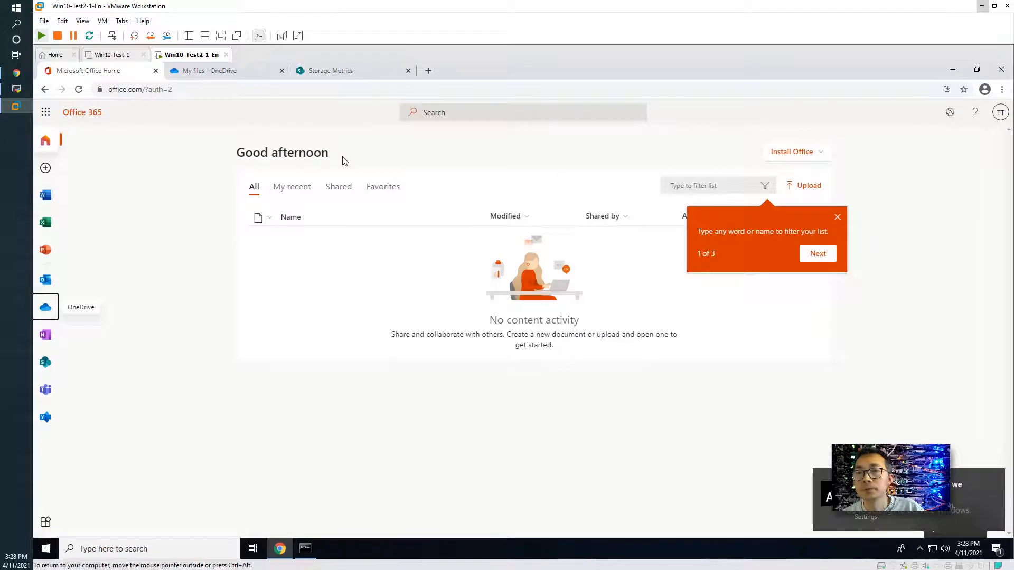
mouse_move(195, 140)
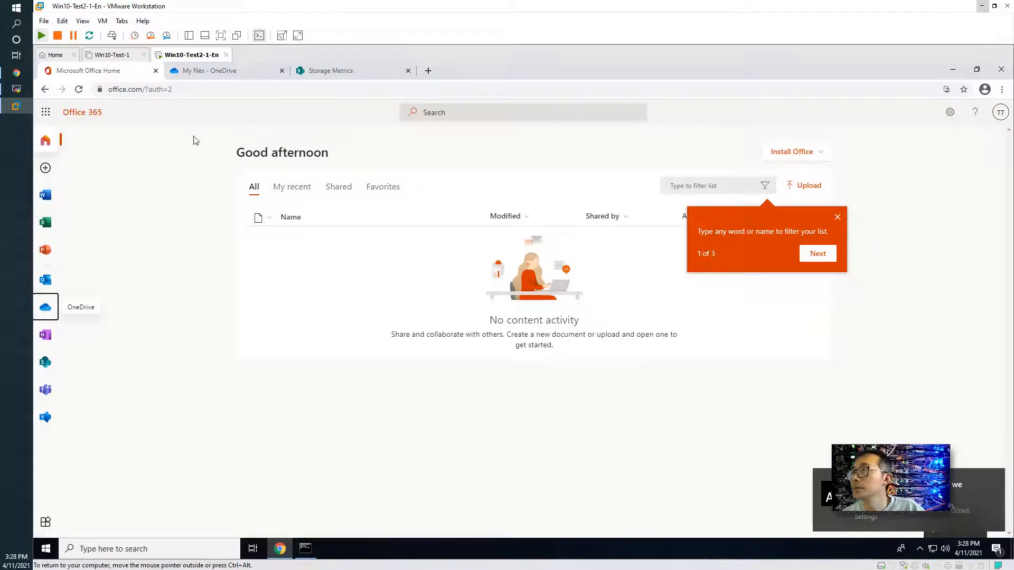
mouse_move(47, 251)
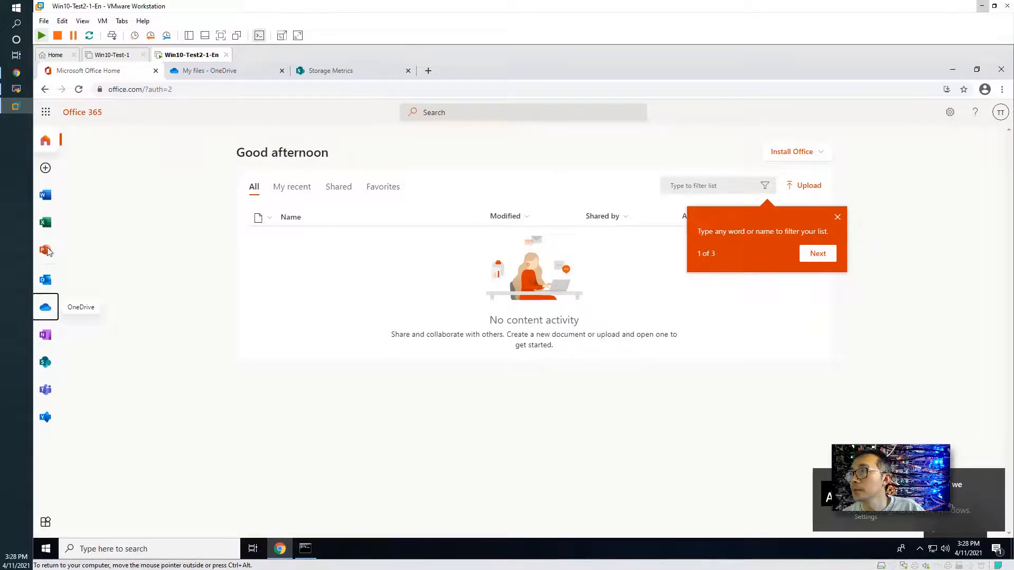
- Open test1's Outlook mailbox, dismiss the welcome tour, and sign out of test1
click(45, 280)
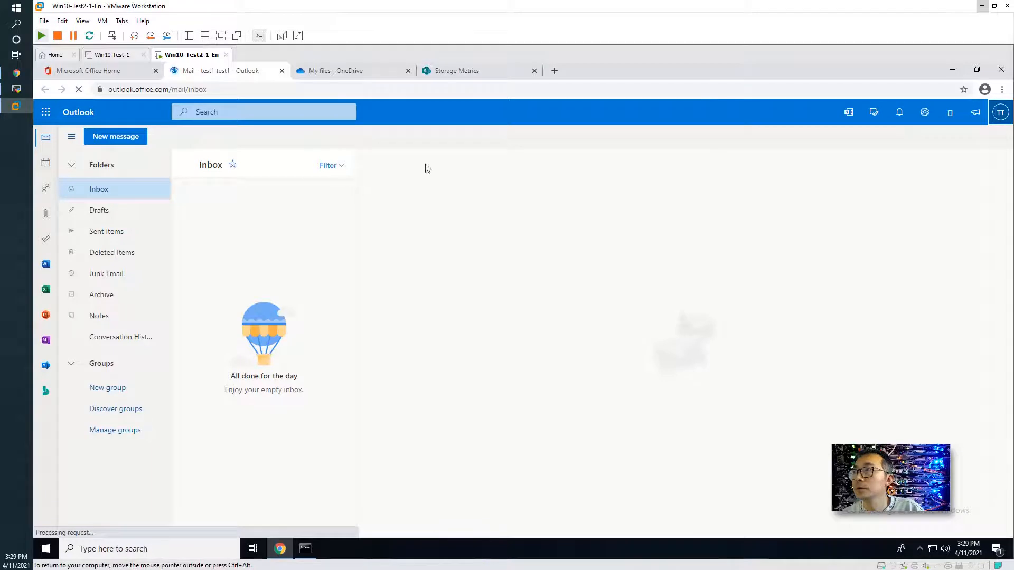
click(1000, 112)
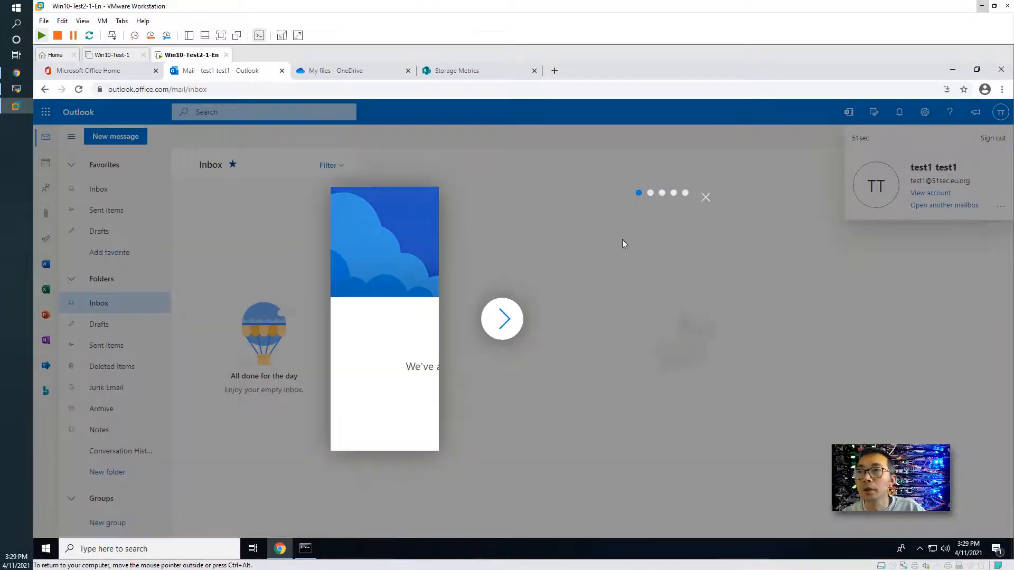
click(705, 197)
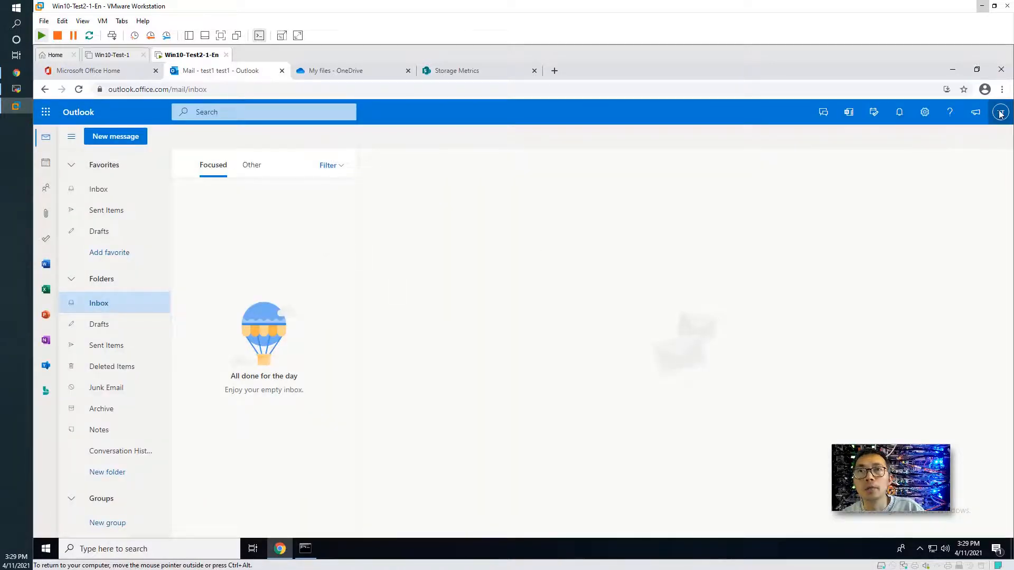
click(999, 112)
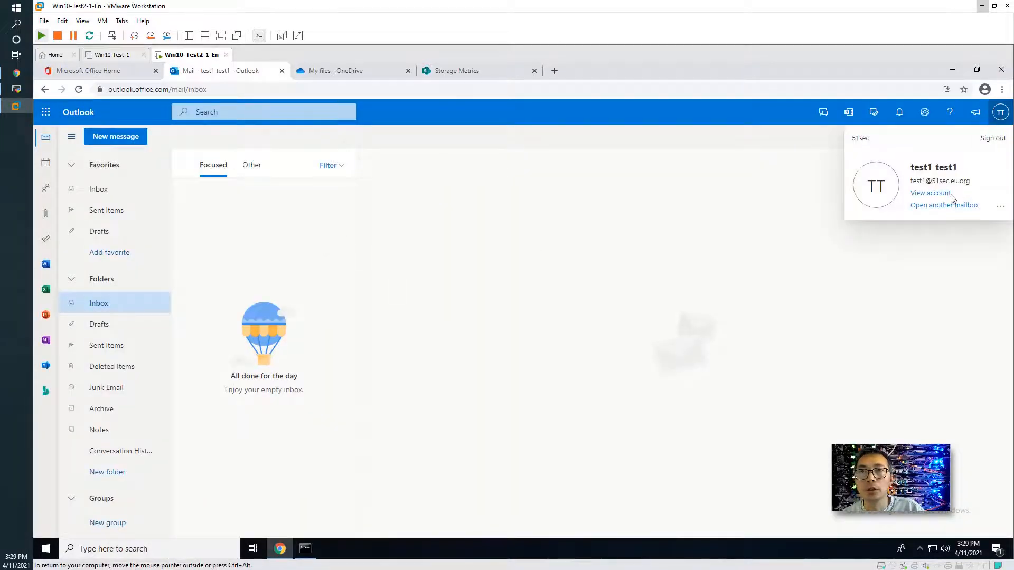
click(993, 138)
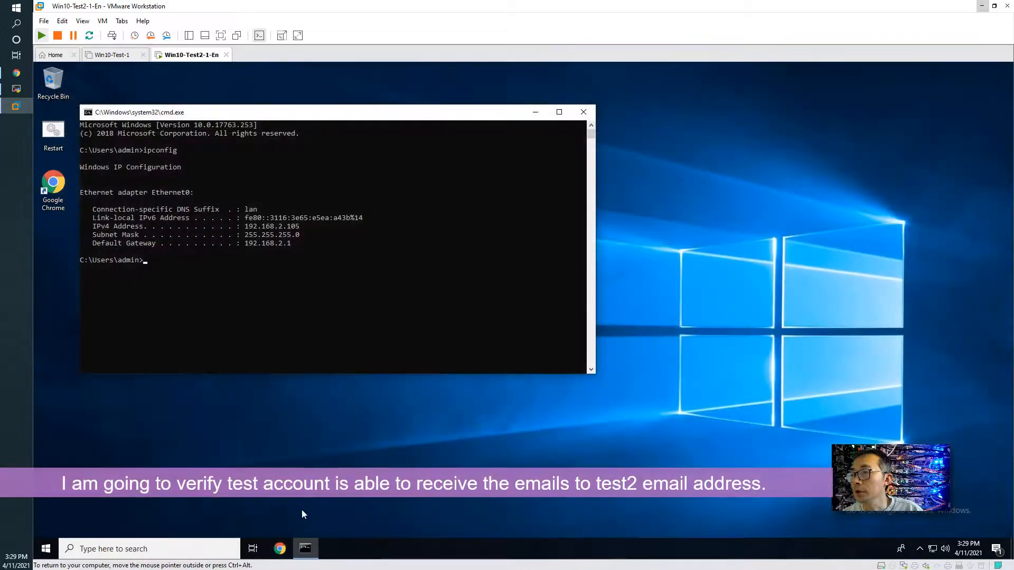
- Sign in to Office 365 at office.com with the Test account
click(279, 548)
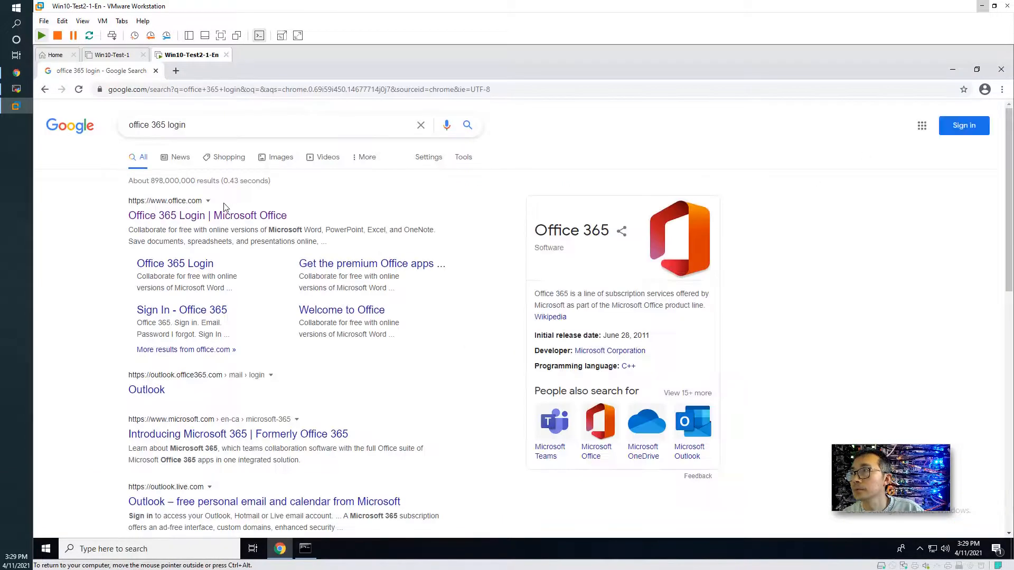
click(207, 215)
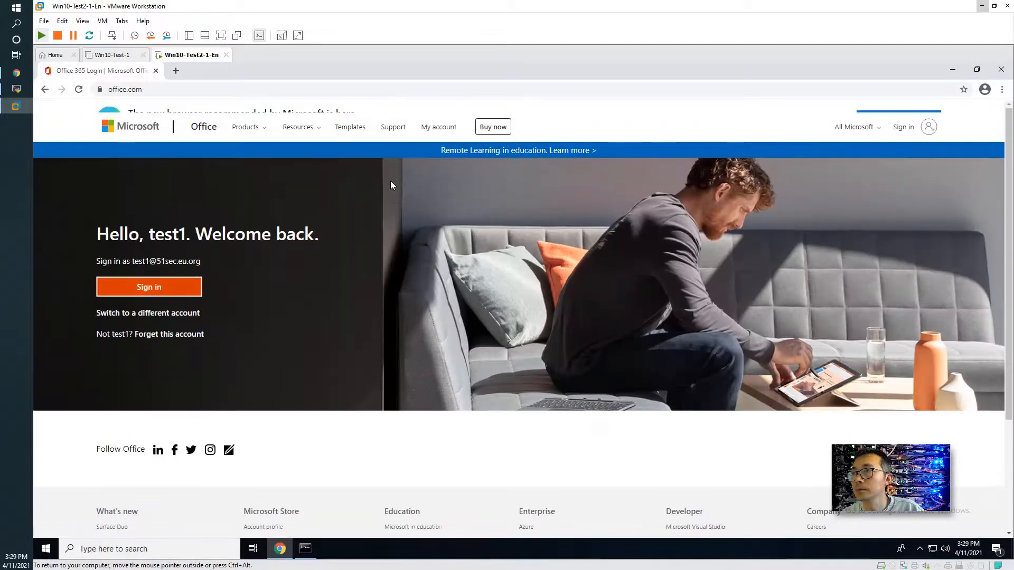
click(149, 286)
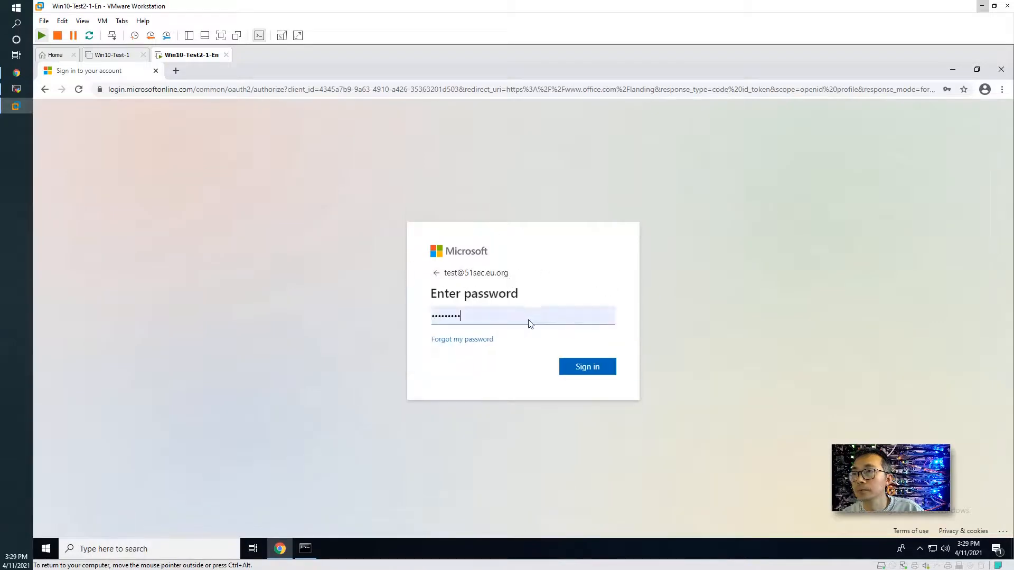
click(586, 366)
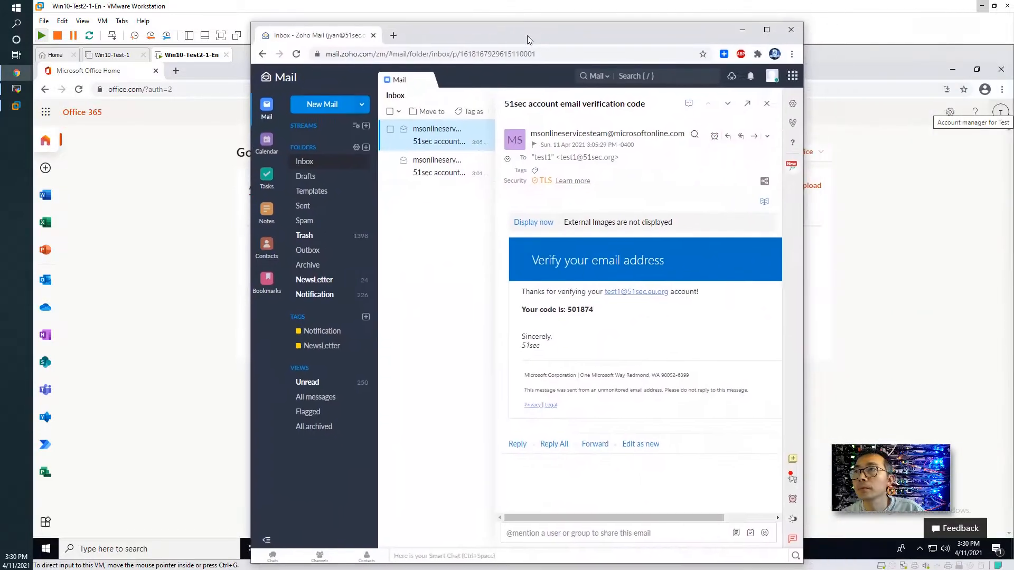
click(766, 29)
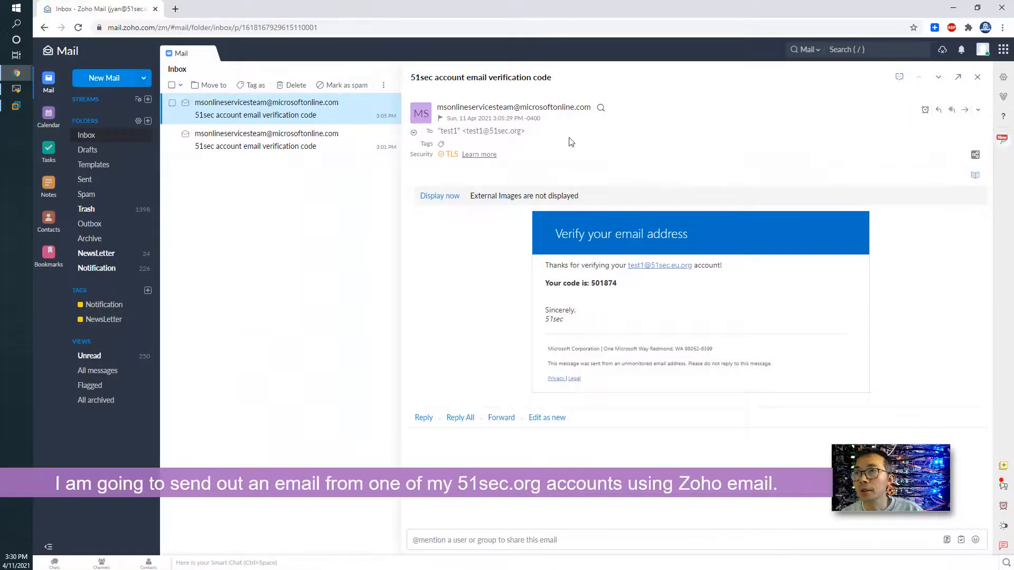
mouse_move(572, 166)
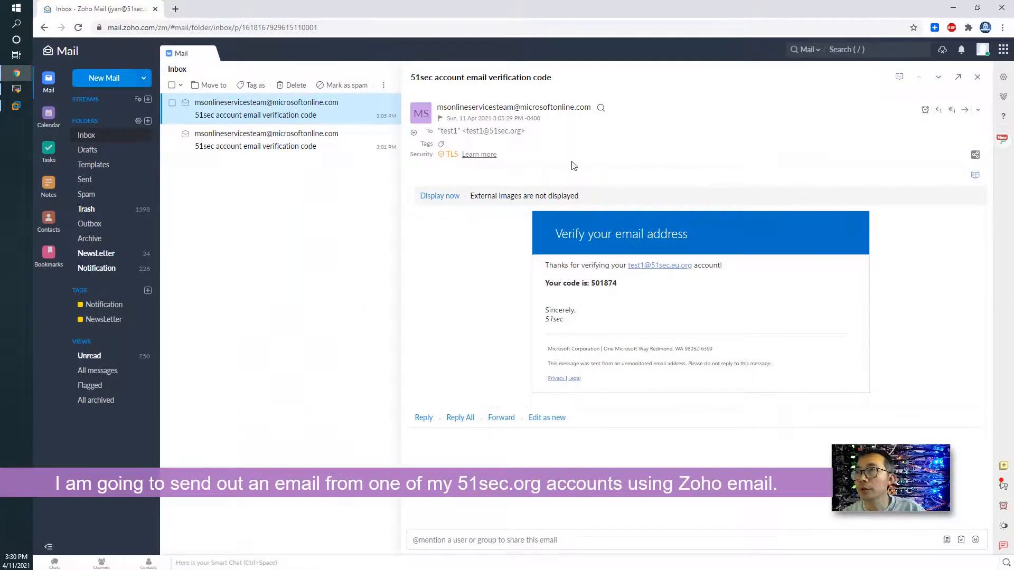
mouse_move(331, 140)
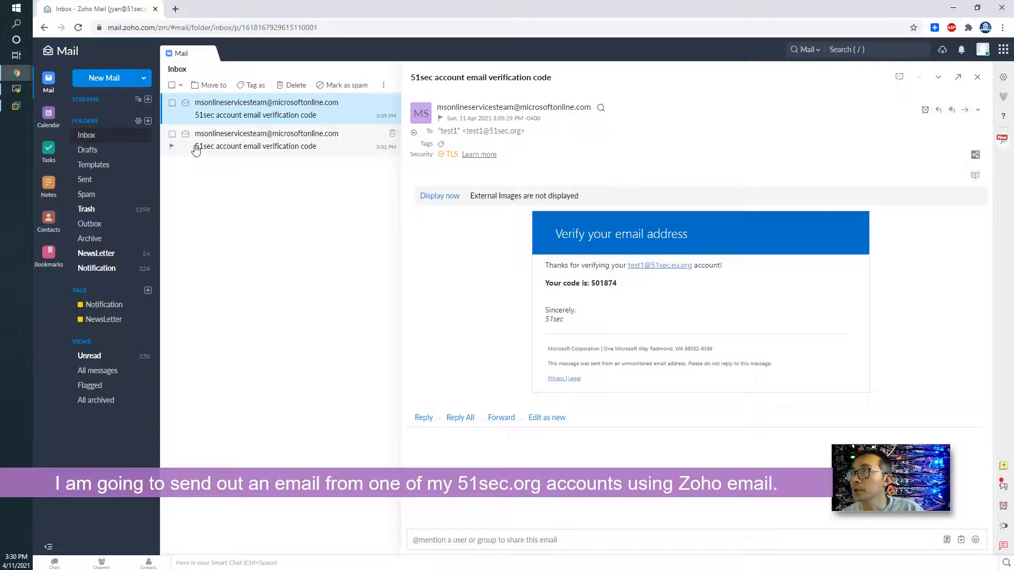
click(103, 77)
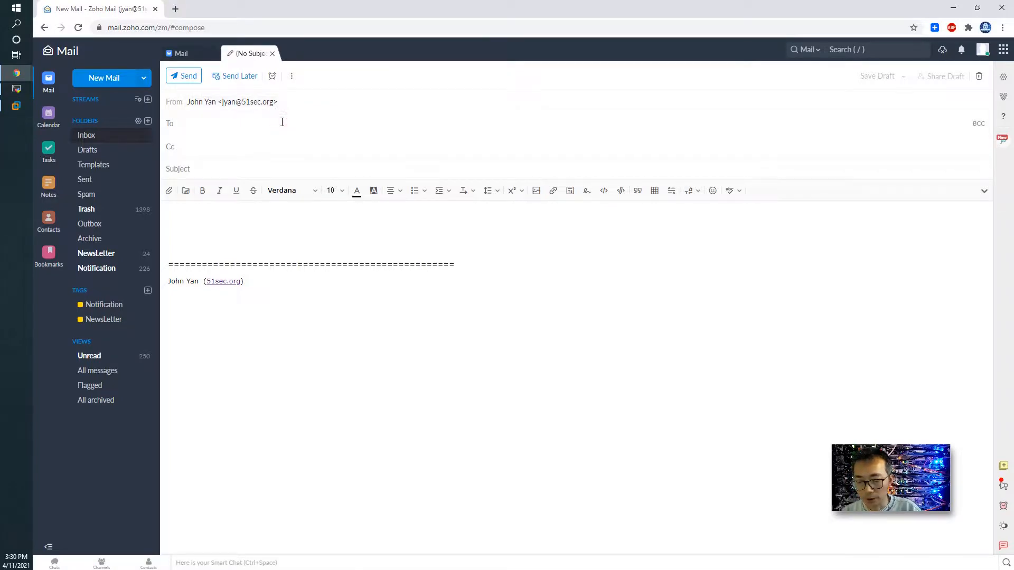
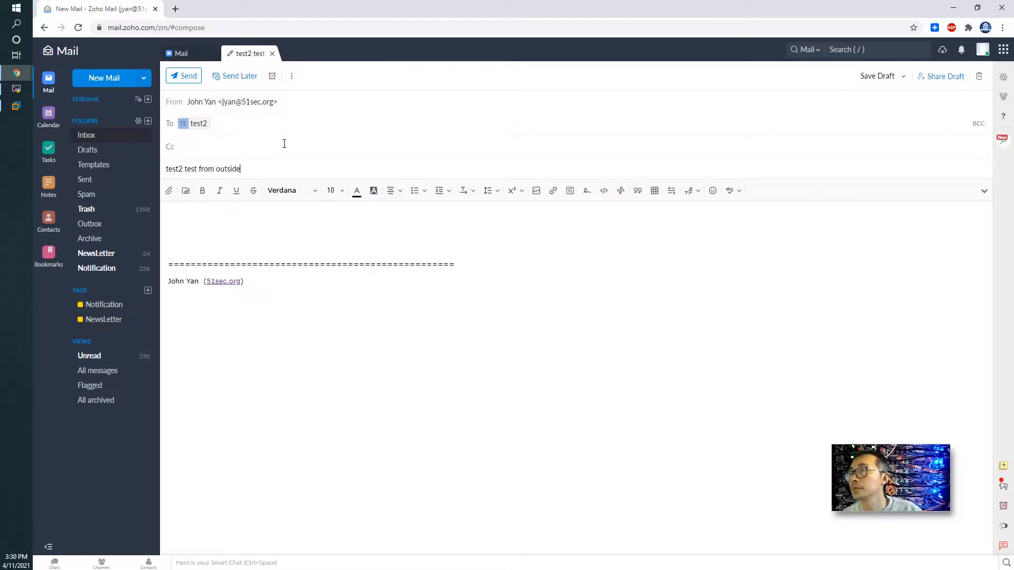
click(184, 75)
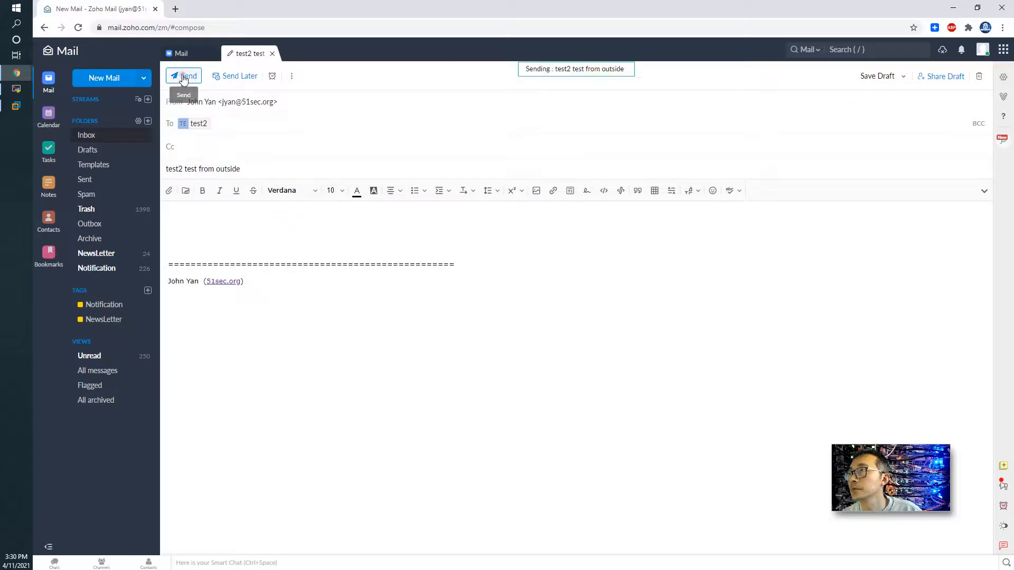
click(188, 76)
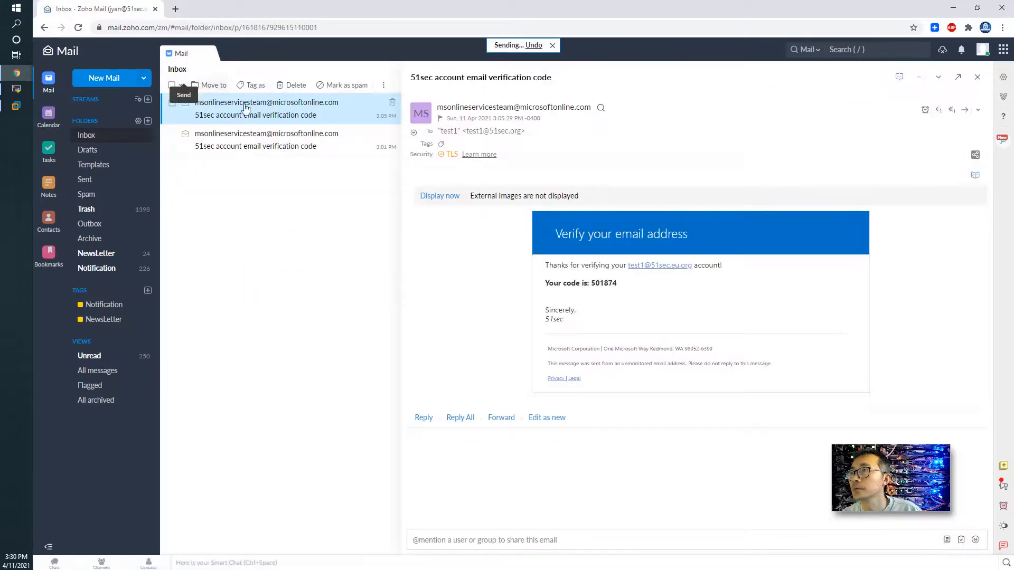
mouse_move(951, 6)
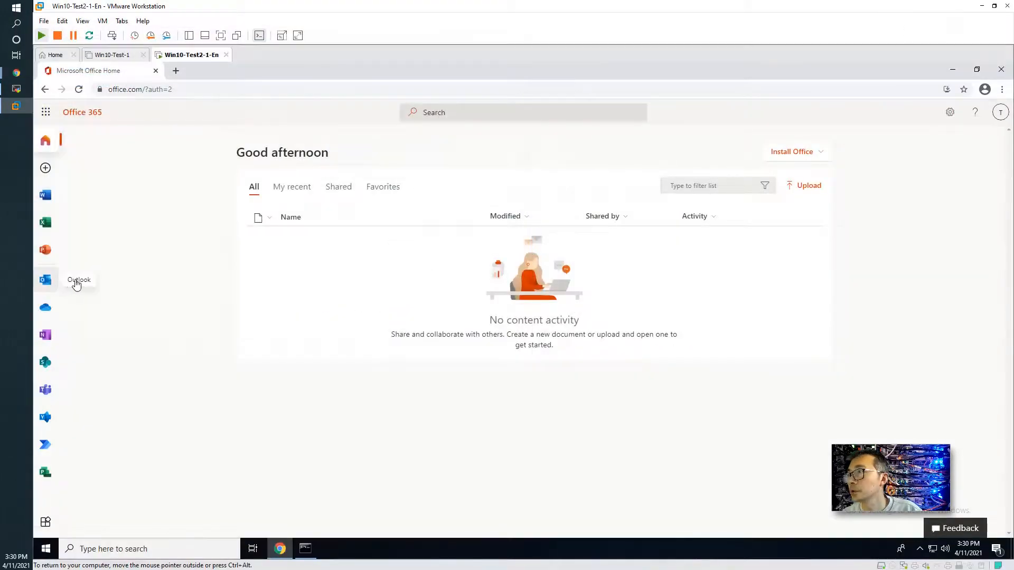
- Open 'test2 test from outside' in the Test inbox and confirm it's addressed to test2
click(46, 279)
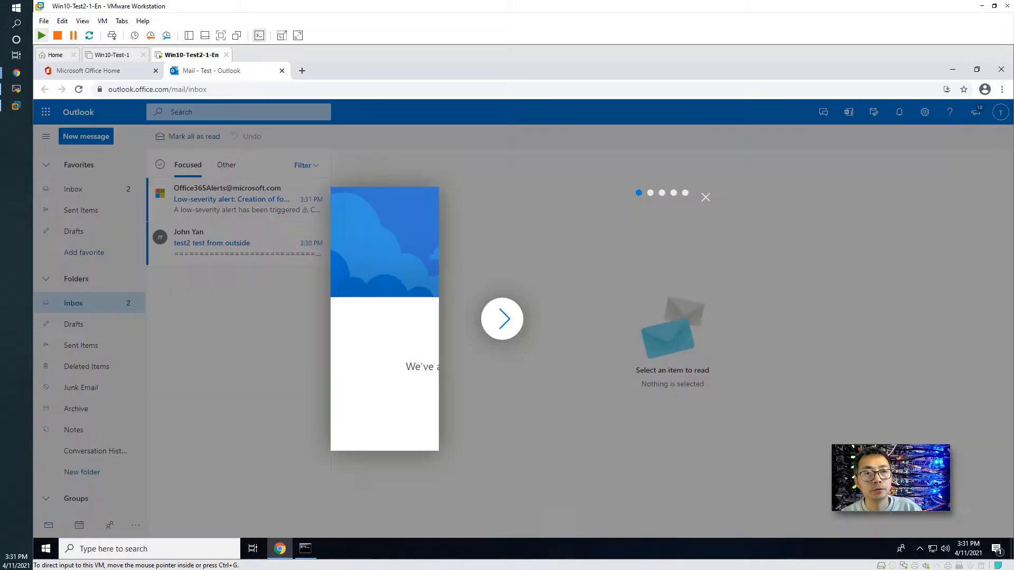
click(706, 196)
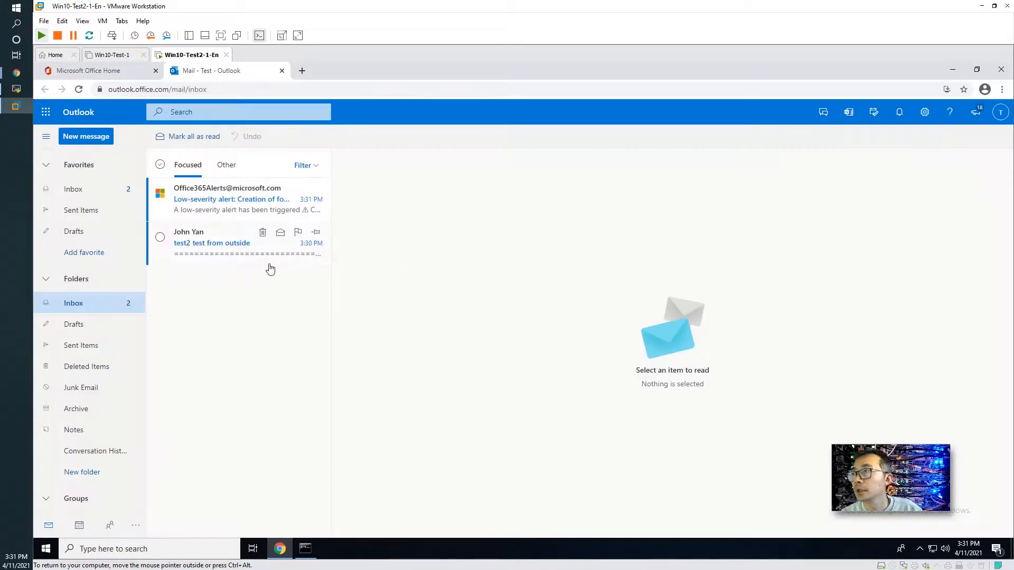
click(220, 242)
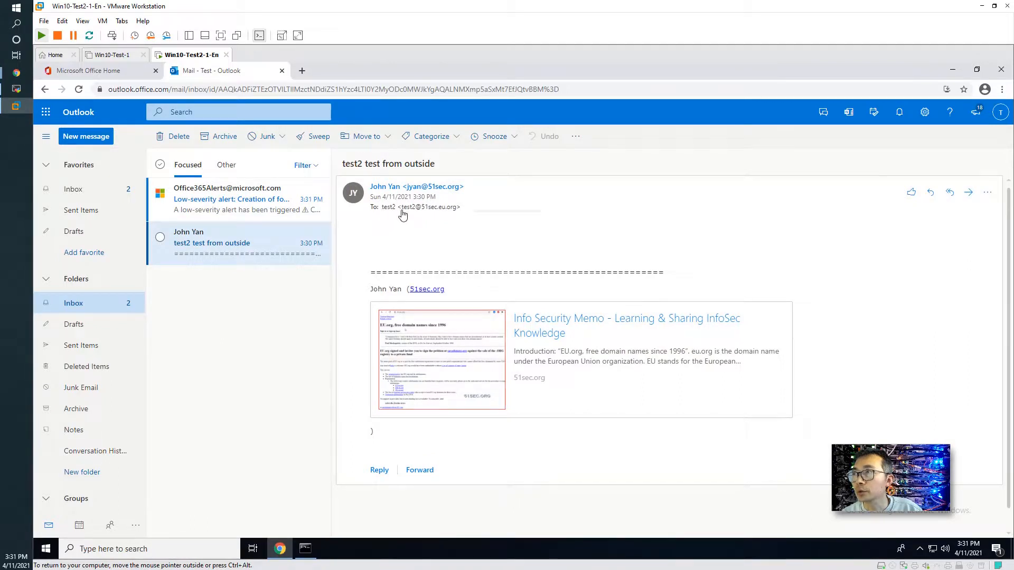
click(421, 207)
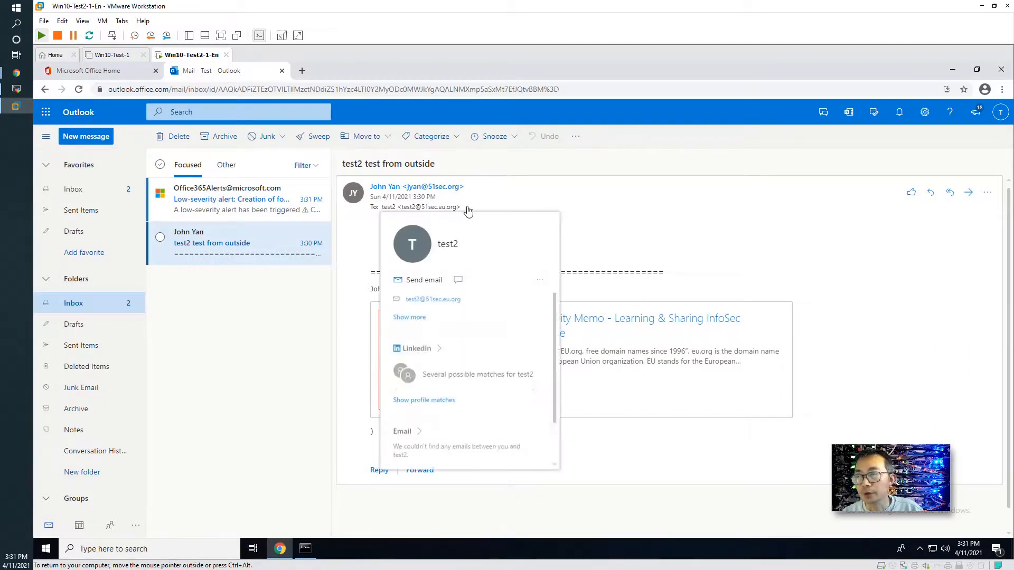